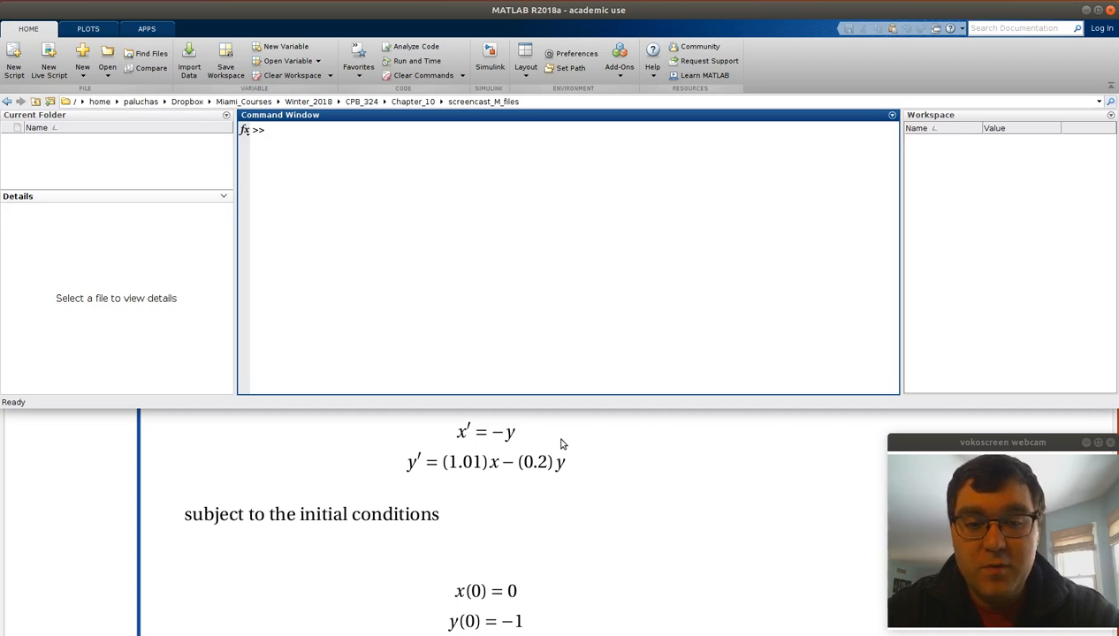
mouse_move(564, 547)
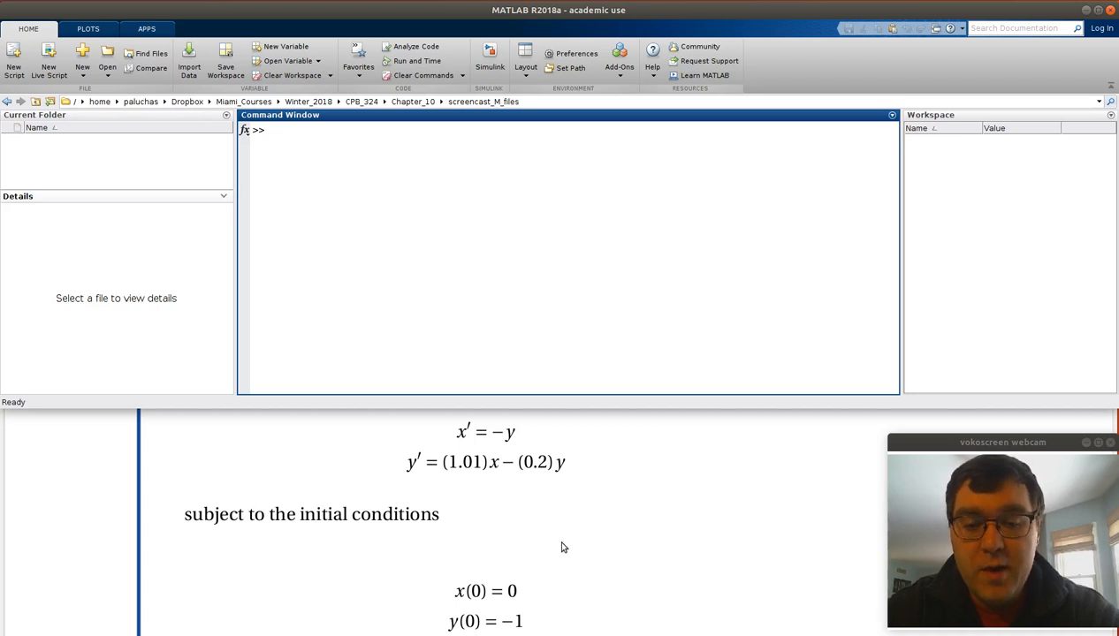
mouse_move(545, 628)
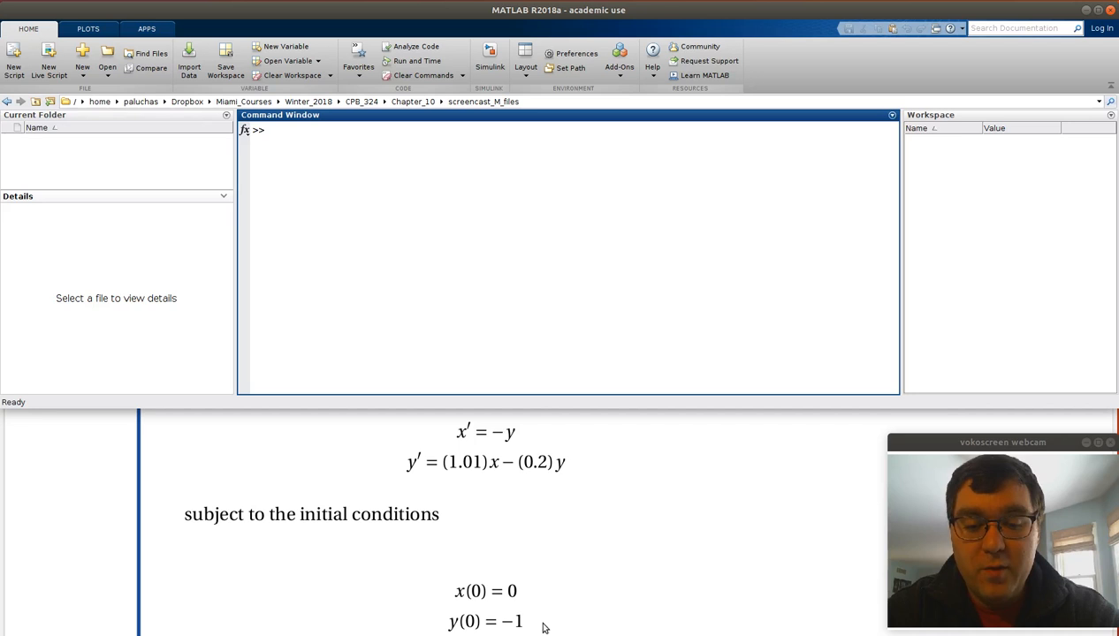
mouse_move(566, 623)
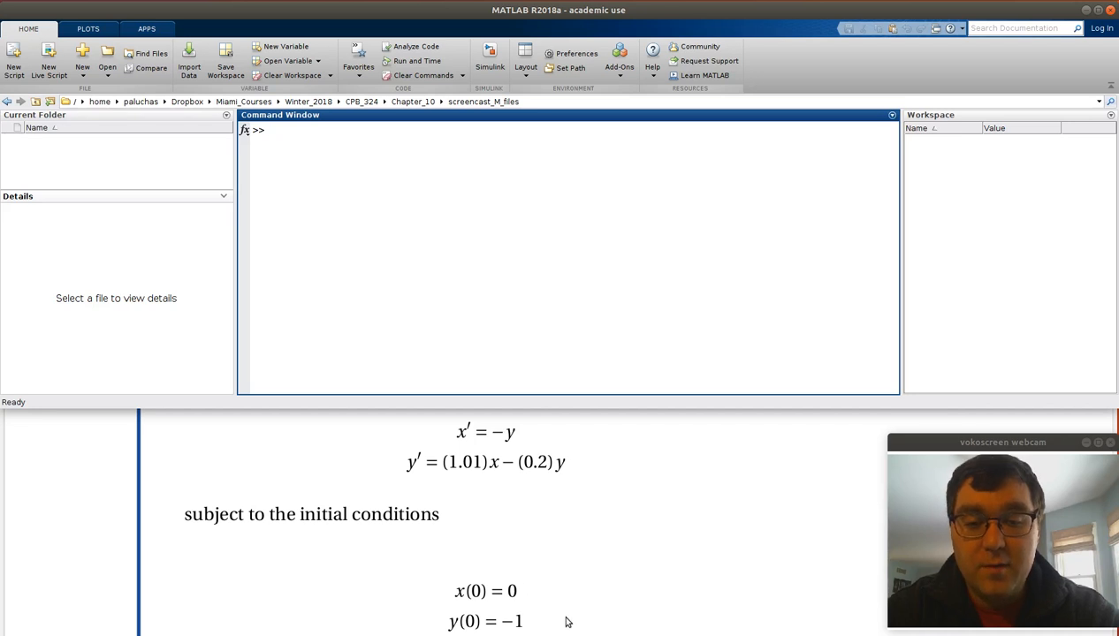
mouse_move(557, 580)
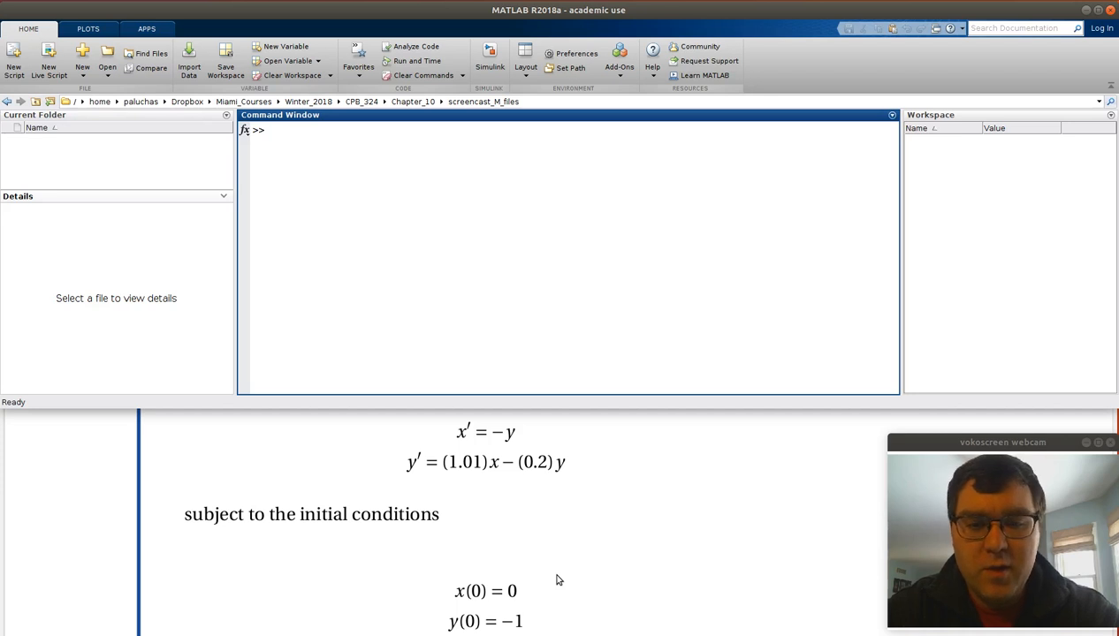
mouse_move(597, 589)
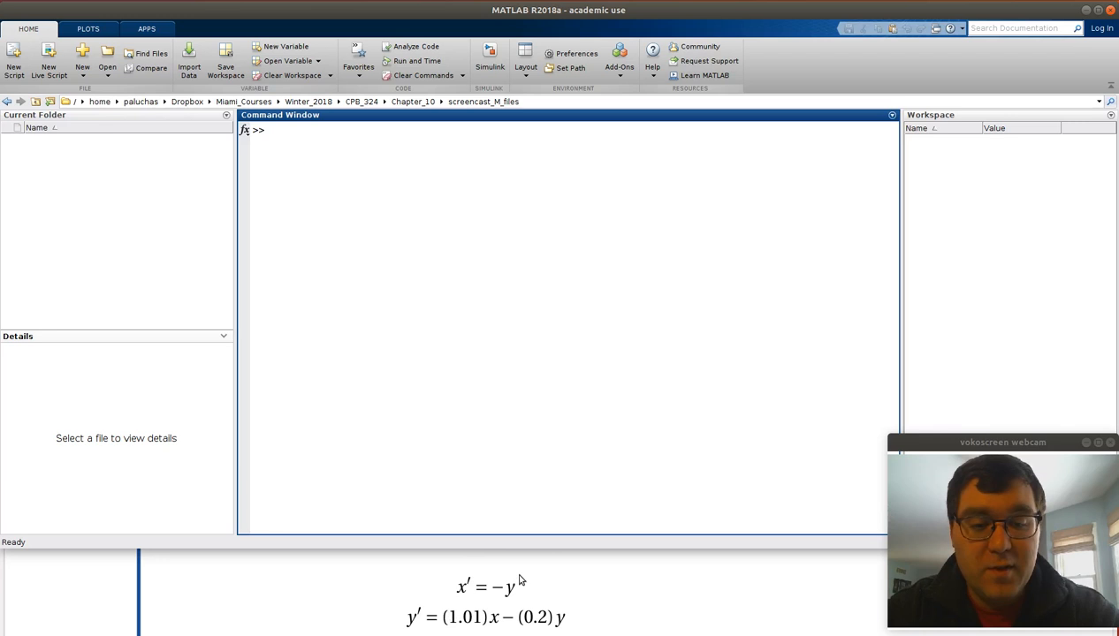
mouse_move(565, 594)
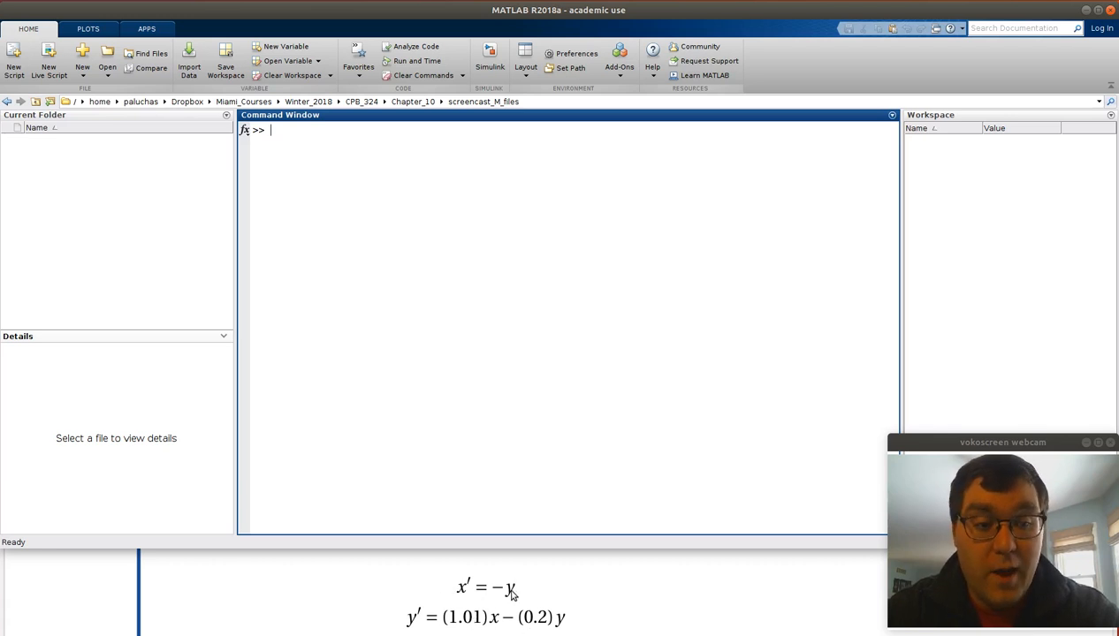
mouse_move(449, 576)
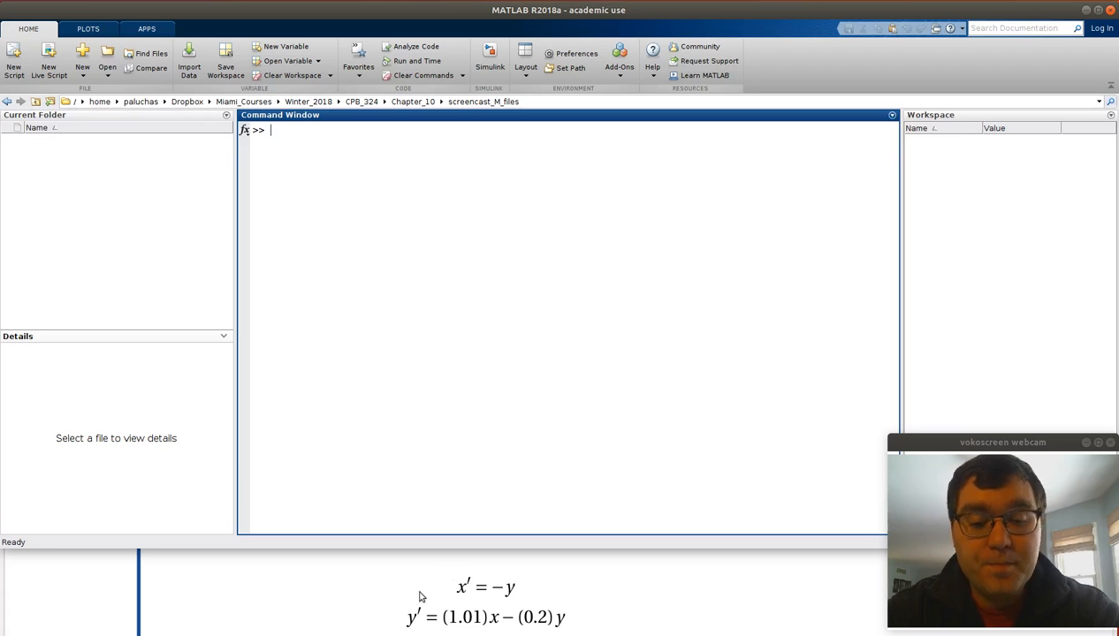
mouse_move(414, 625)
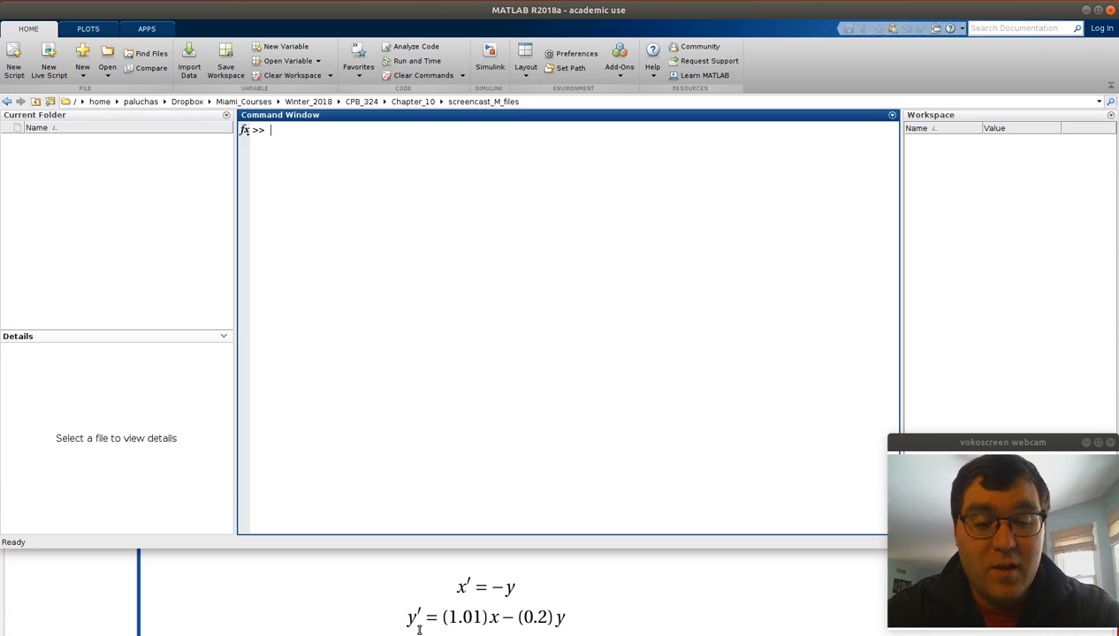
mouse_move(290, 339)
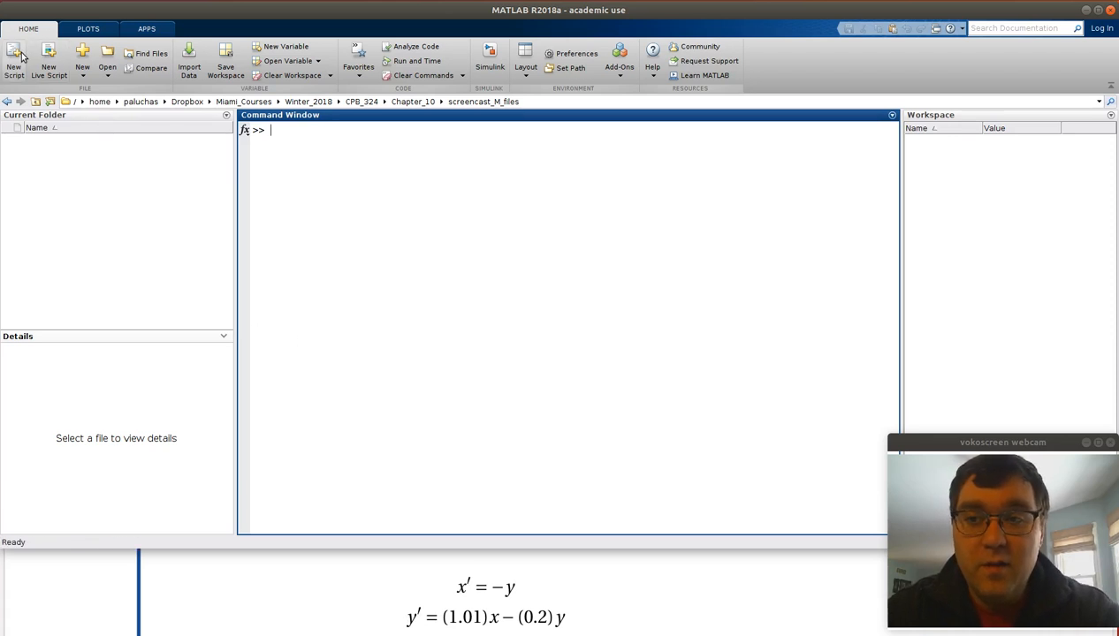
- Create a new script with the function header res = rate_fun_10_1(t,V) and its closing end
left_click(13, 67)
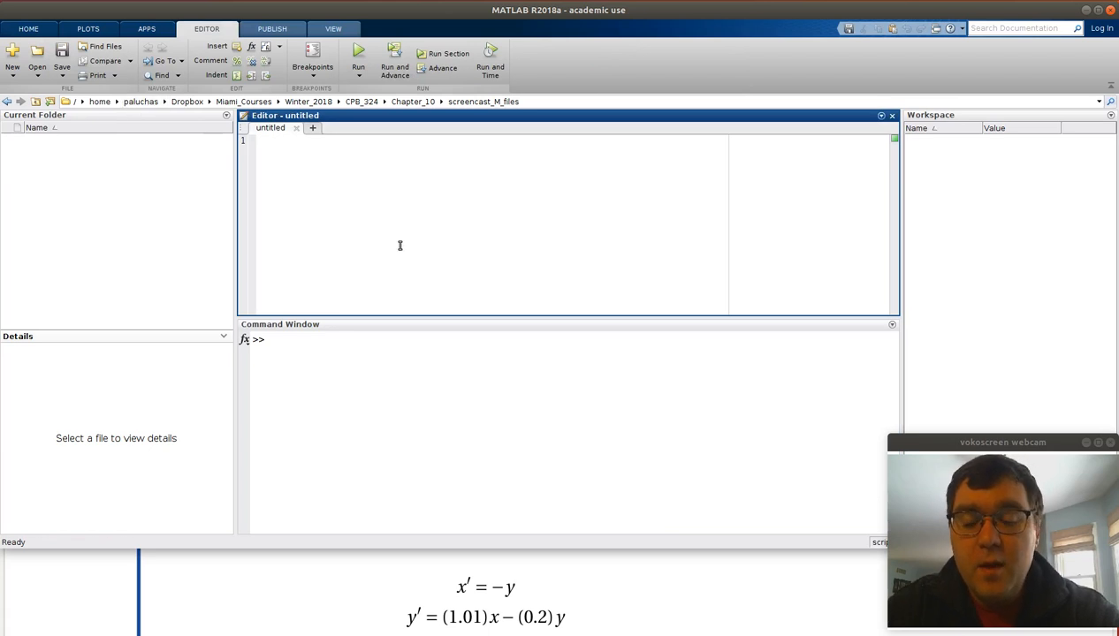
mouse_move(378, 225)
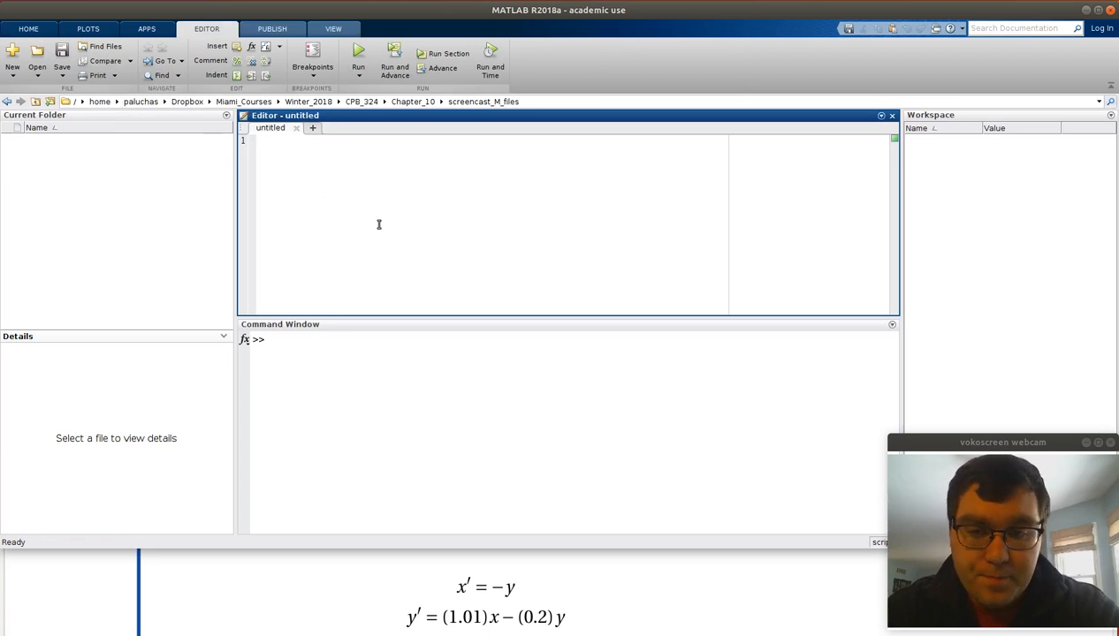
type("function")
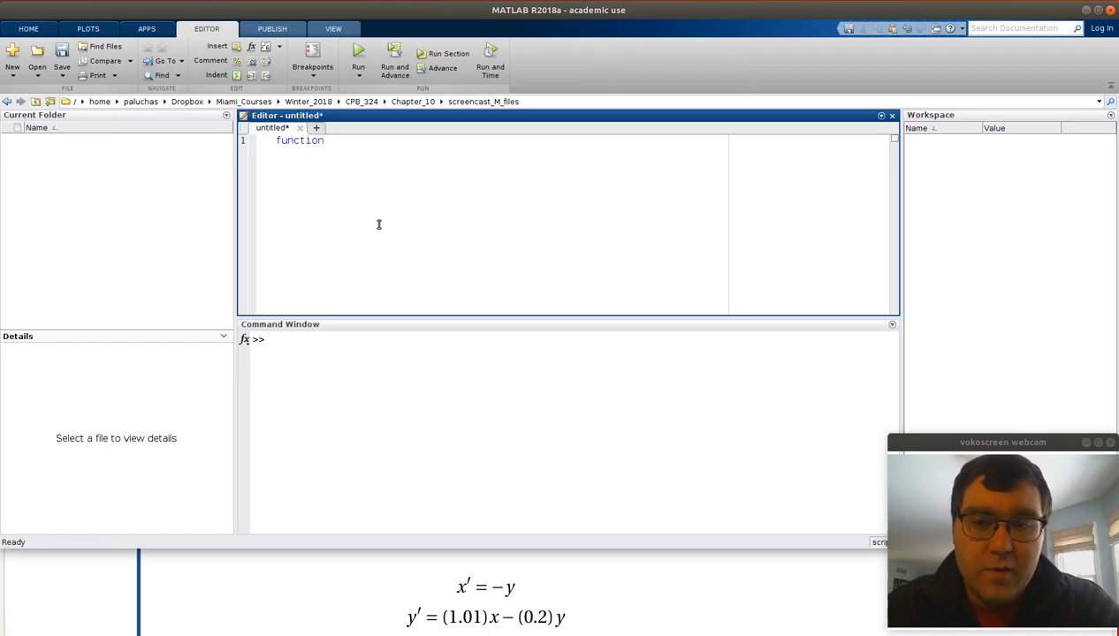
type("res =")
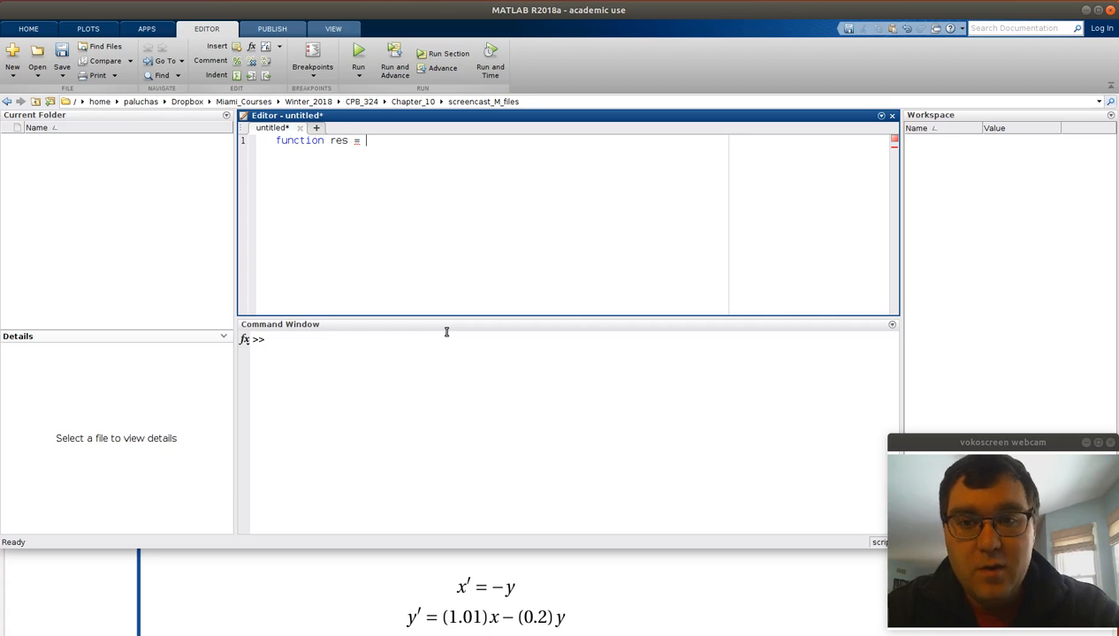
left_click(442, 339)
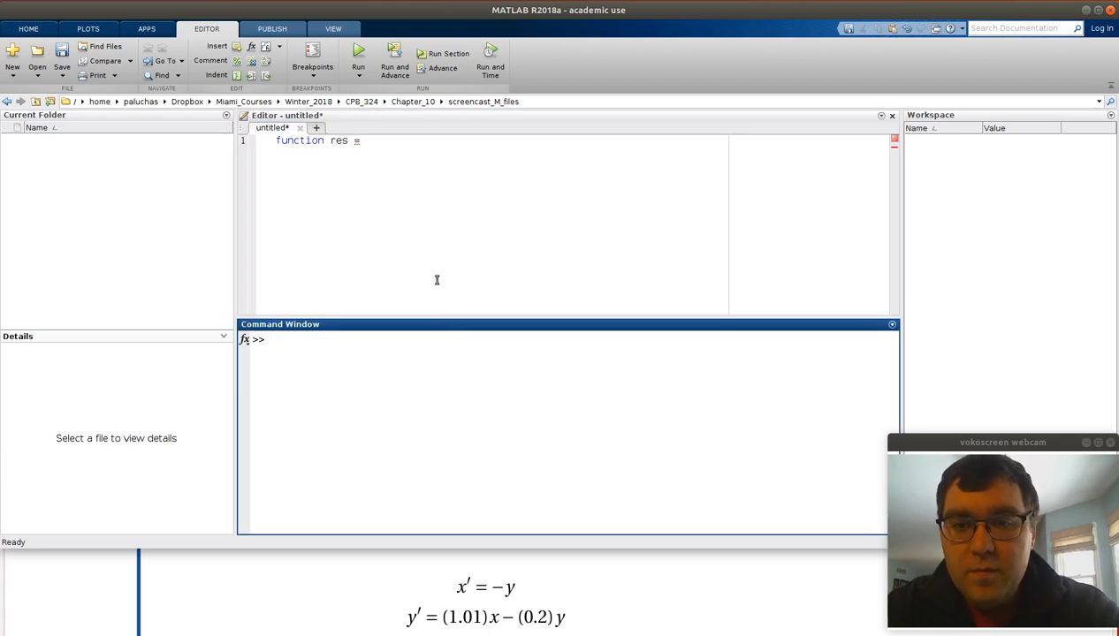
type("r")
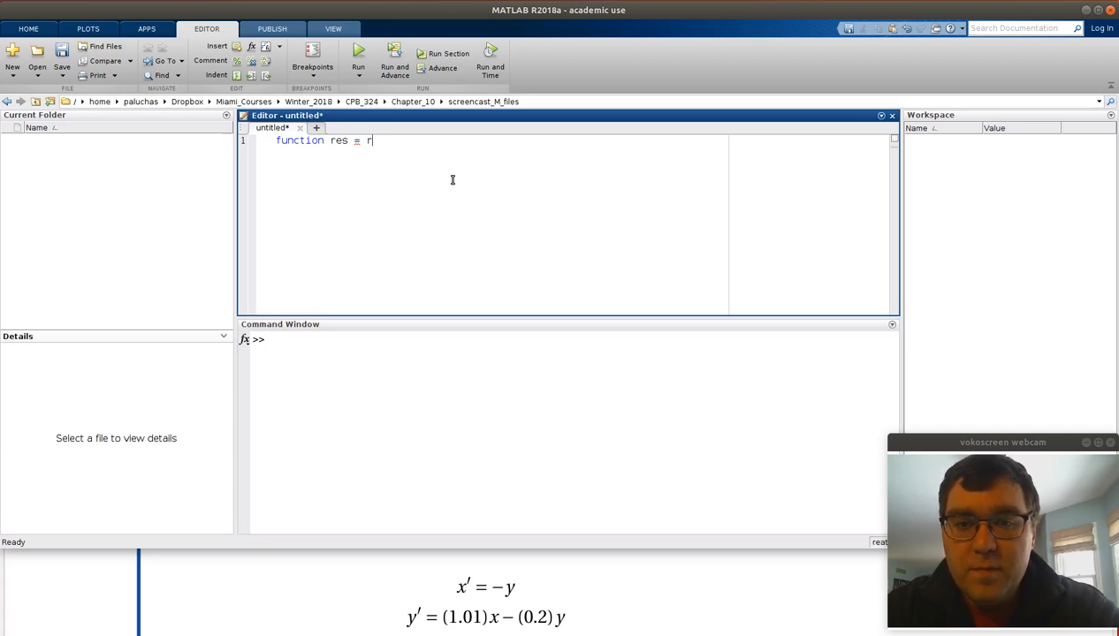
type("ate_fun_")
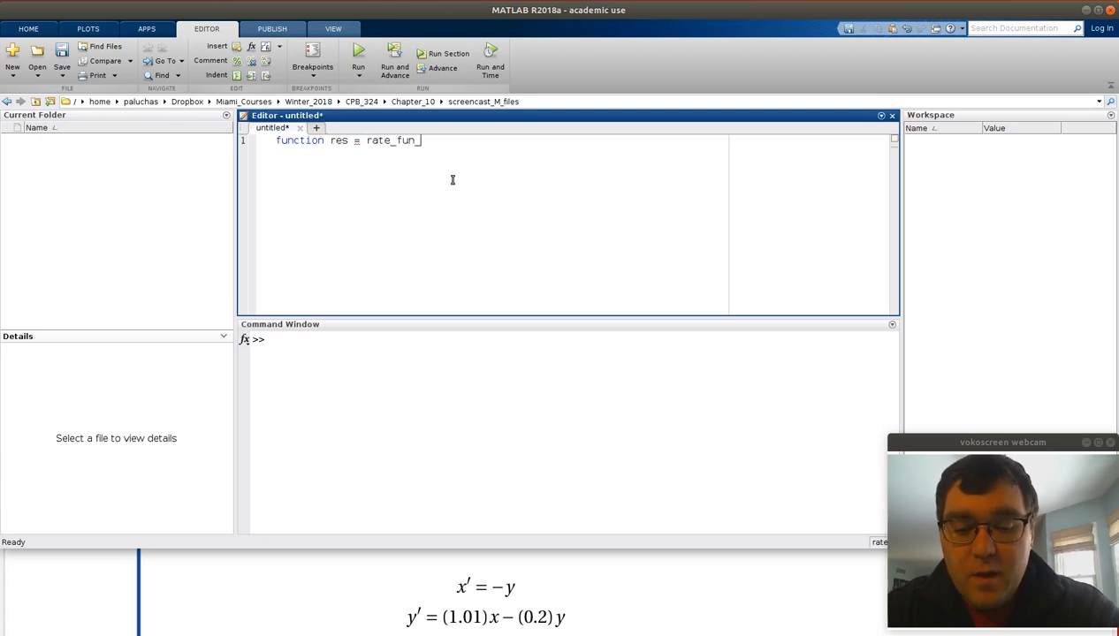
type("10_1")
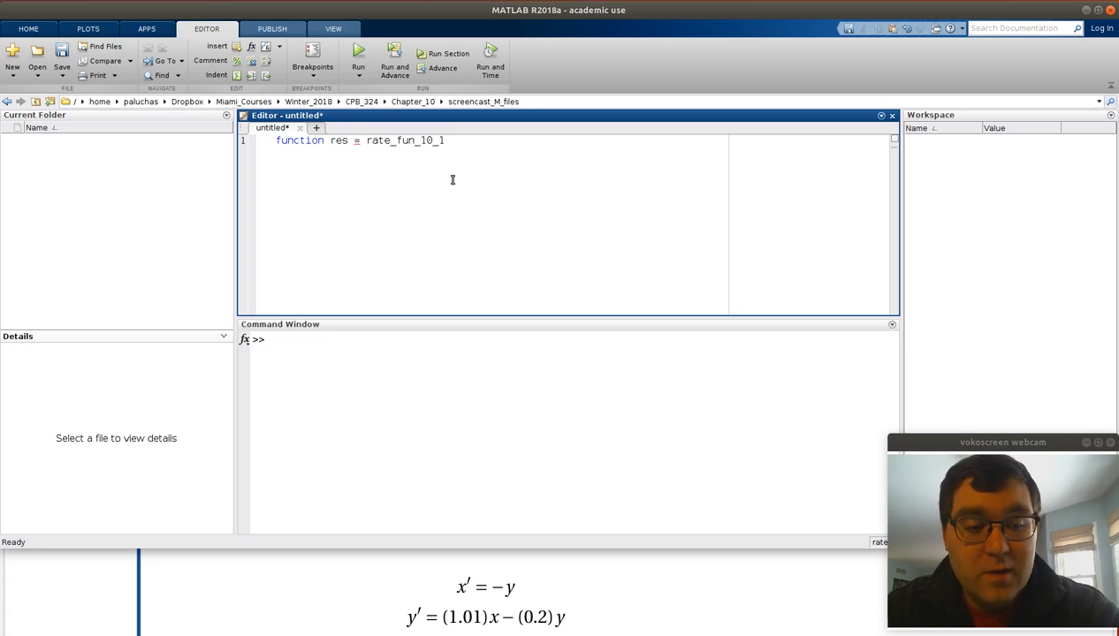
type("(")
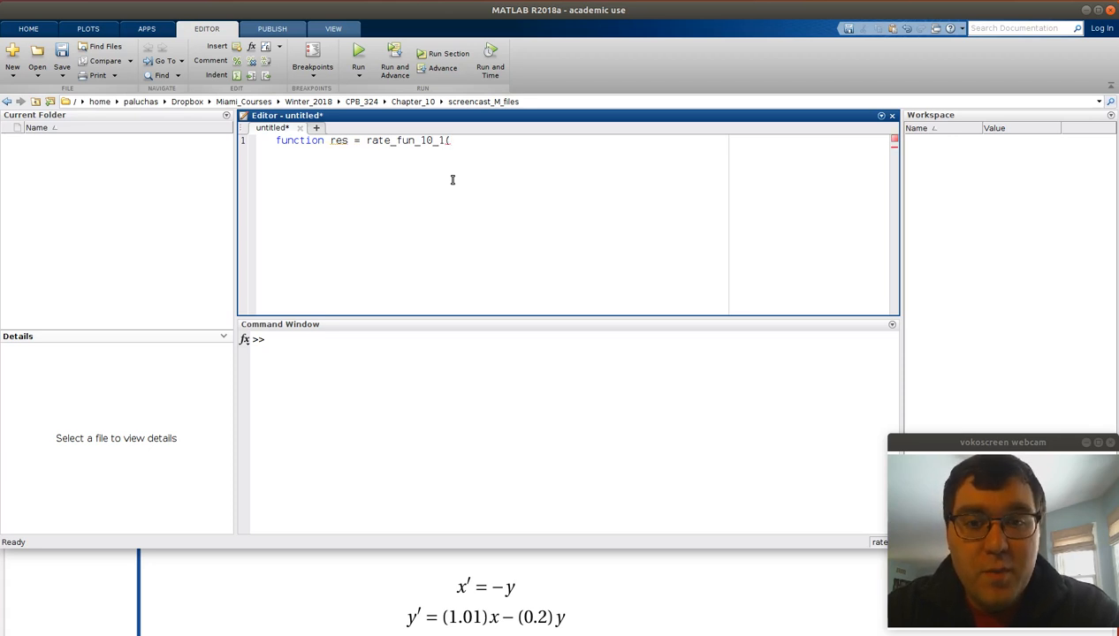
type("t,V")
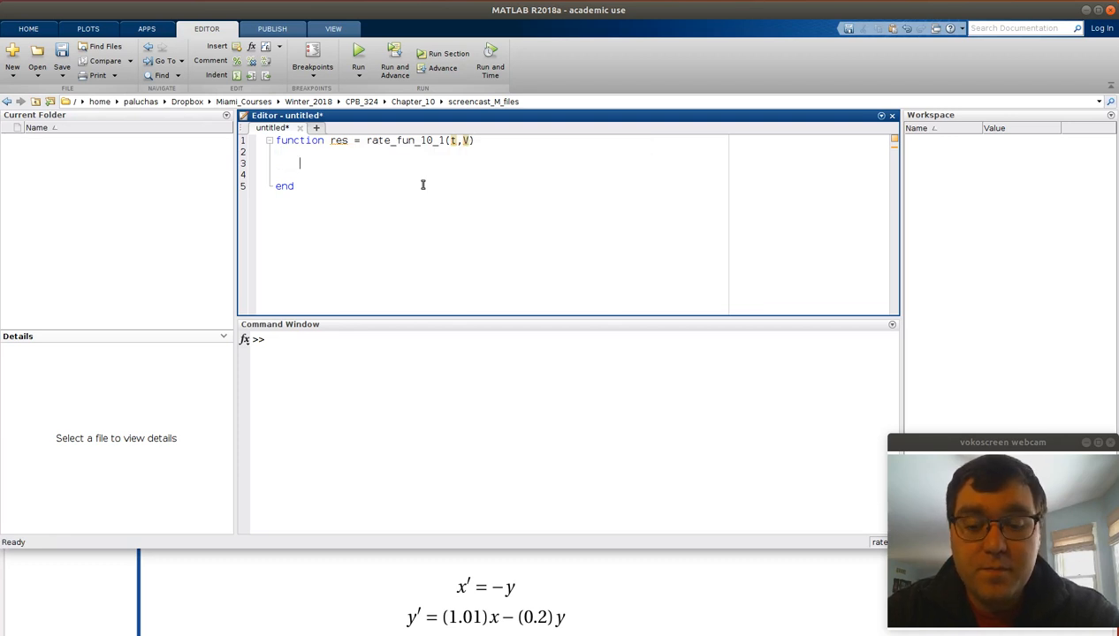
- Add the '% Un-pack input vector' comment followed by x = V(1); and y = V(2);
type("%")
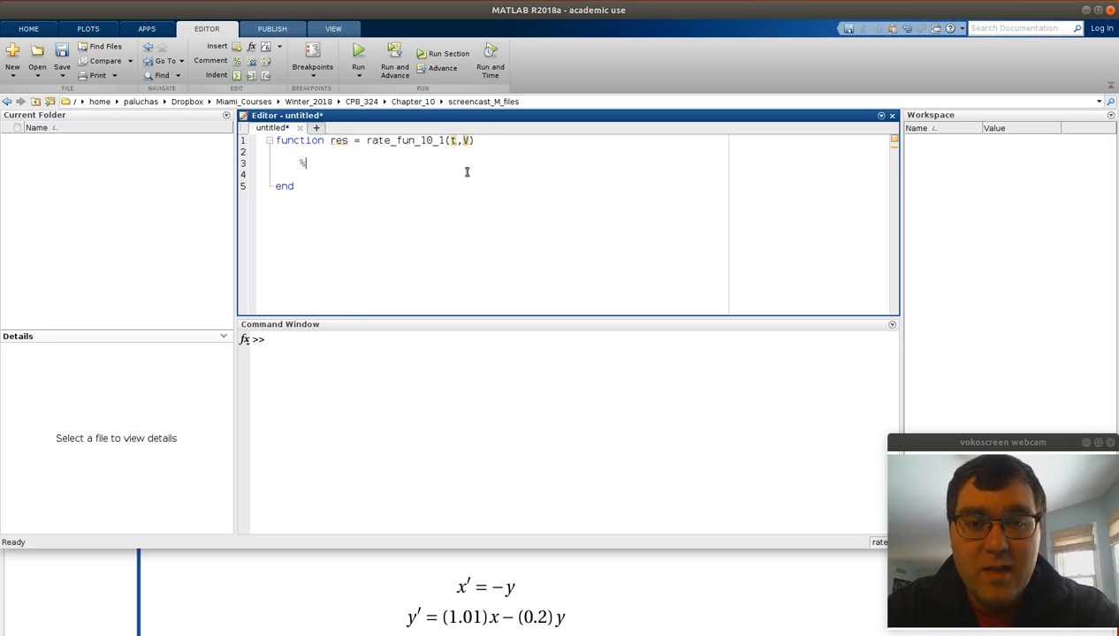
type("U")
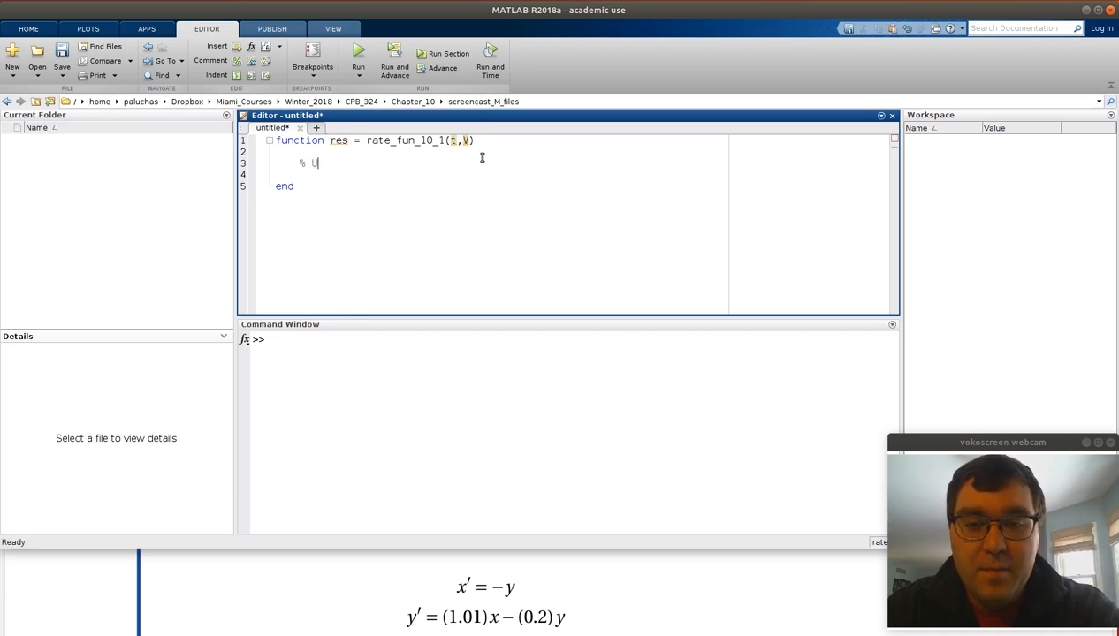
type("Un-pack")
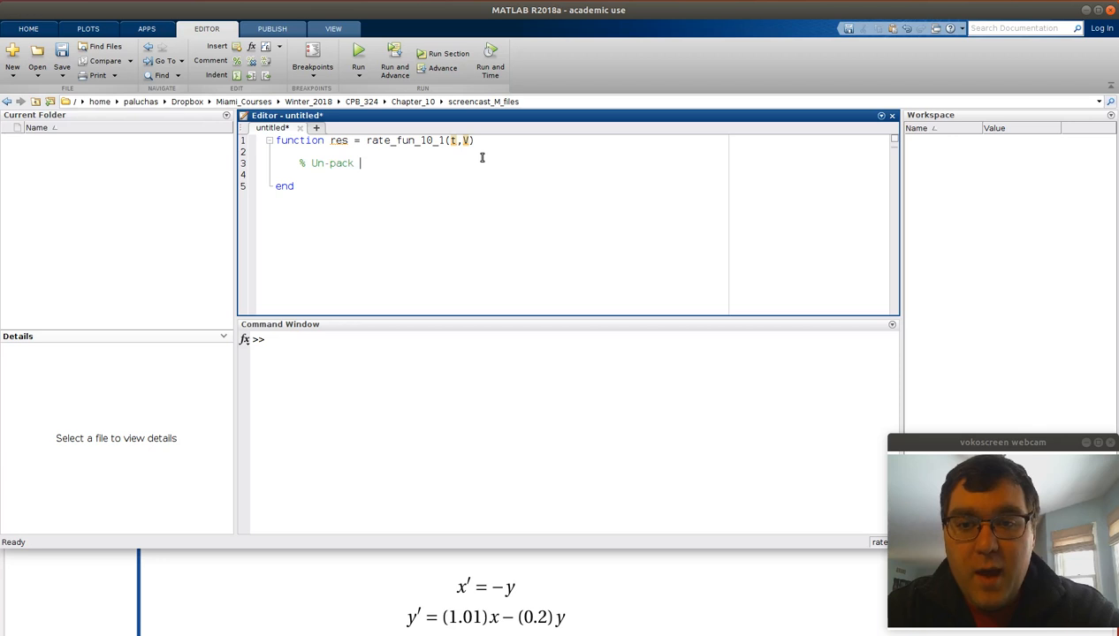
type("input vector")
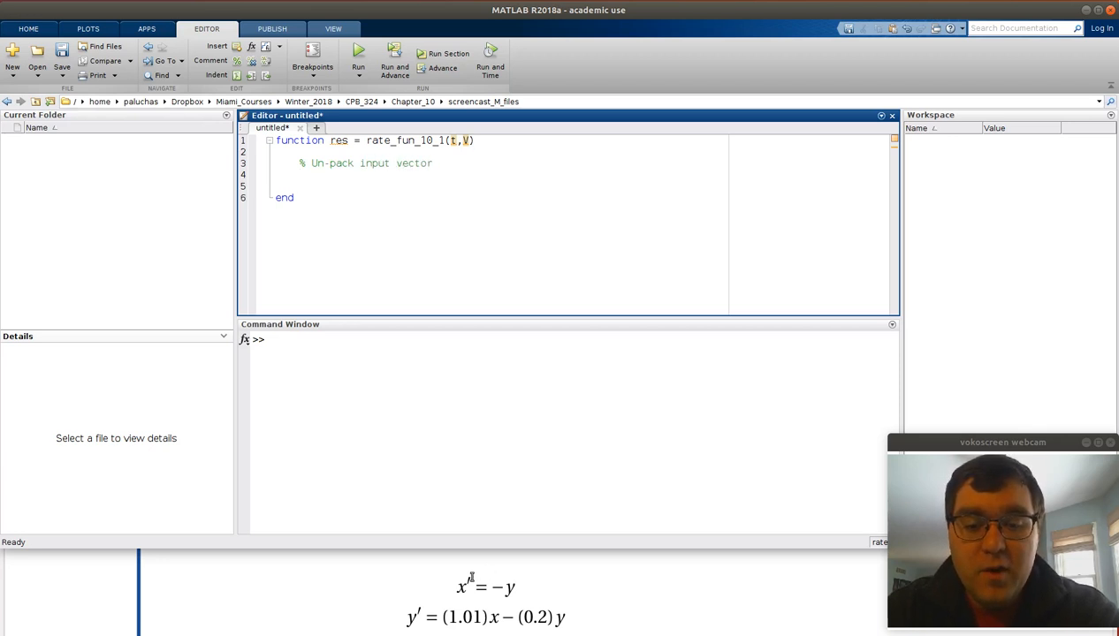
mouse_move(456, 552)
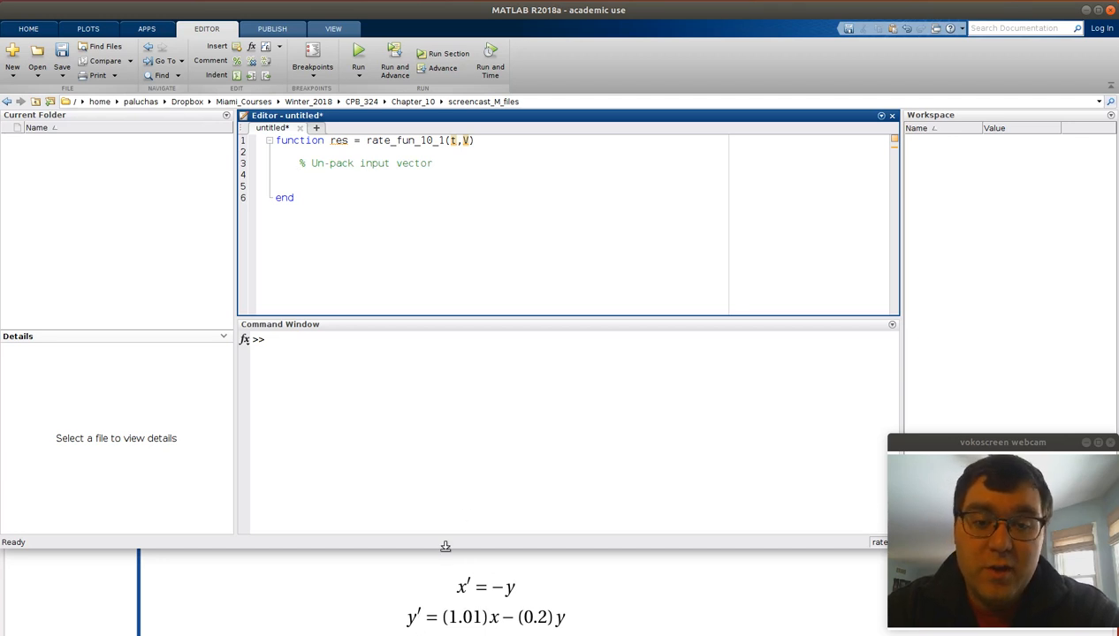
type("x = V")
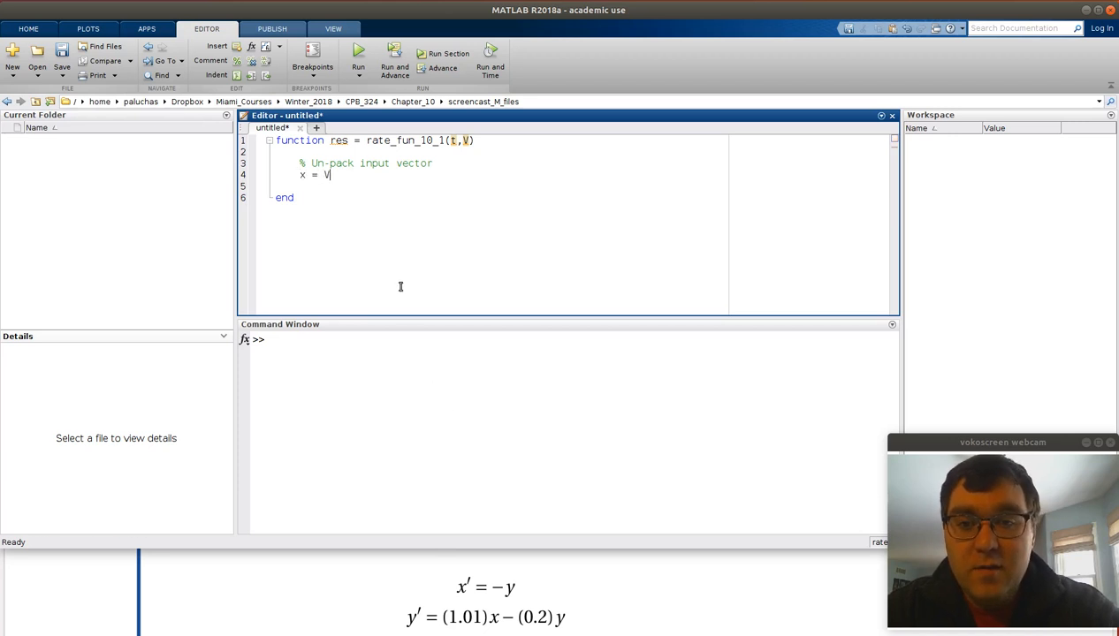
type("(1);")
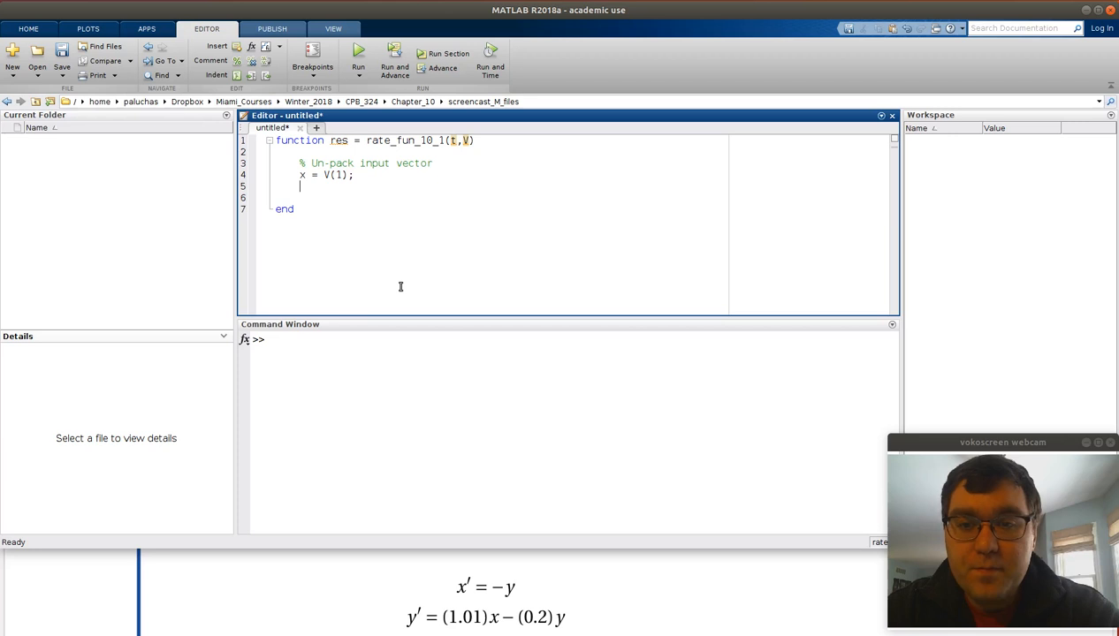
type("y = V(2);")
type("%")
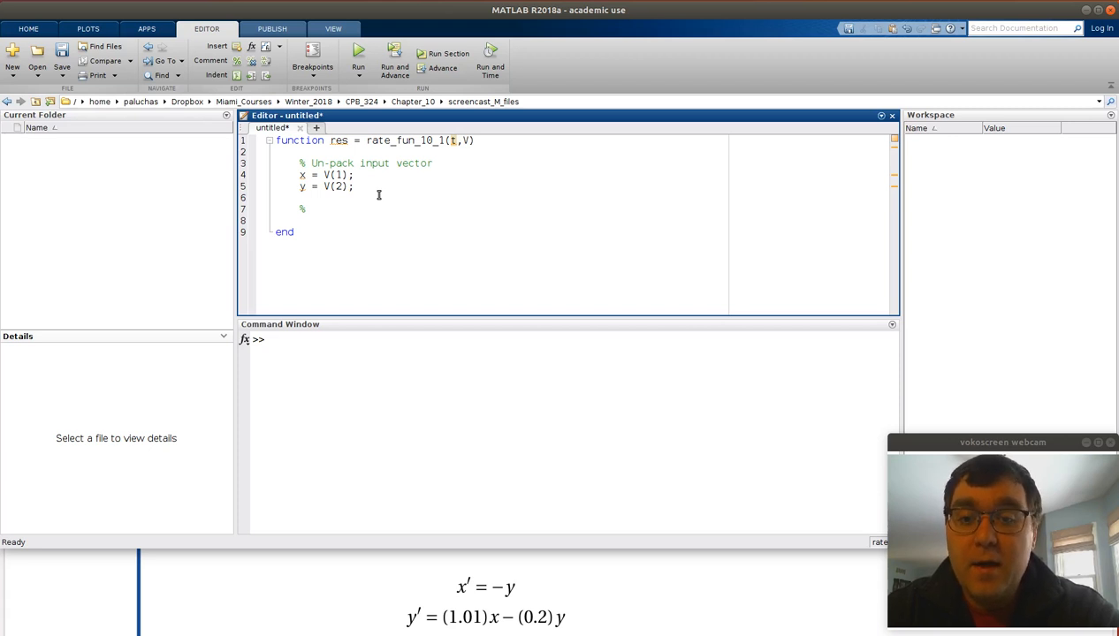
- Add the compute rates comment with dxdt = -y; and dydt = 1.01*x - 0.2*y;
type("compute rates")
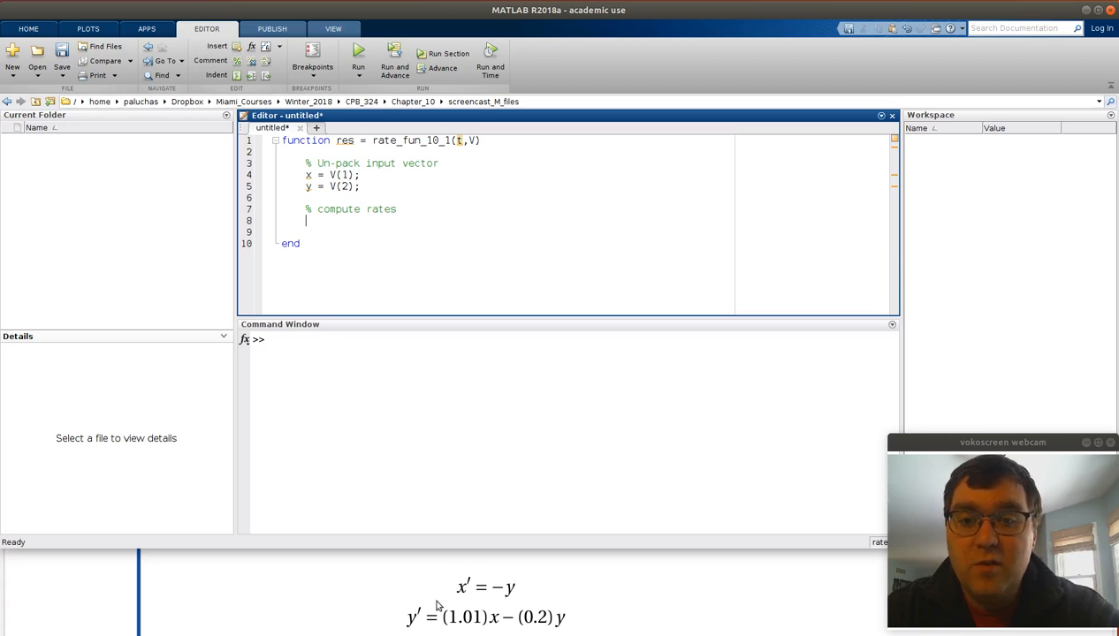
type("dxd")
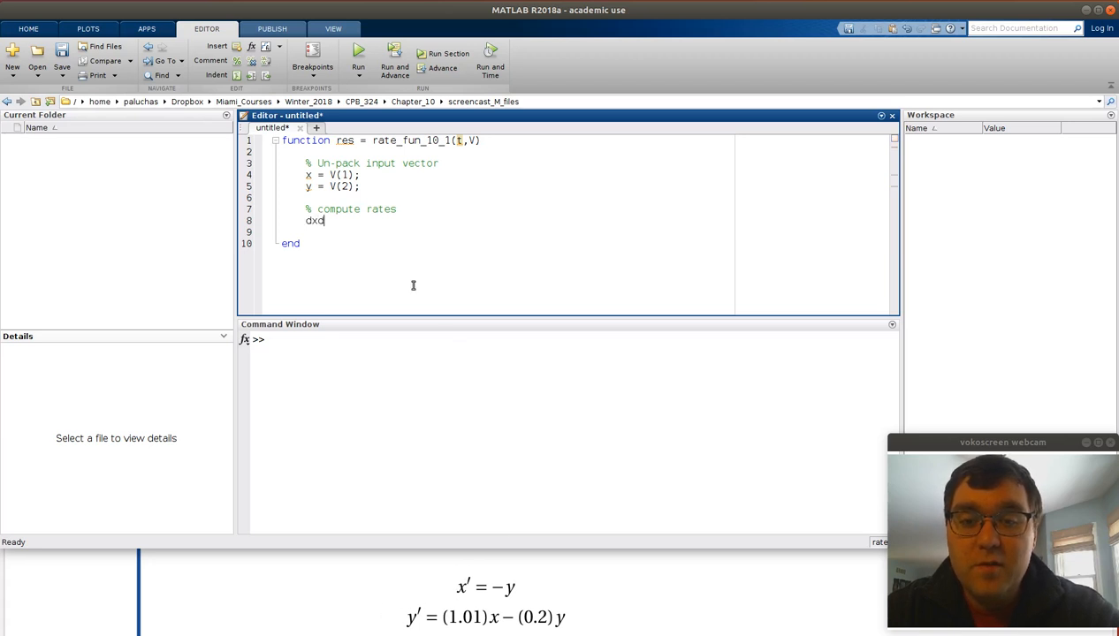
type("dt = -")
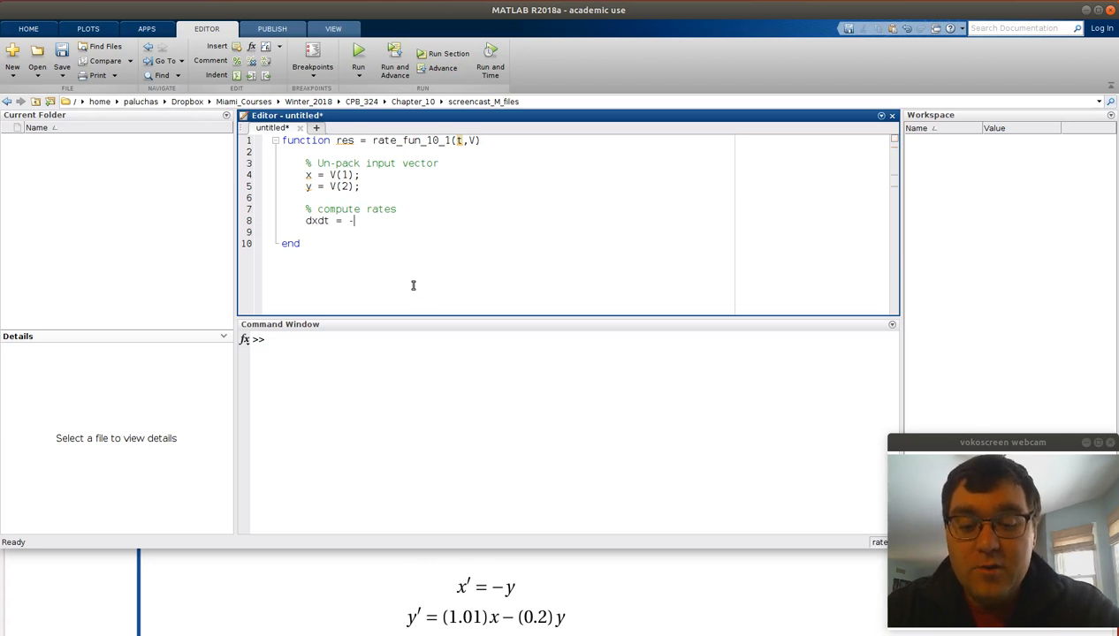
type("y;")
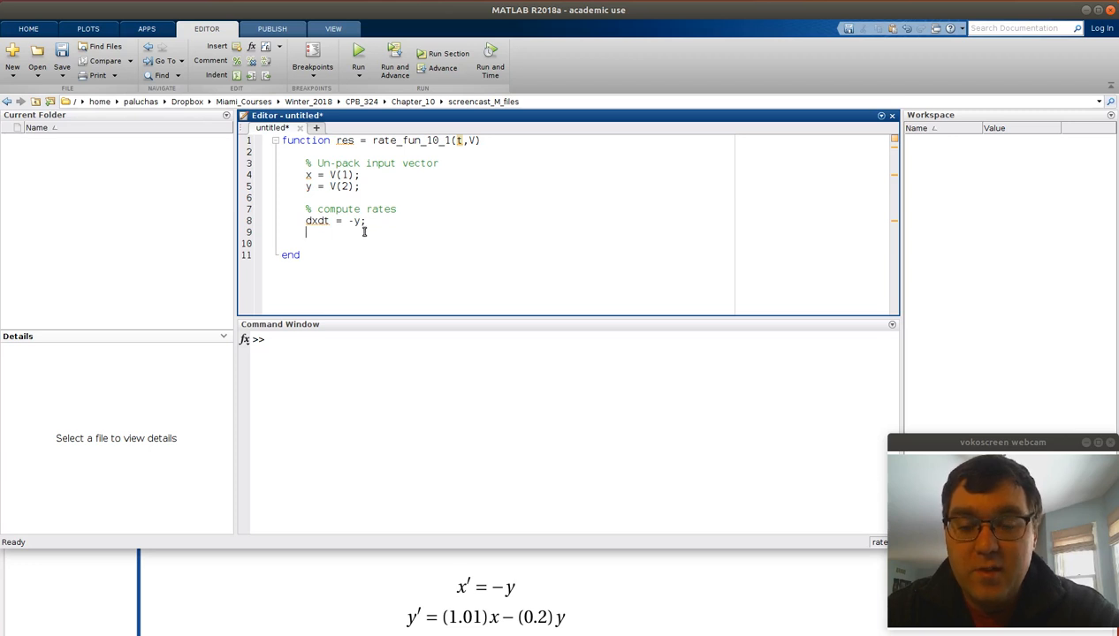
type("dydt =")
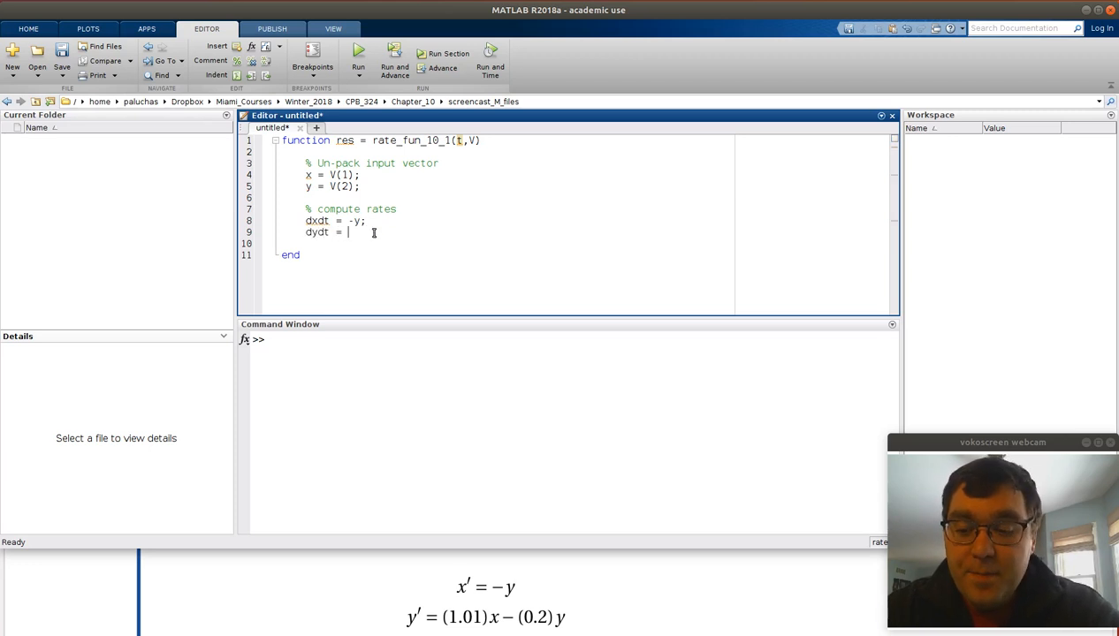
type("1.01")
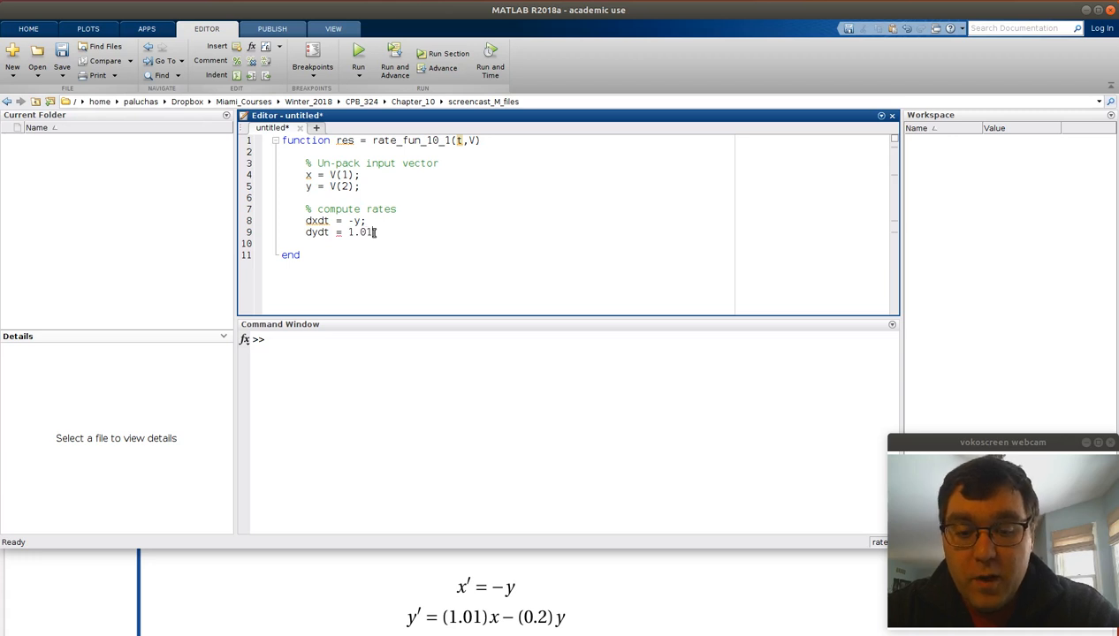
type("*x")
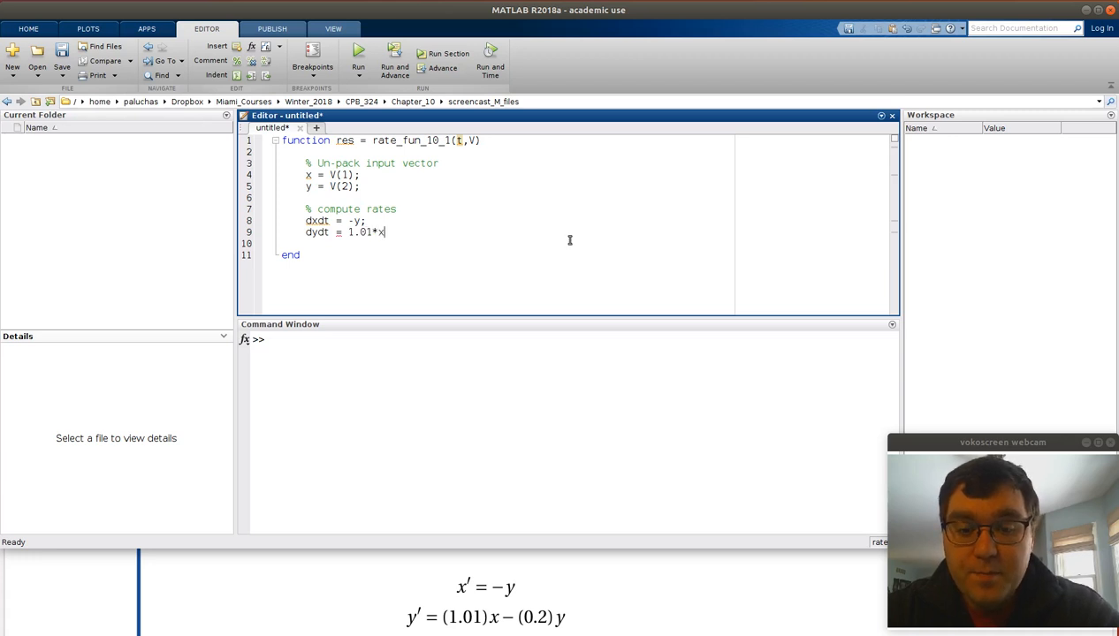
type("- 0.2")
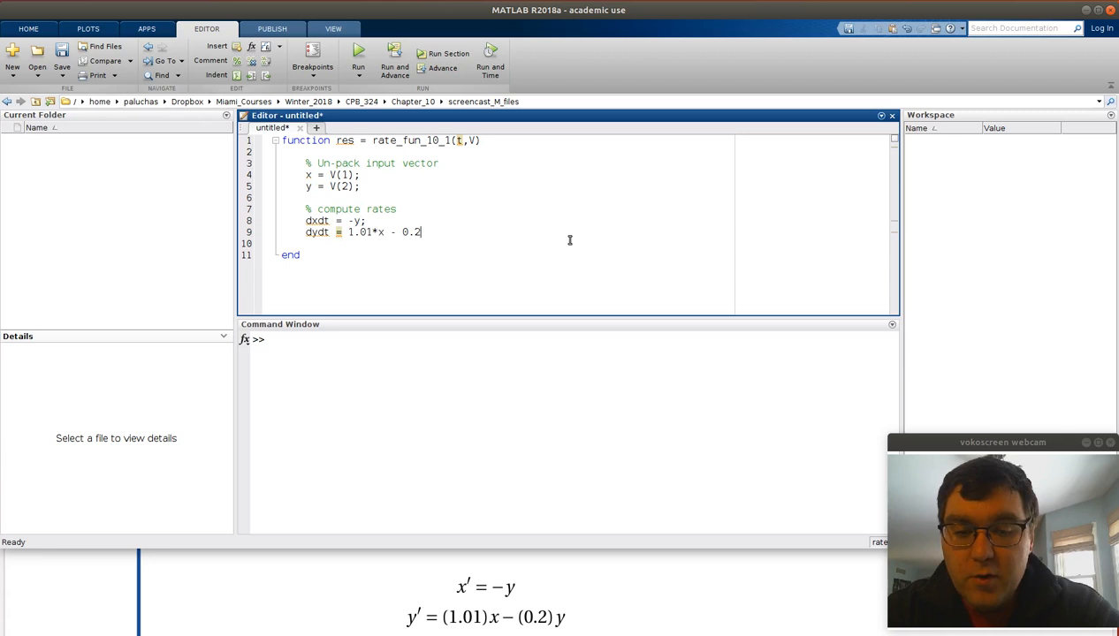
type("*y;")
type("%")
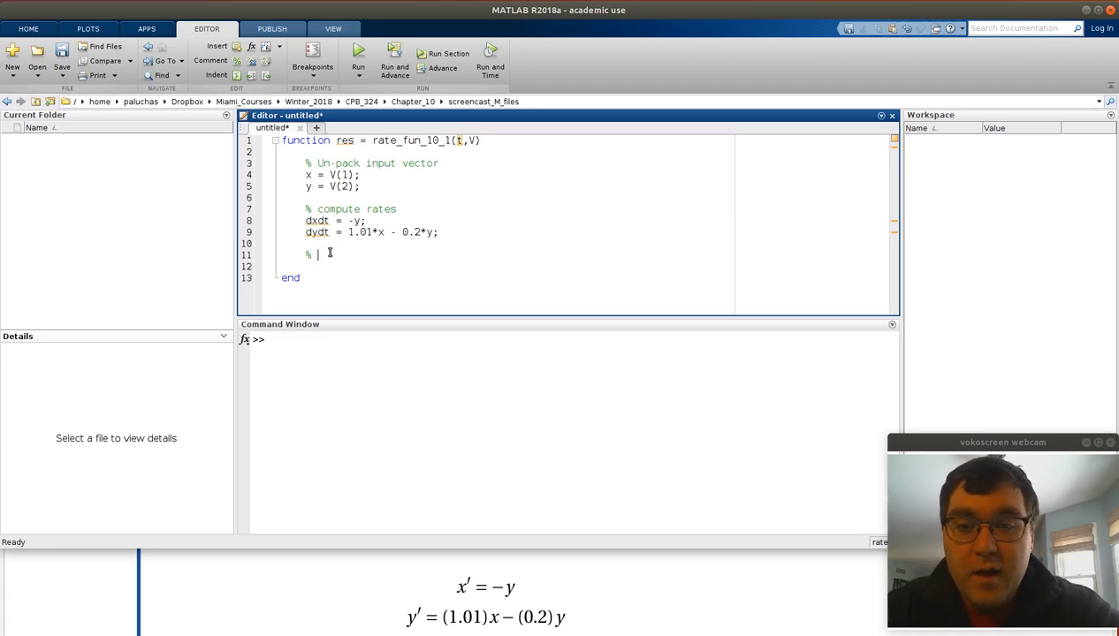
- Add the '% Pack-up rates' comment and res = [dxdt; dydt]; to finish the function
type("Pack")
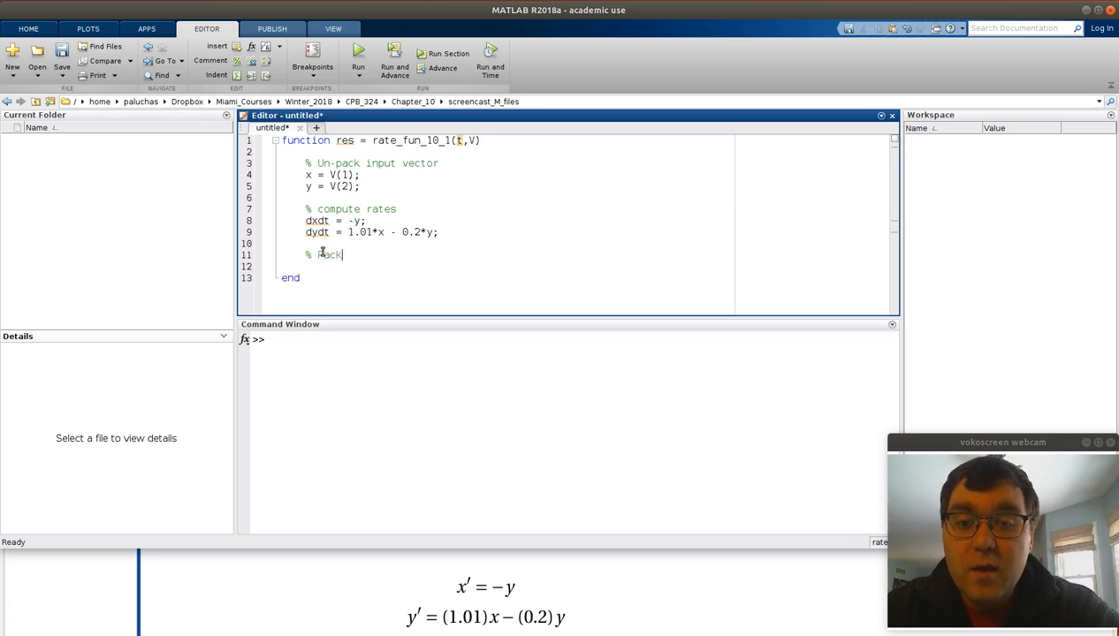
type("-up ra")
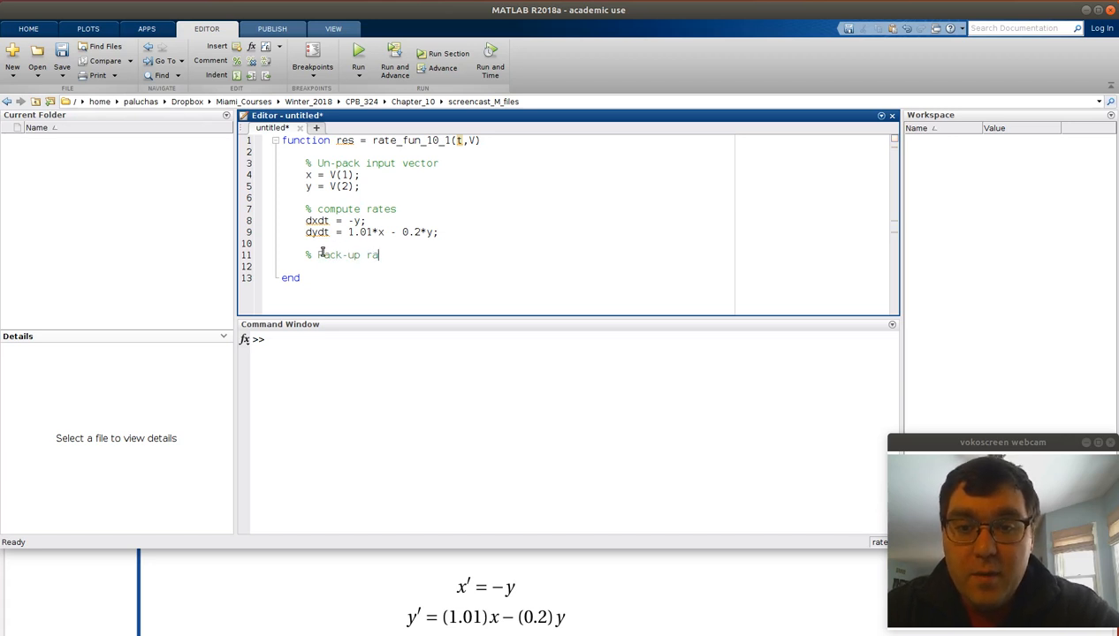
type("tes")
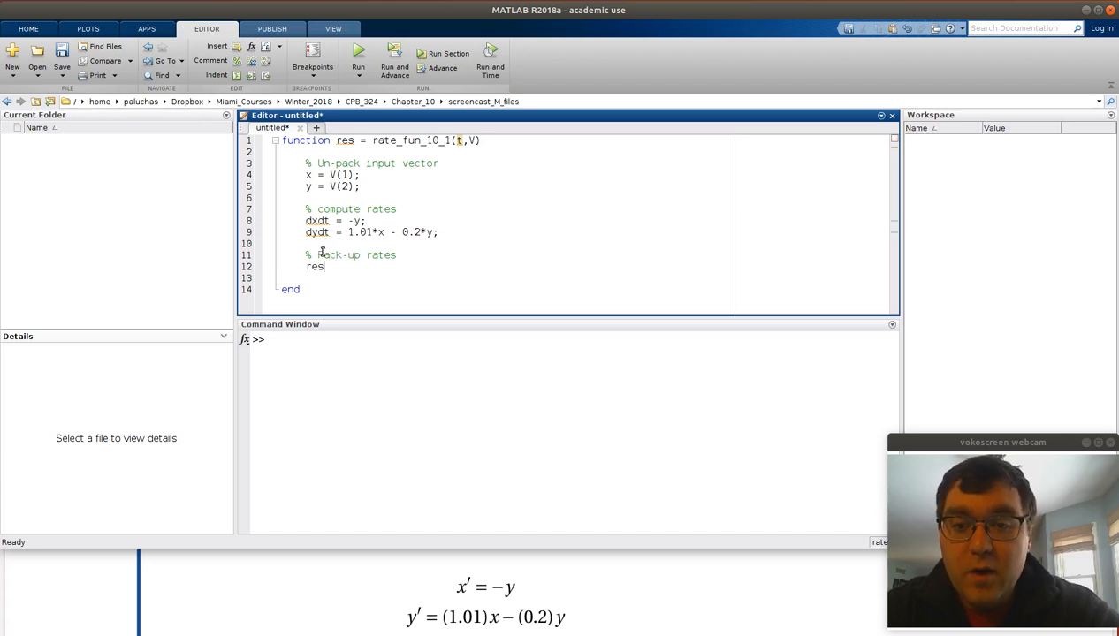
type("= [")
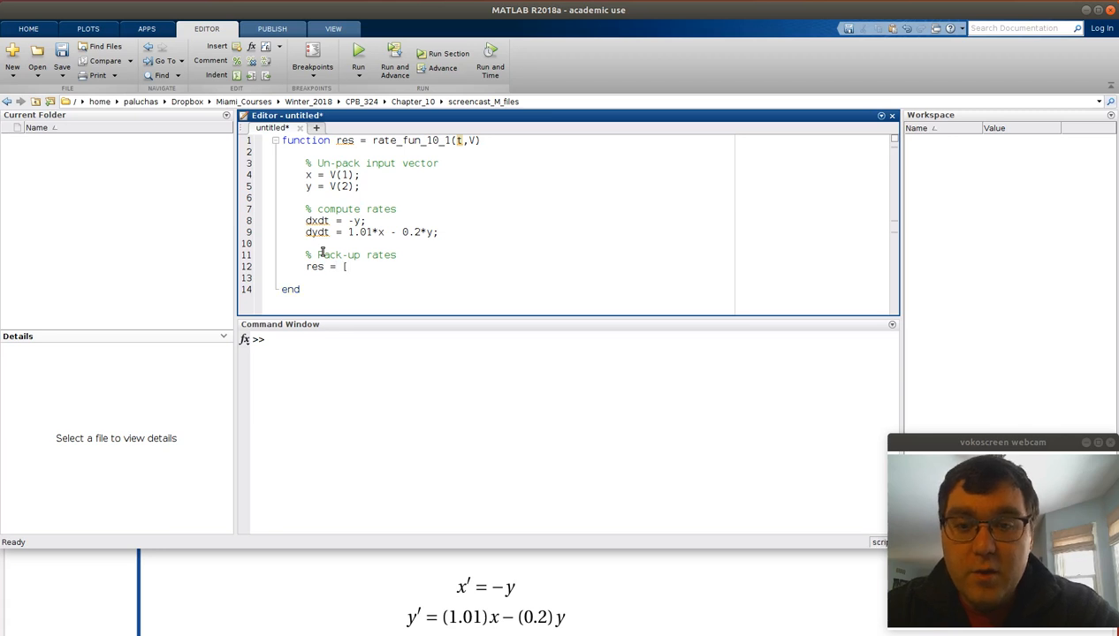
type("dxdt")
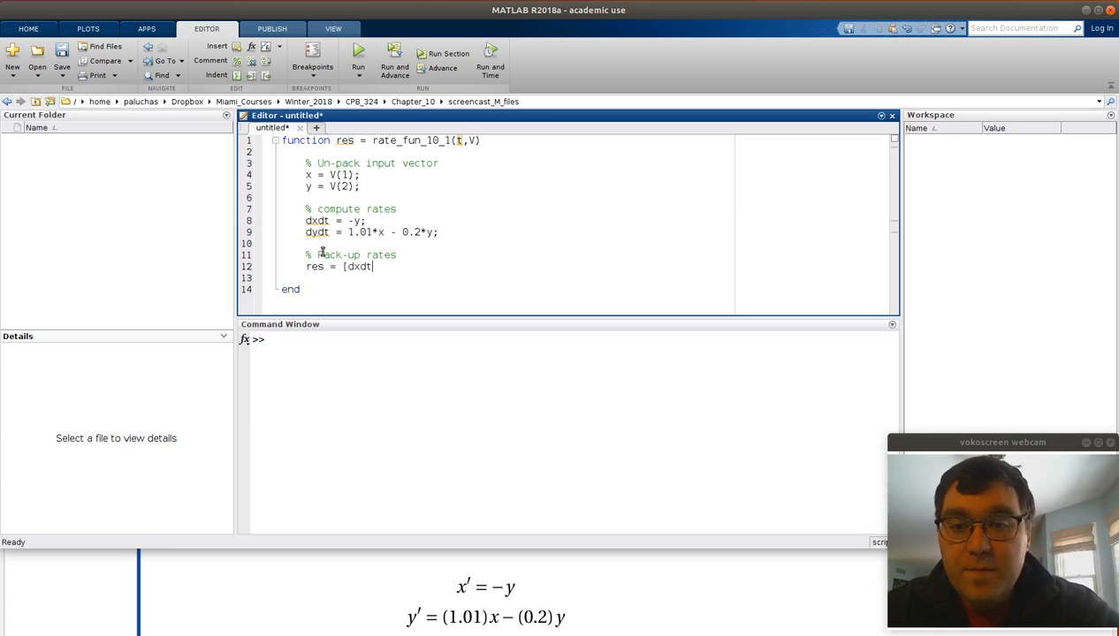
type("; dydt")
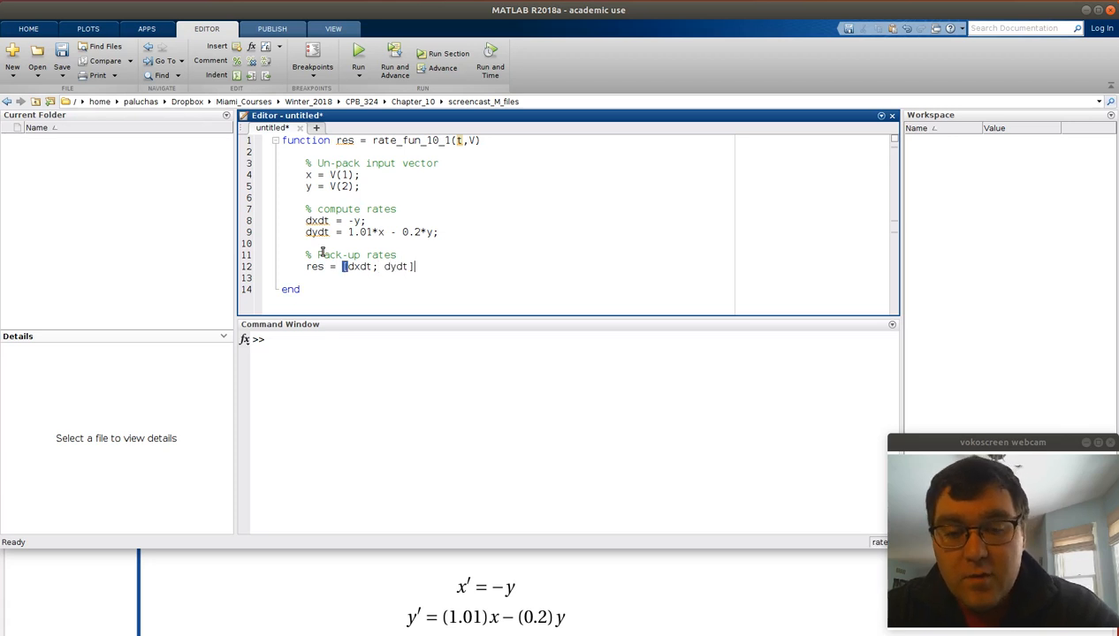
type(";")
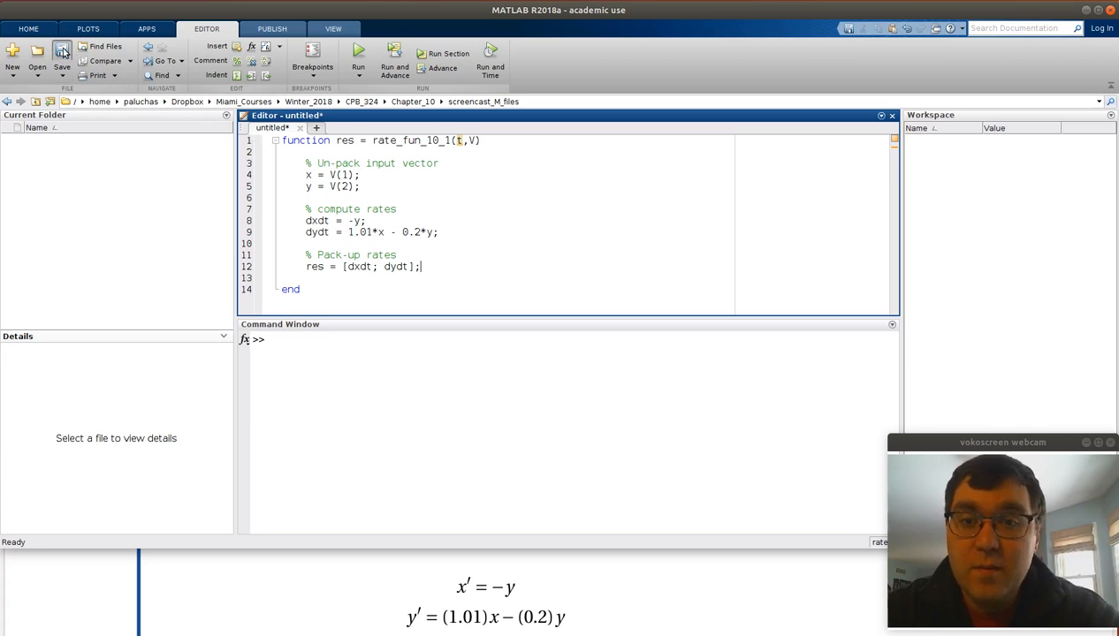
- Save the function as rate_fun_10_1.m in the screencast_M_files folder
left_click(61, 53)
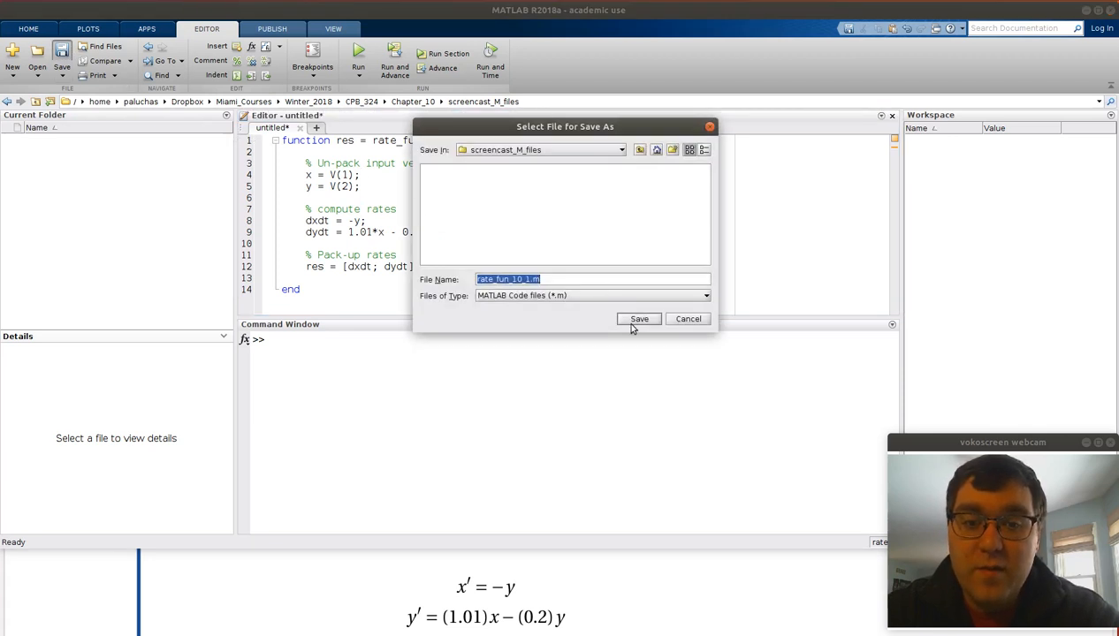
left_click(639, 318)
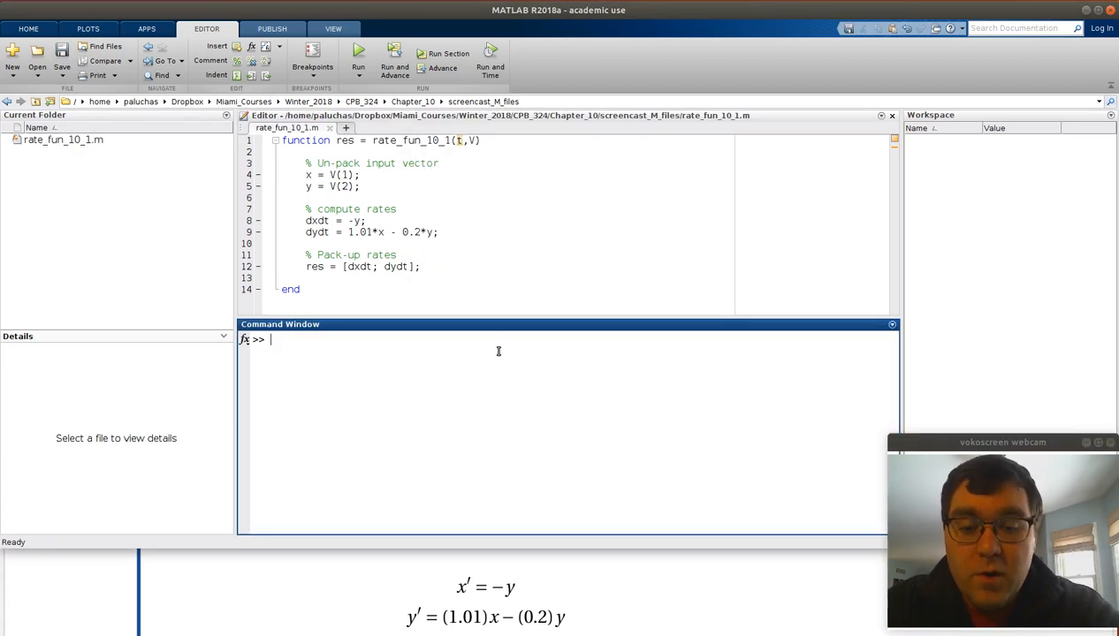
mouse_move(555, 516)
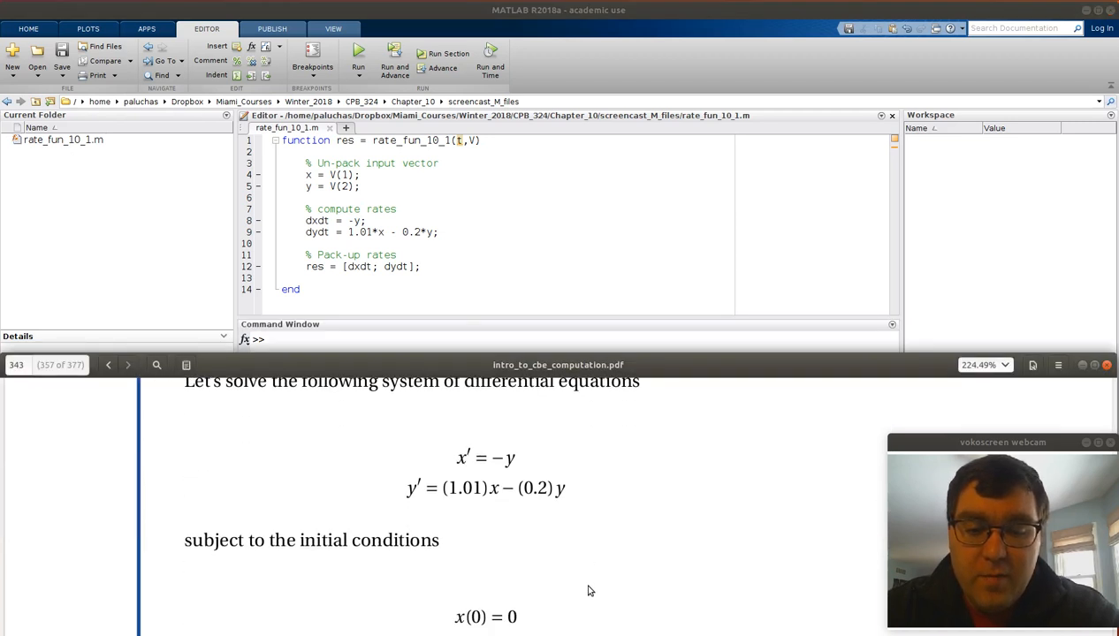
scroll("down", 3)
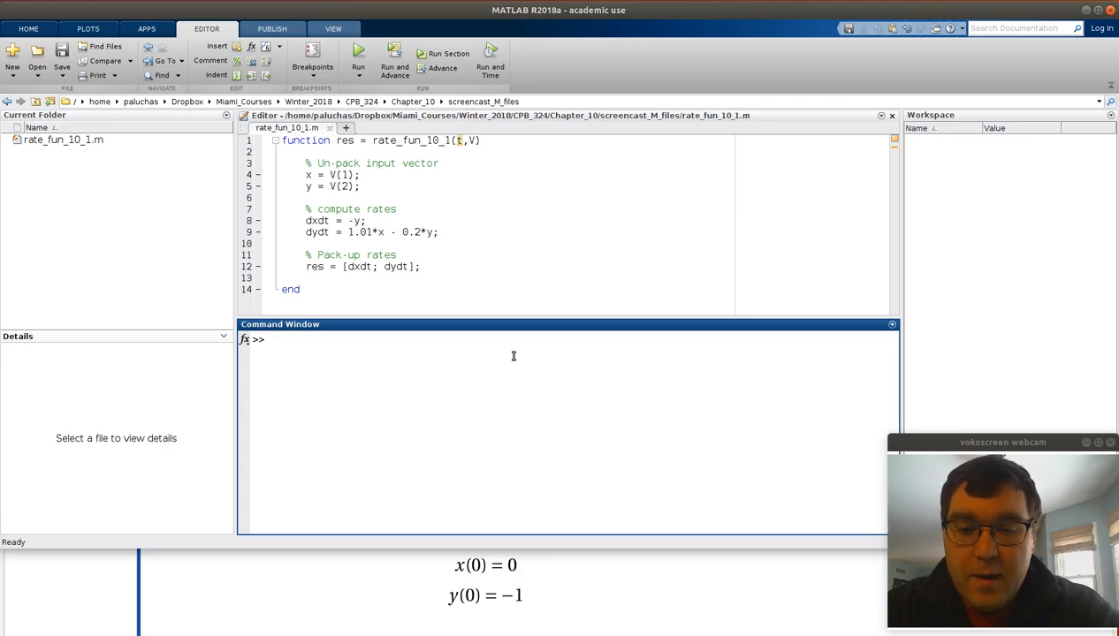
type("ode")
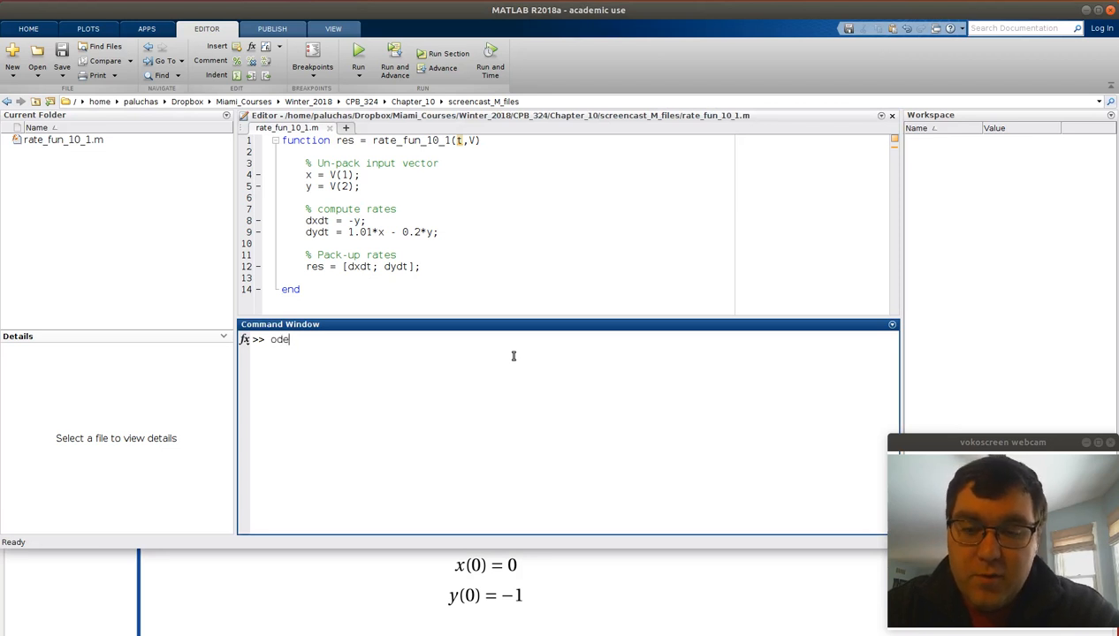
type("45(")
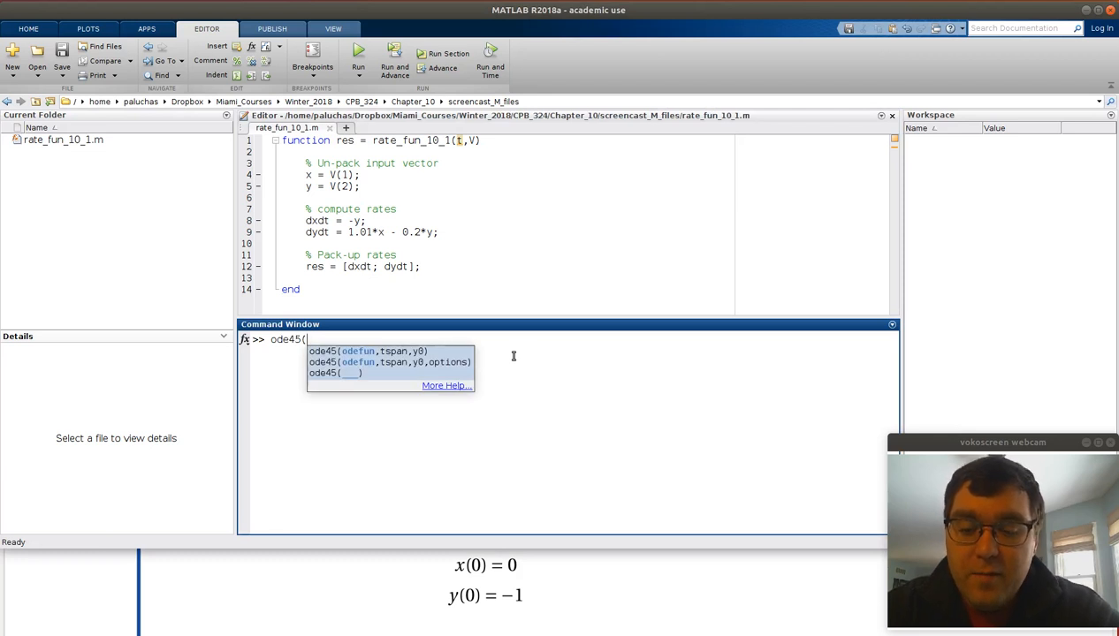
type("0")
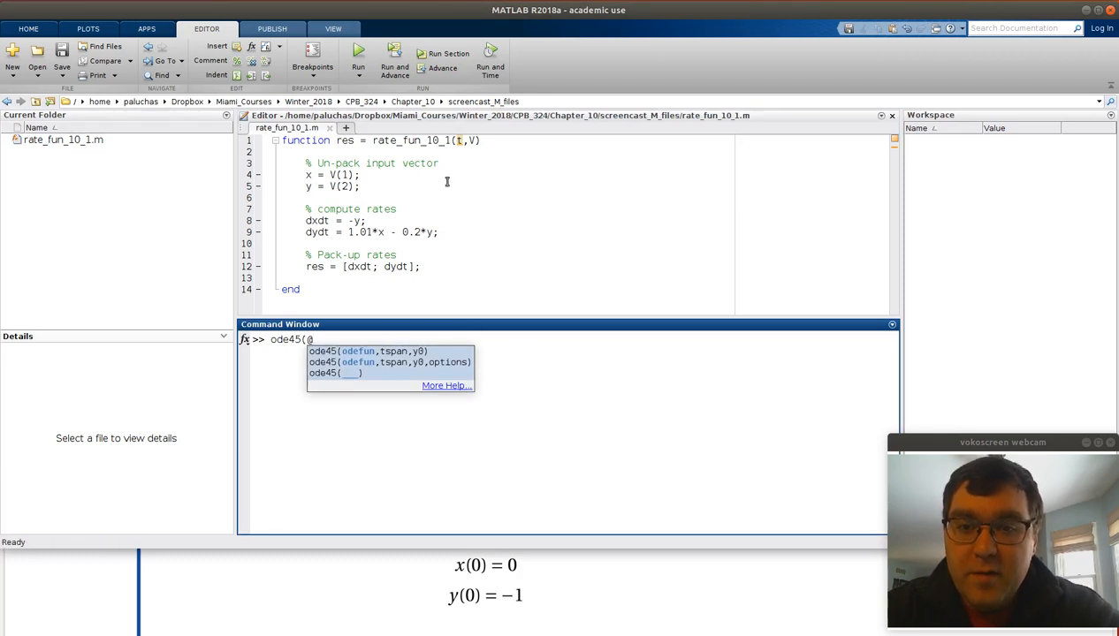
type("reat")
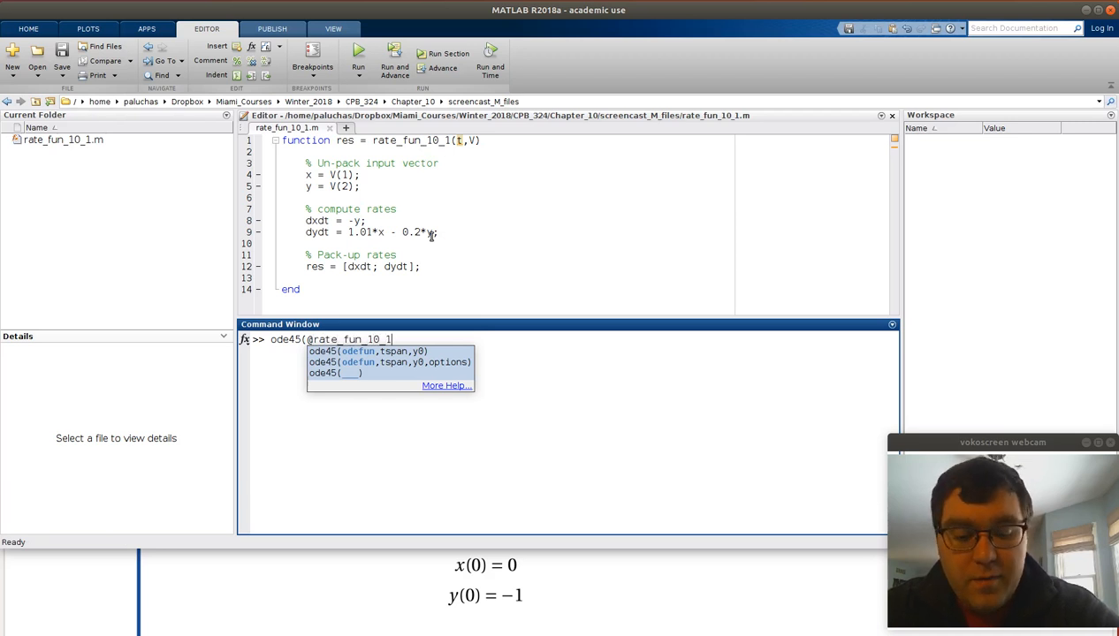
type(",[")
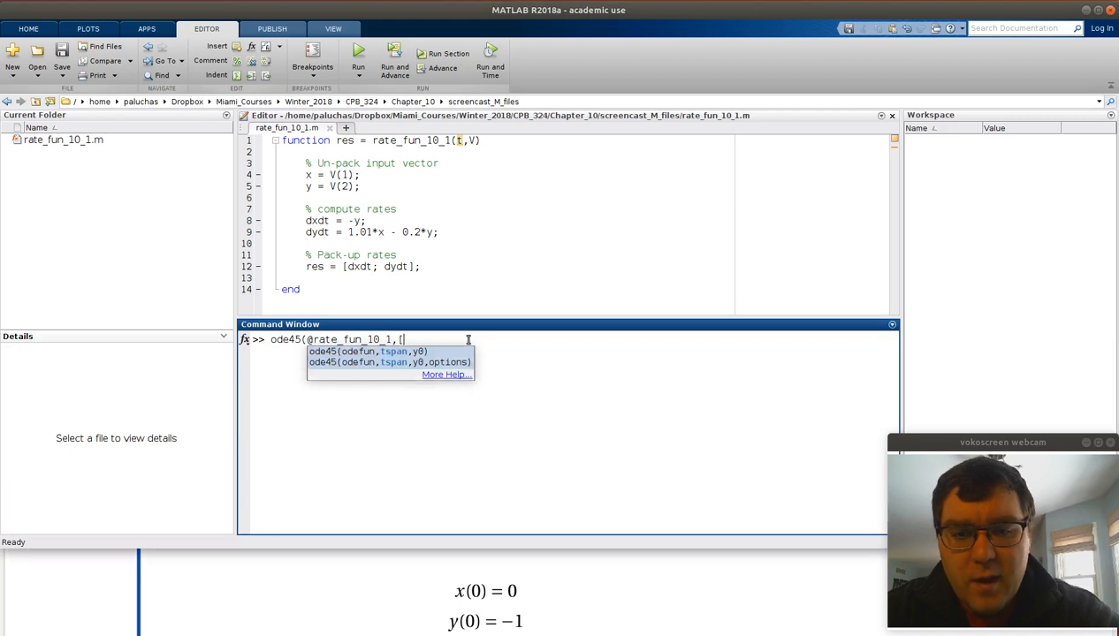
type("0,")
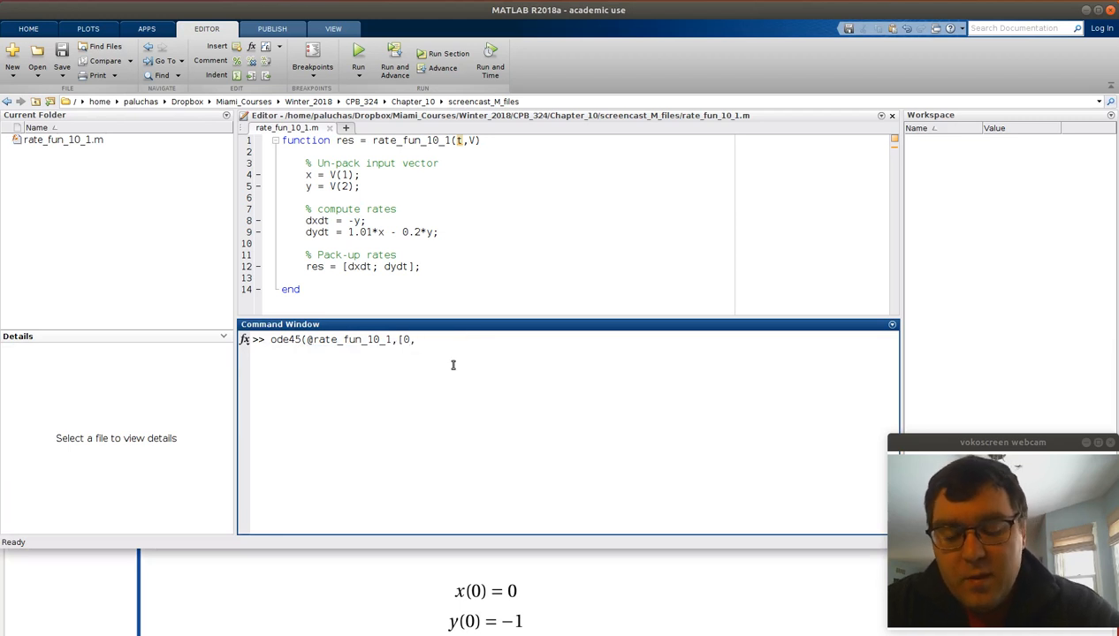
type("20")
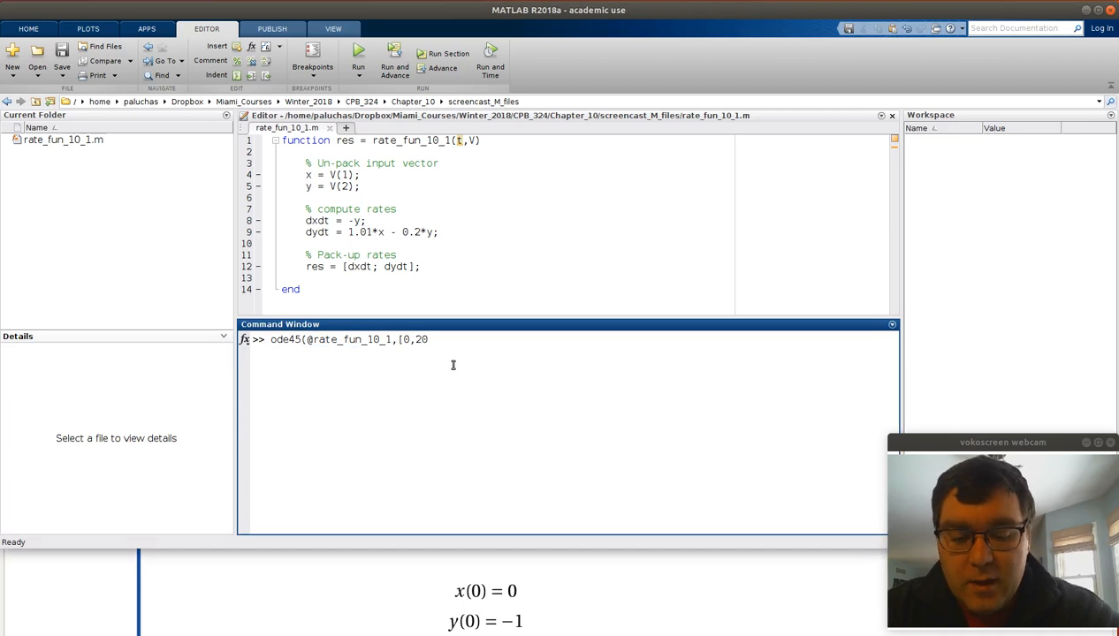
type(",")
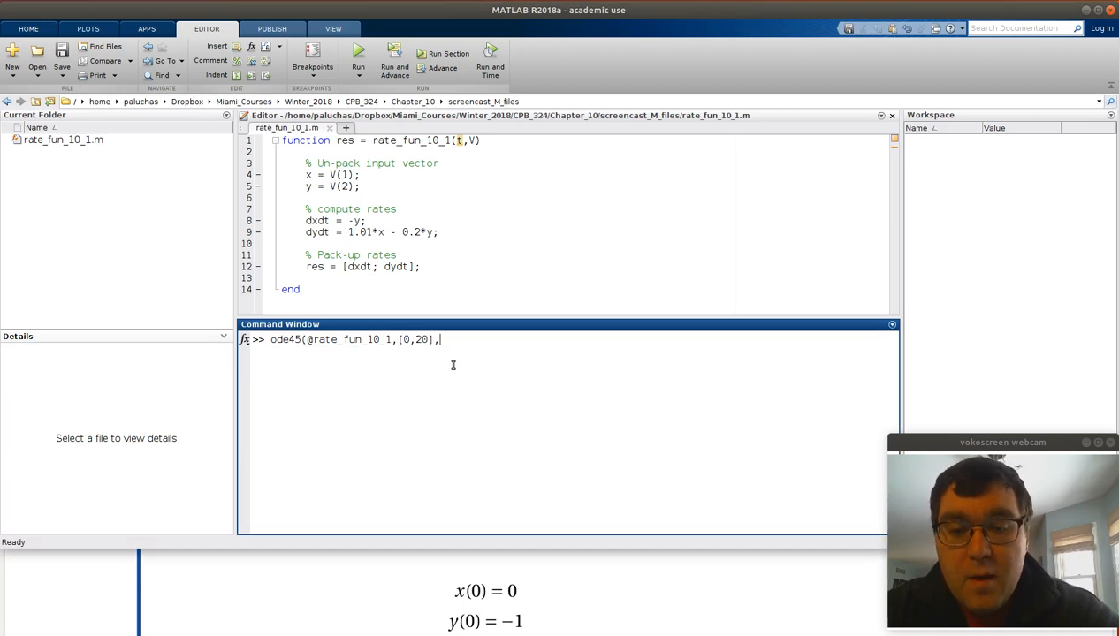
type("[")
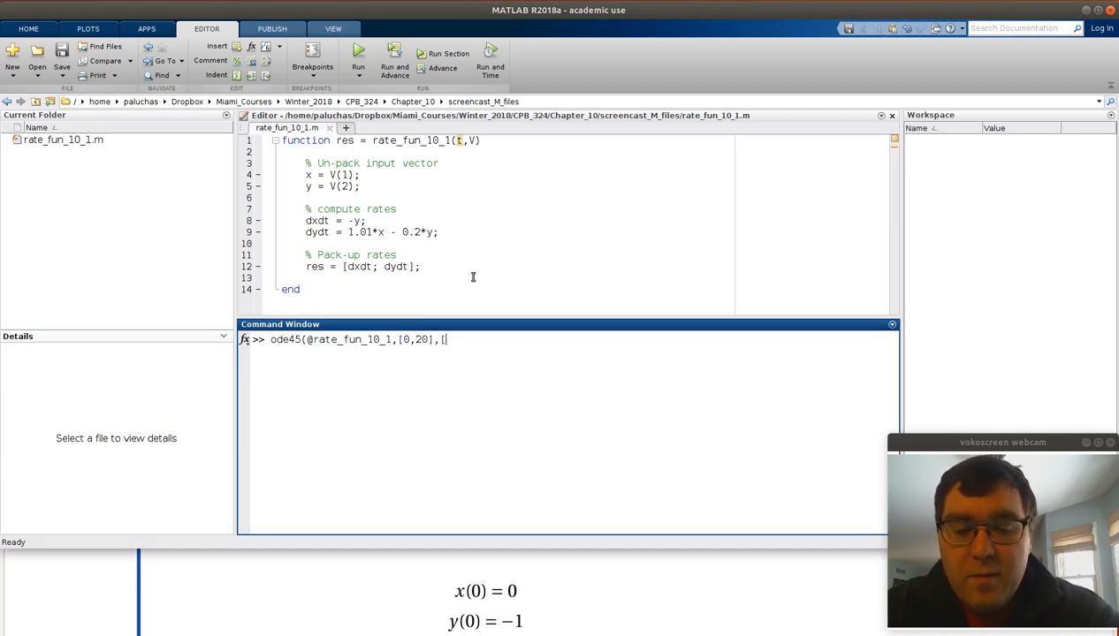
mouse_move(509, 326)
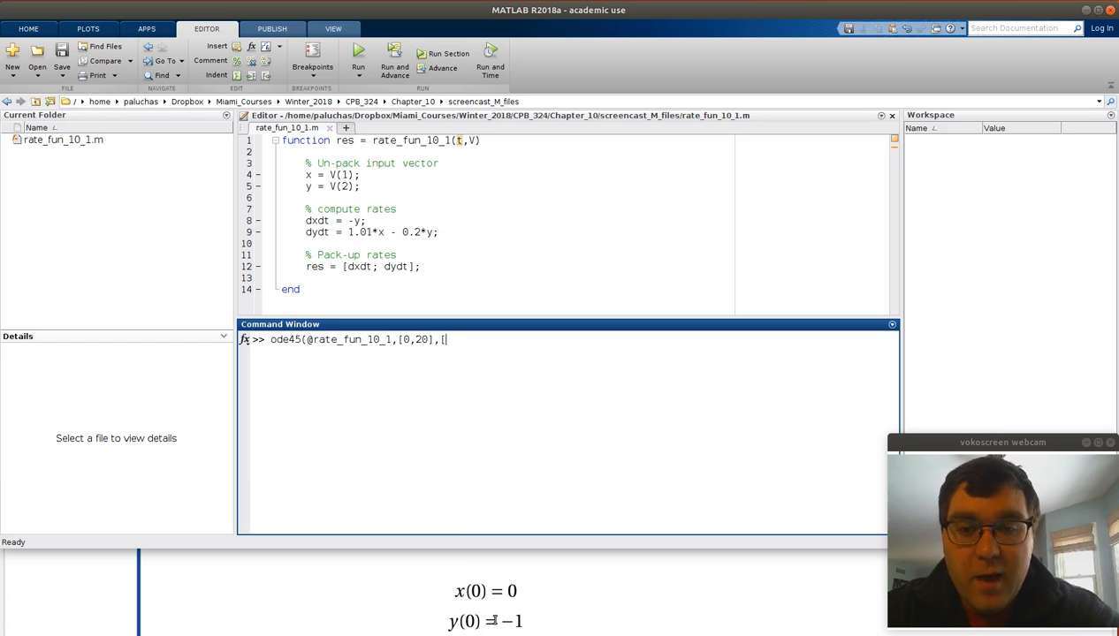
type("0")
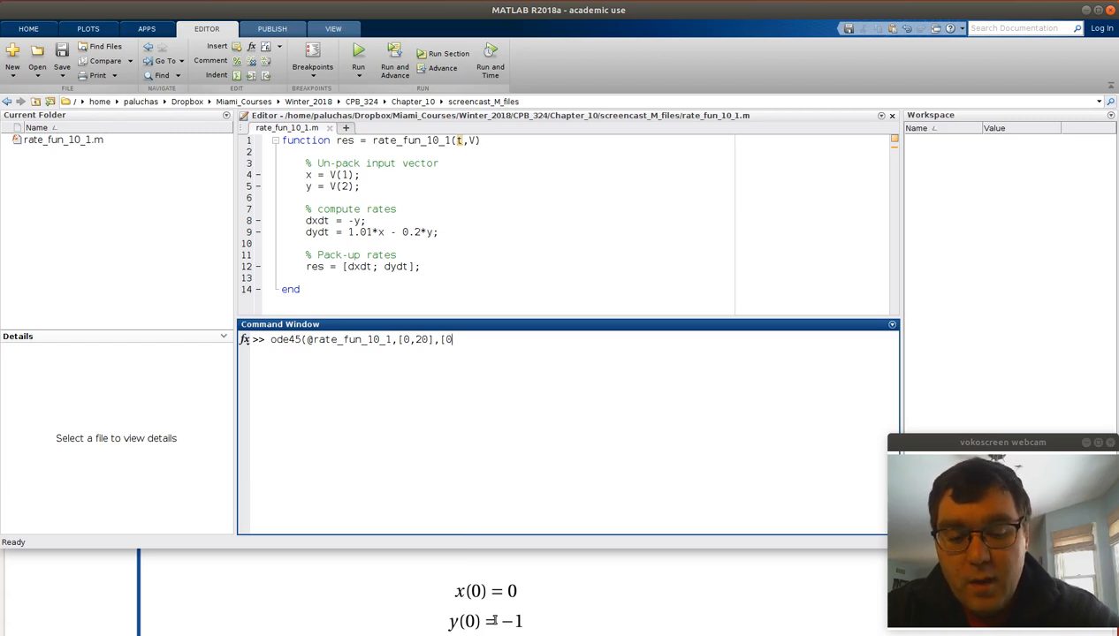
type("-1")
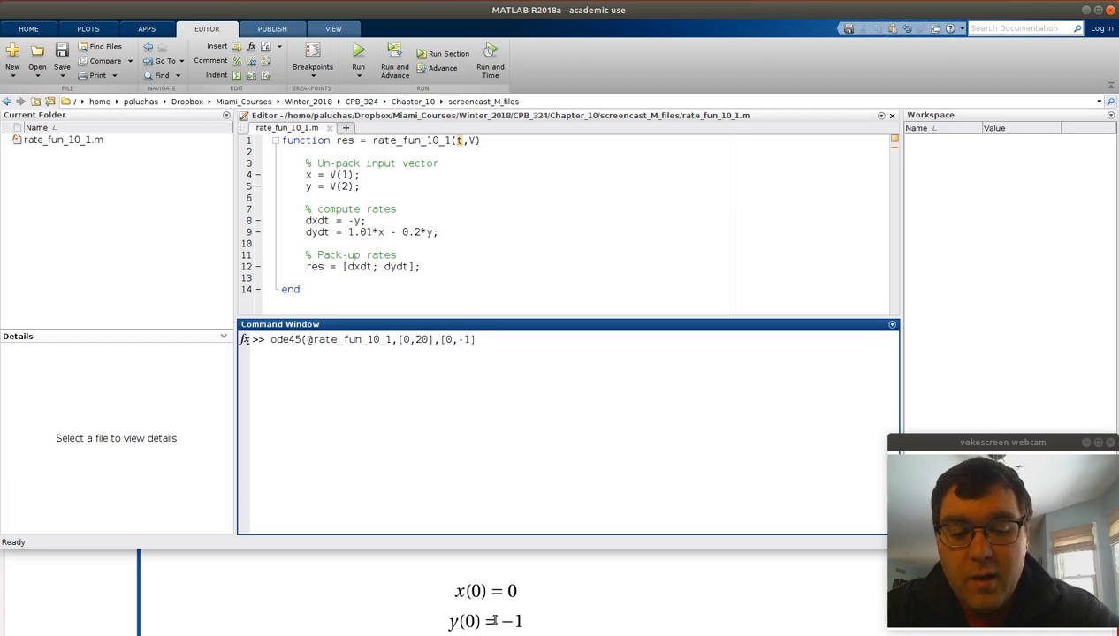
type("])")
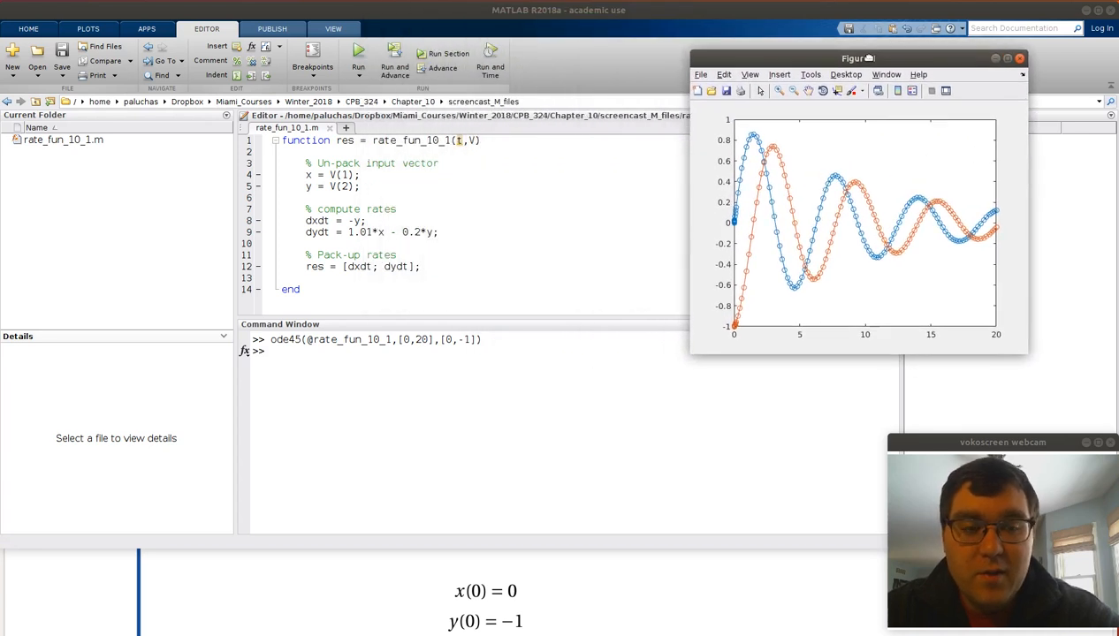
- Close the figure and begin editing the recalled ode45 call to capture outputs [T,M]
left_click_drag(856, 57, 922, 65)
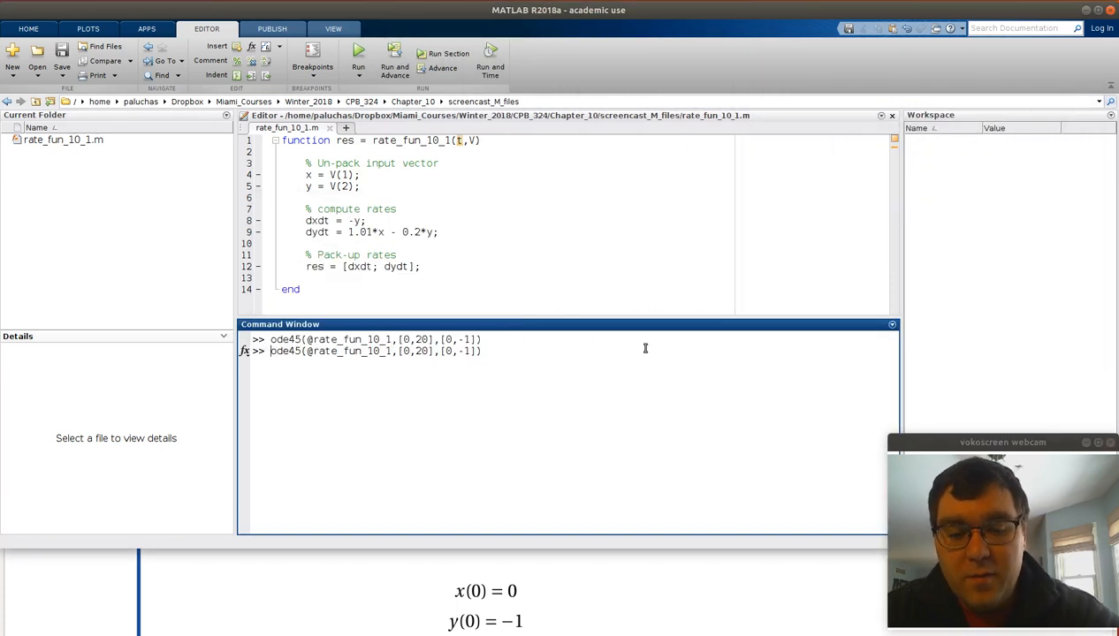
type("[T]")
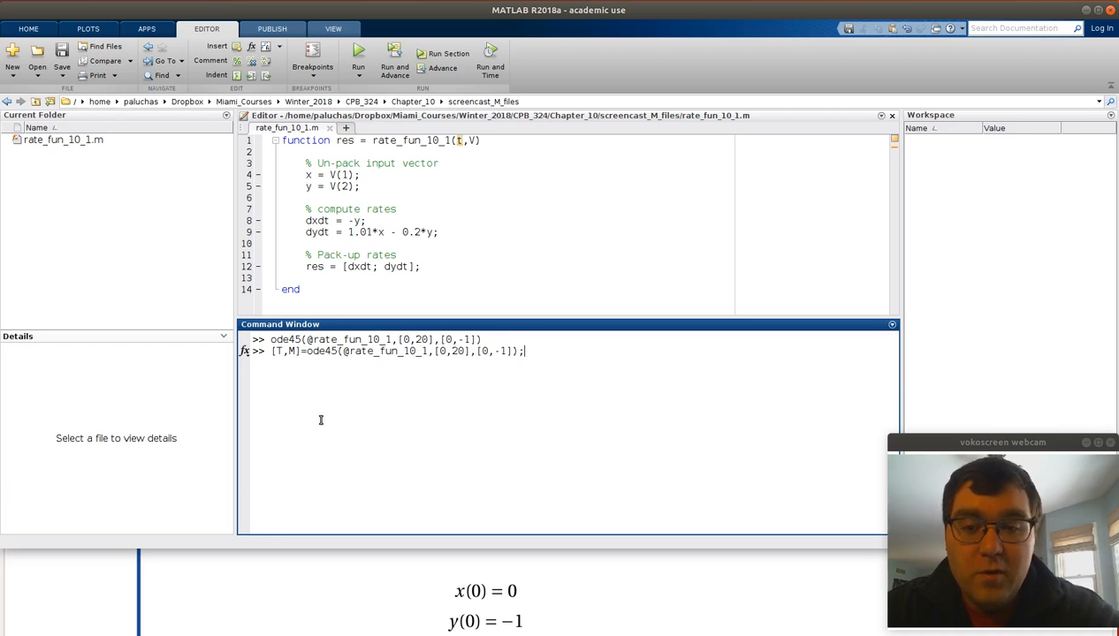
mouse_move(366, 375)
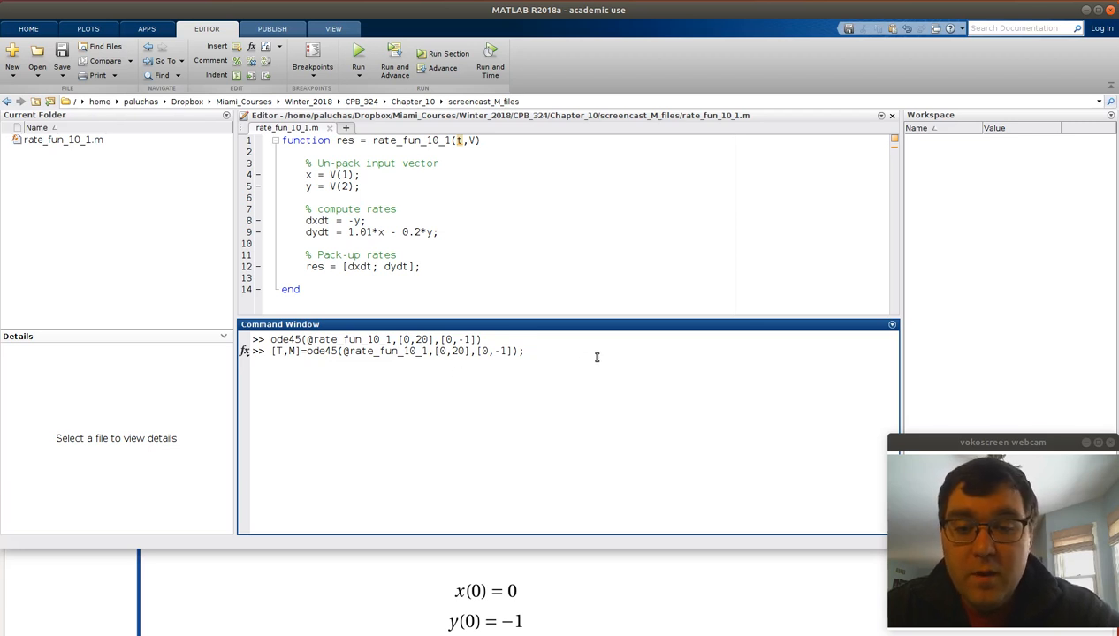
key("enter")
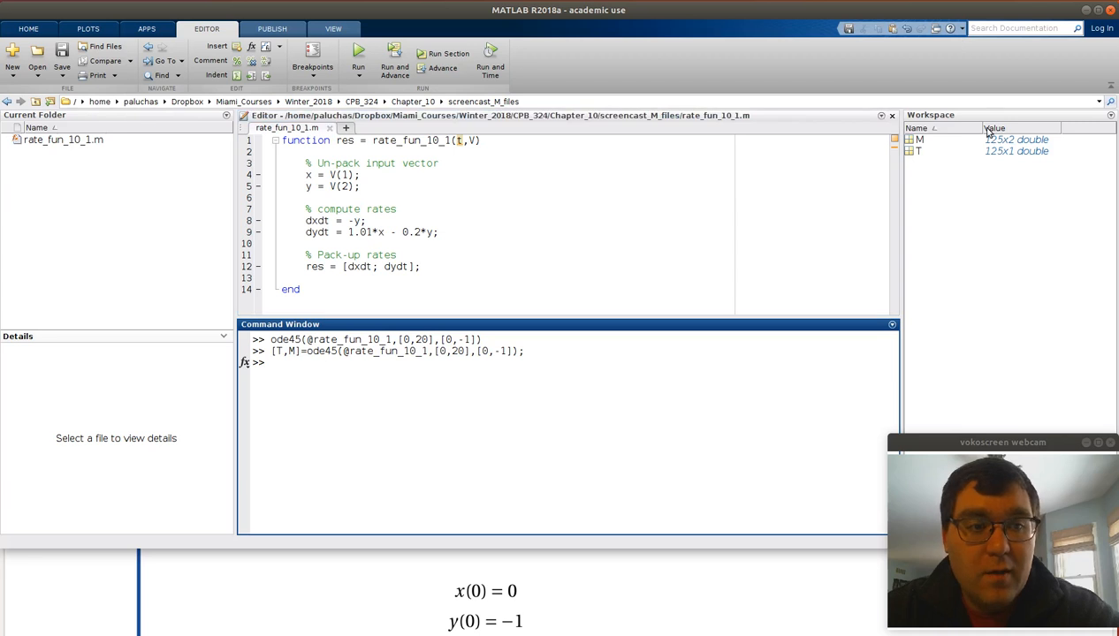
mouse_move(993, 159)
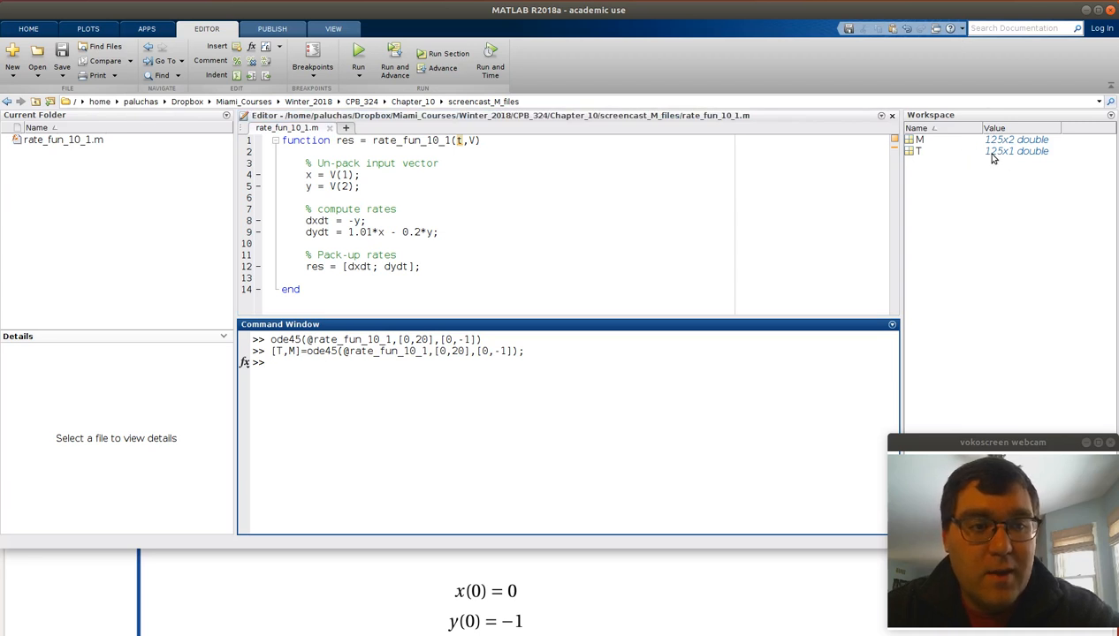
mouse_move(1004, 150)
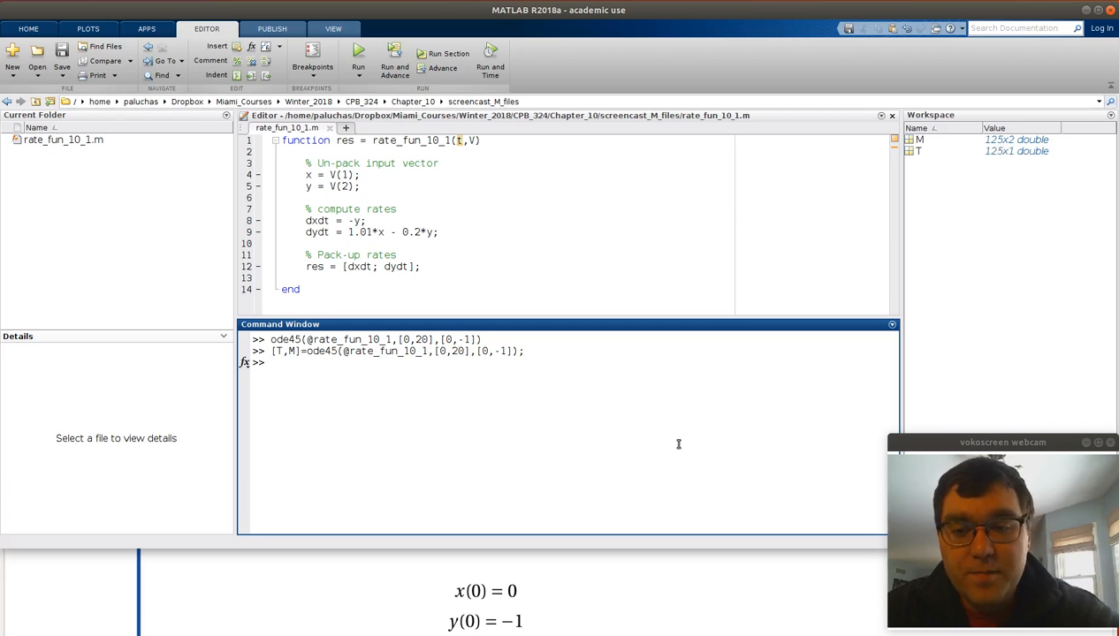
mouse_move(494, 424)
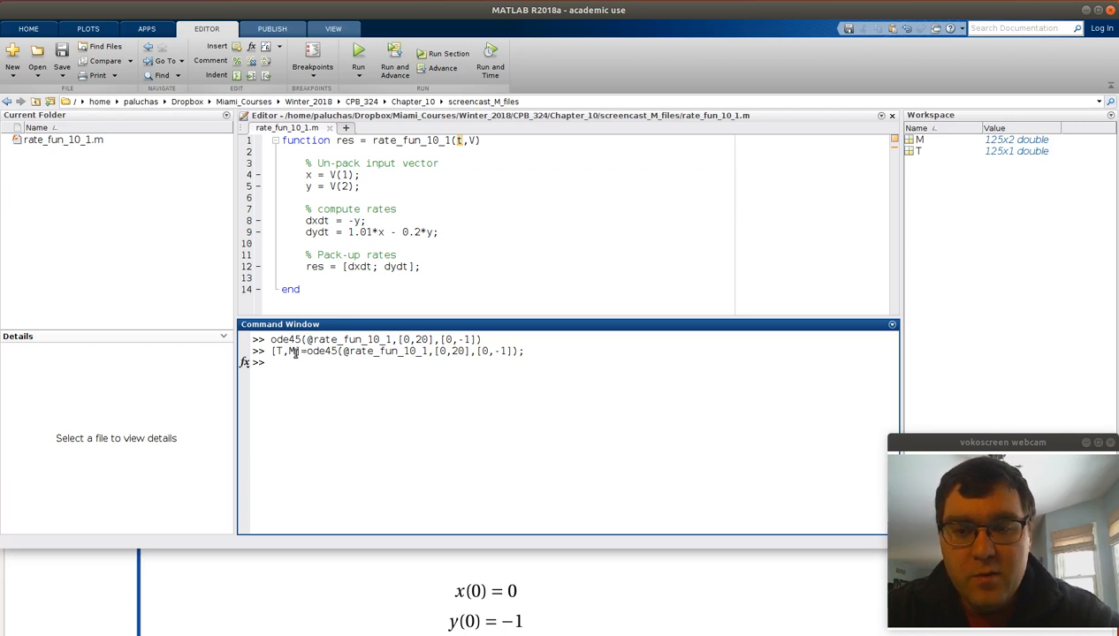
- Run plot(T,M) to show both solution curves against time, then close the figure
type("p")
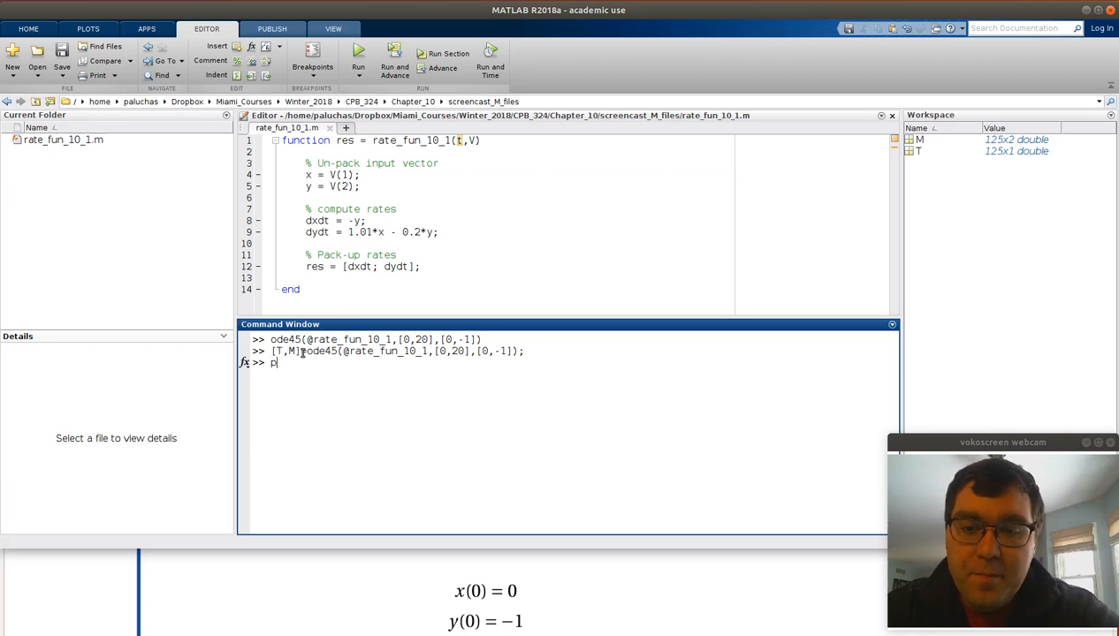
type("lot(")
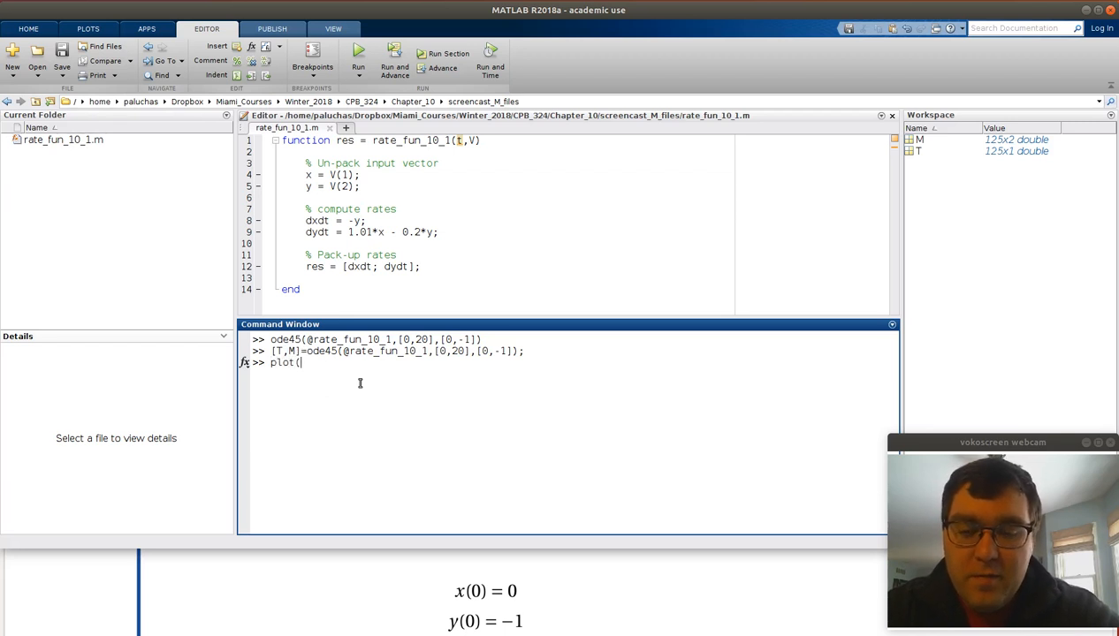
type("T,M)")
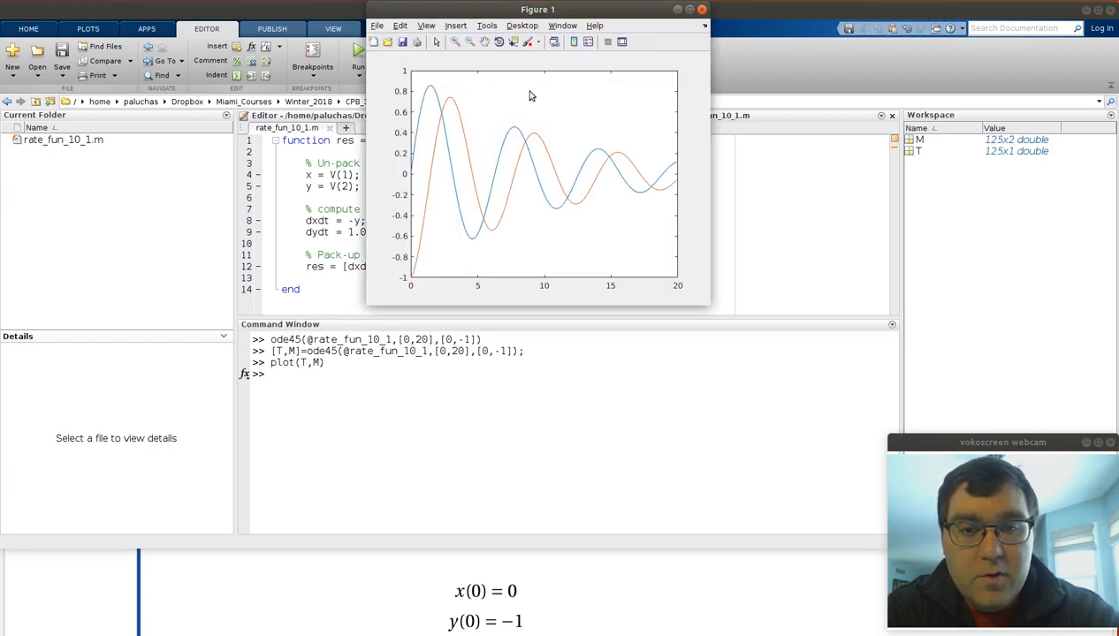
mouse_move(552, 242)
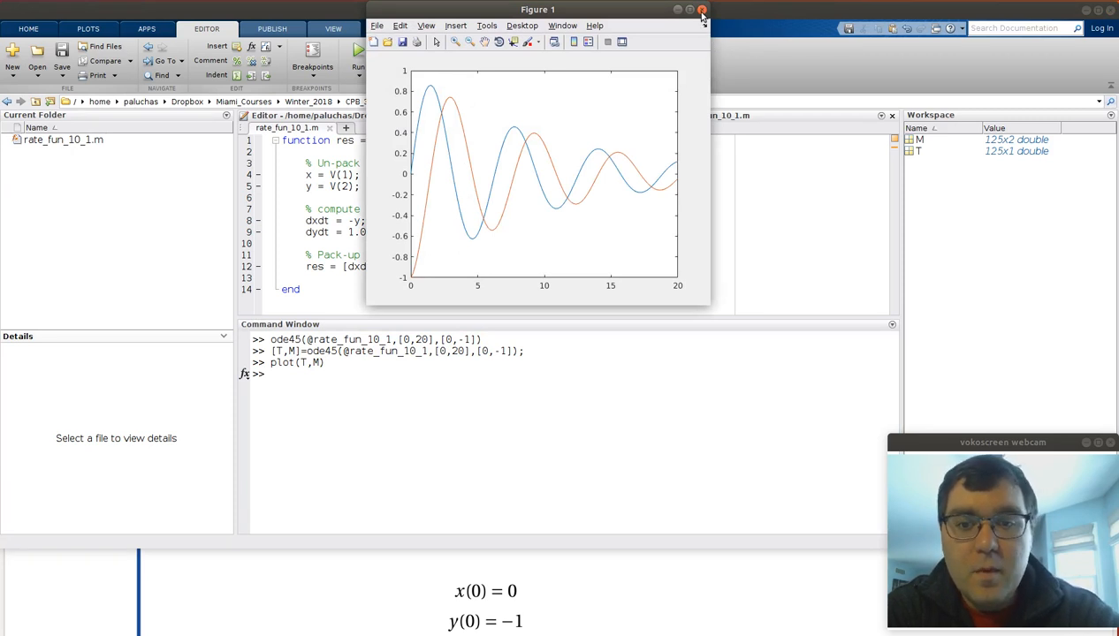
left_click(702, 11)
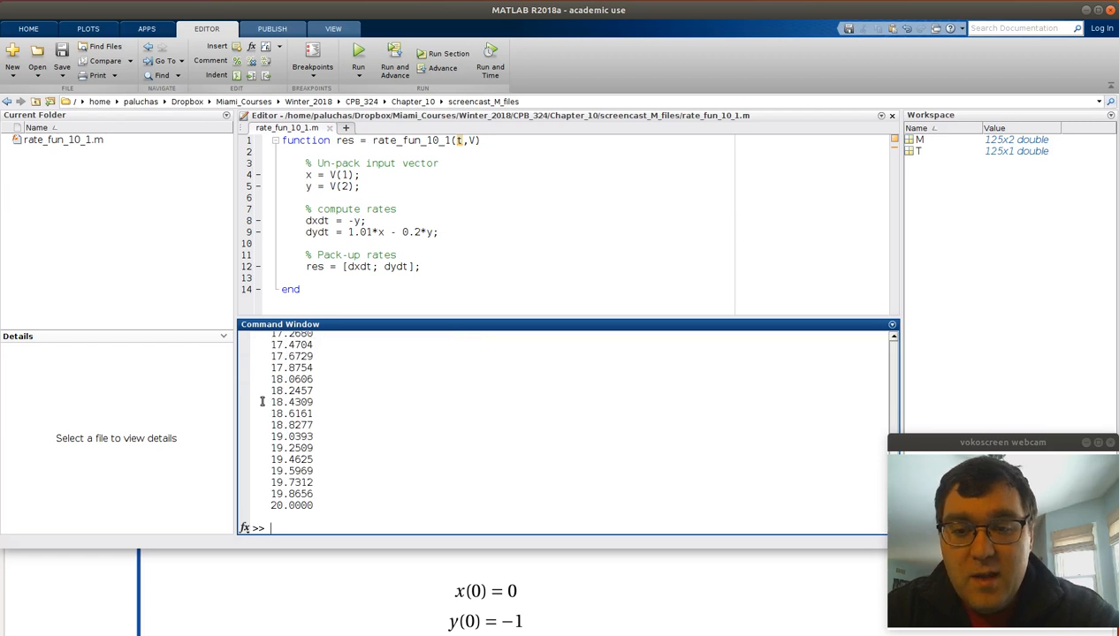
mouse_move(887, 474)
type("M")
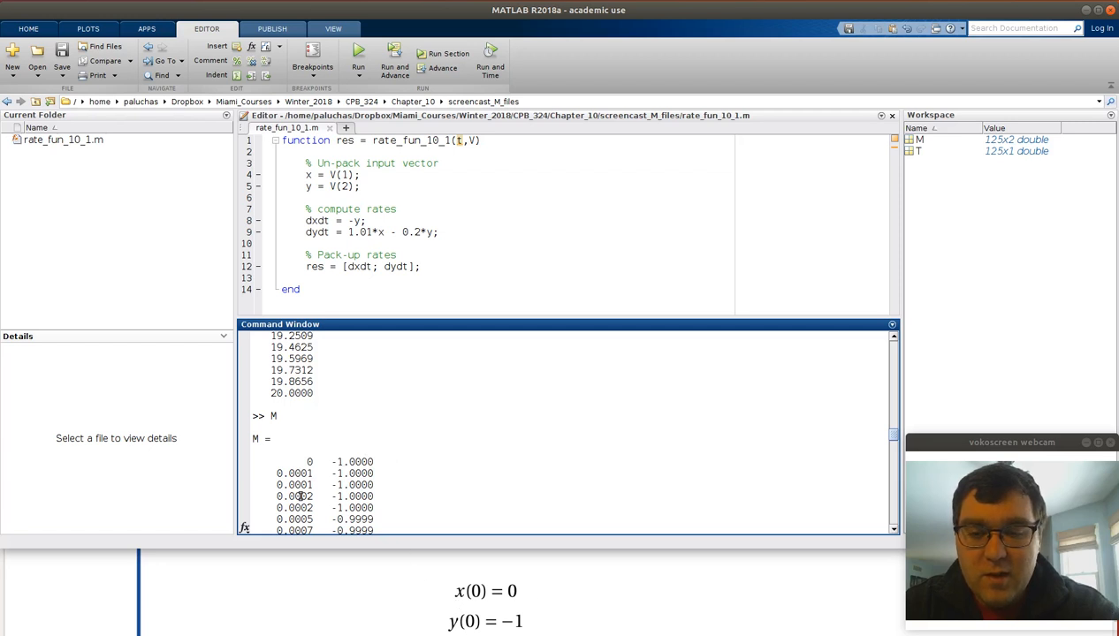
mouse_move(898, 434)
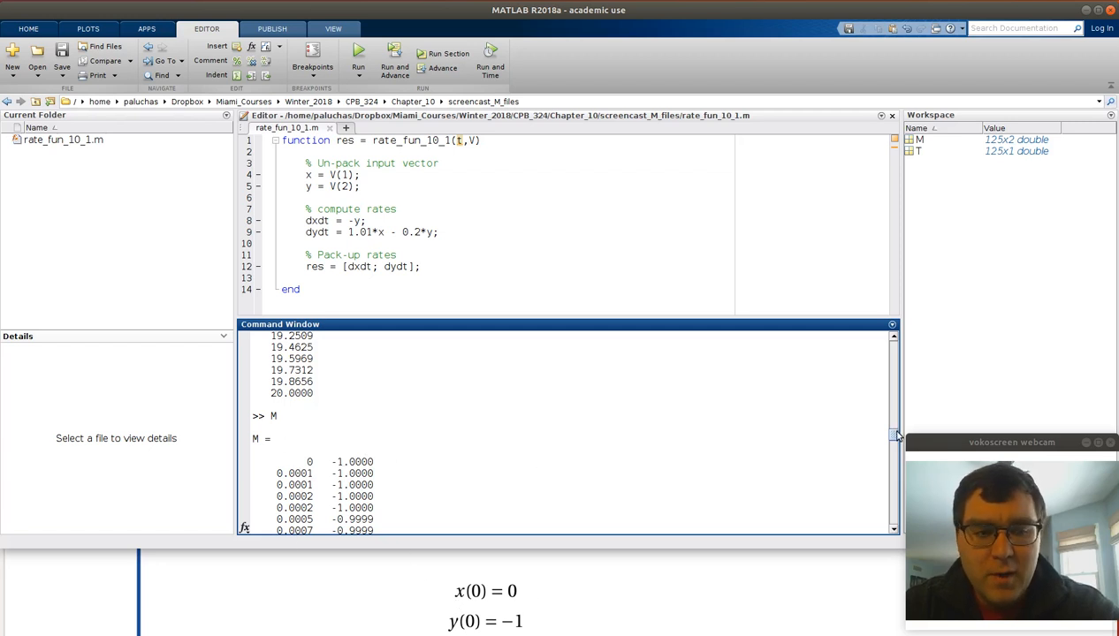
- Scroll through the listed T time values and the two columns of M
scroll("down", 3)
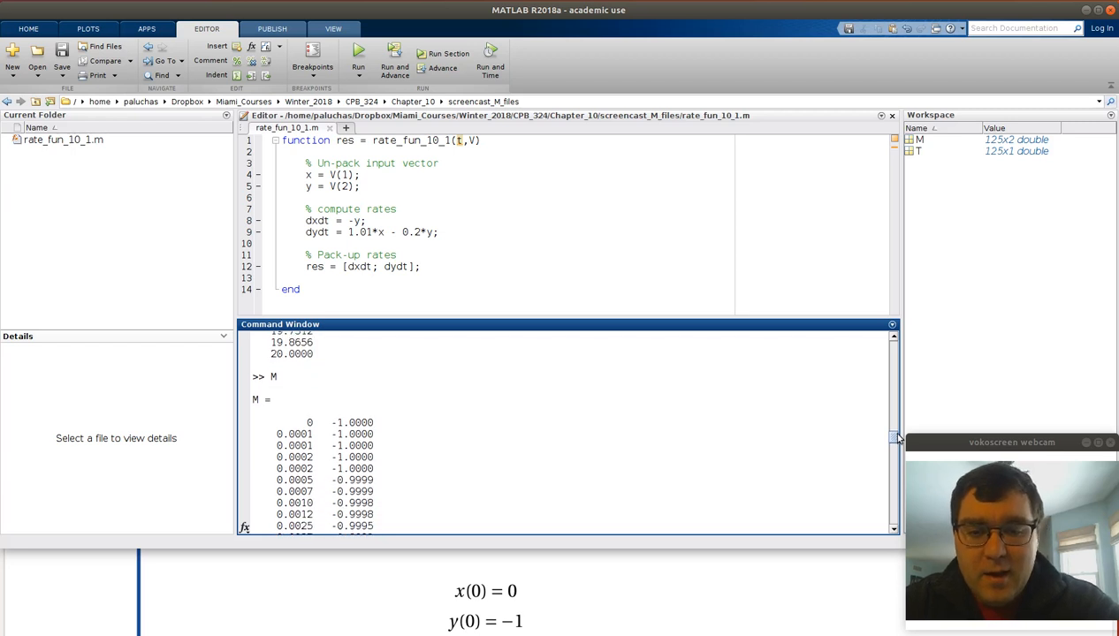
scroll("down", 3)
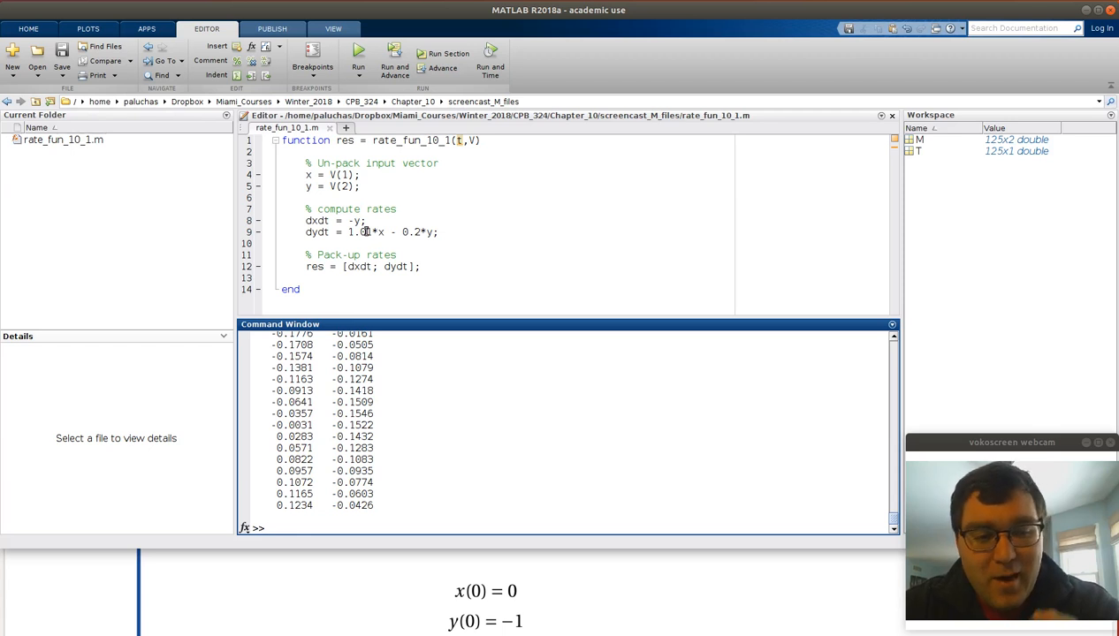
- Store the columns as X = M(:,1) and Y = M(:,2), then begin the plot command
type("x")
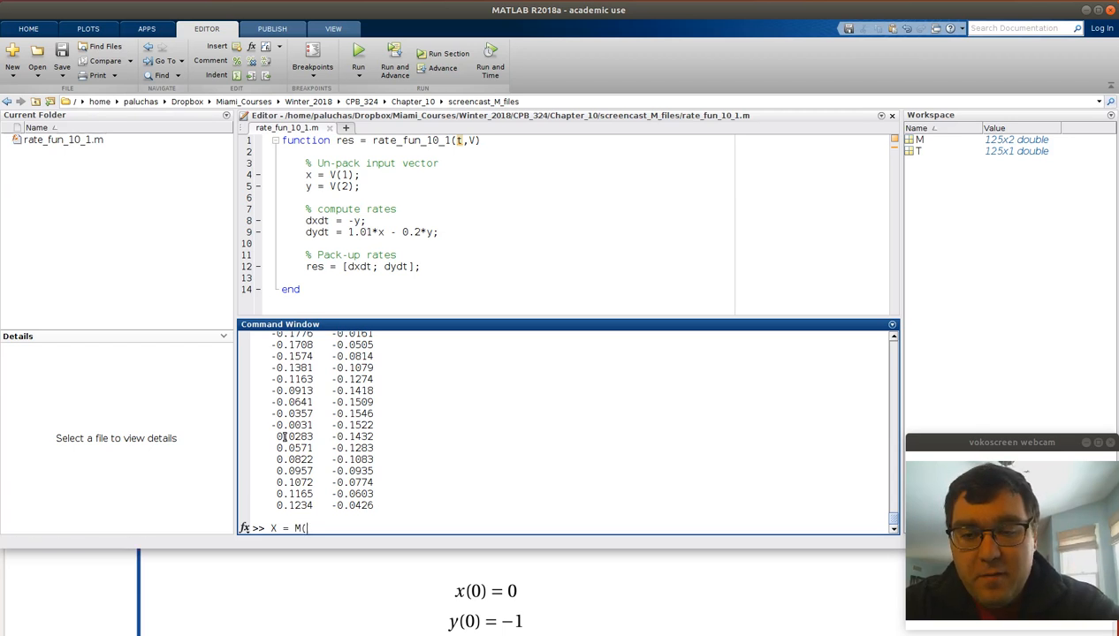
mouse_move(258, 548)
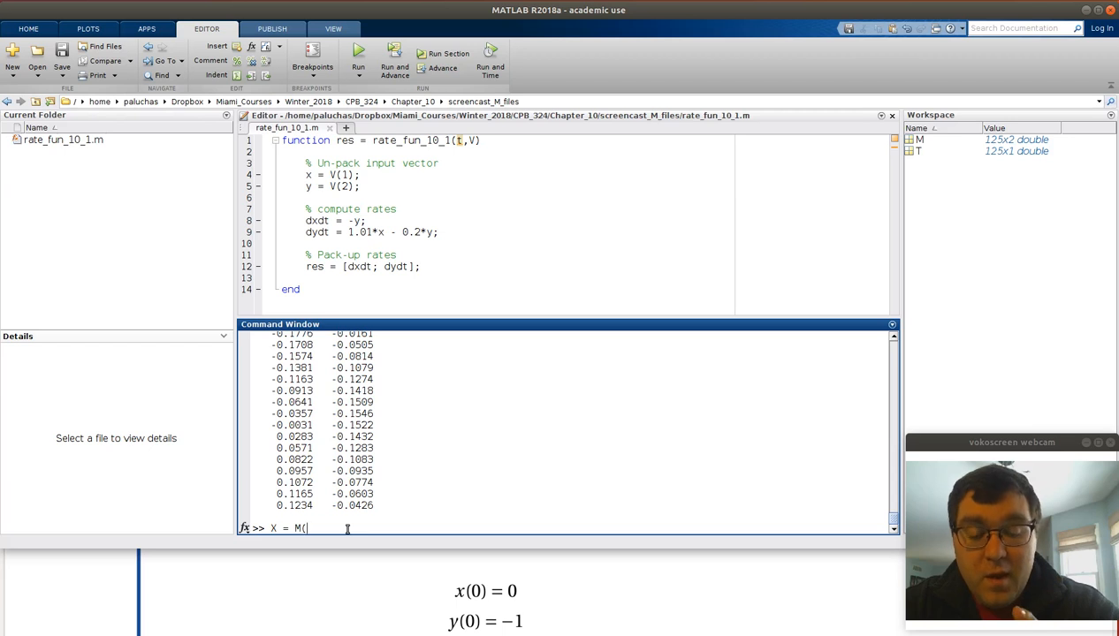
type(":")
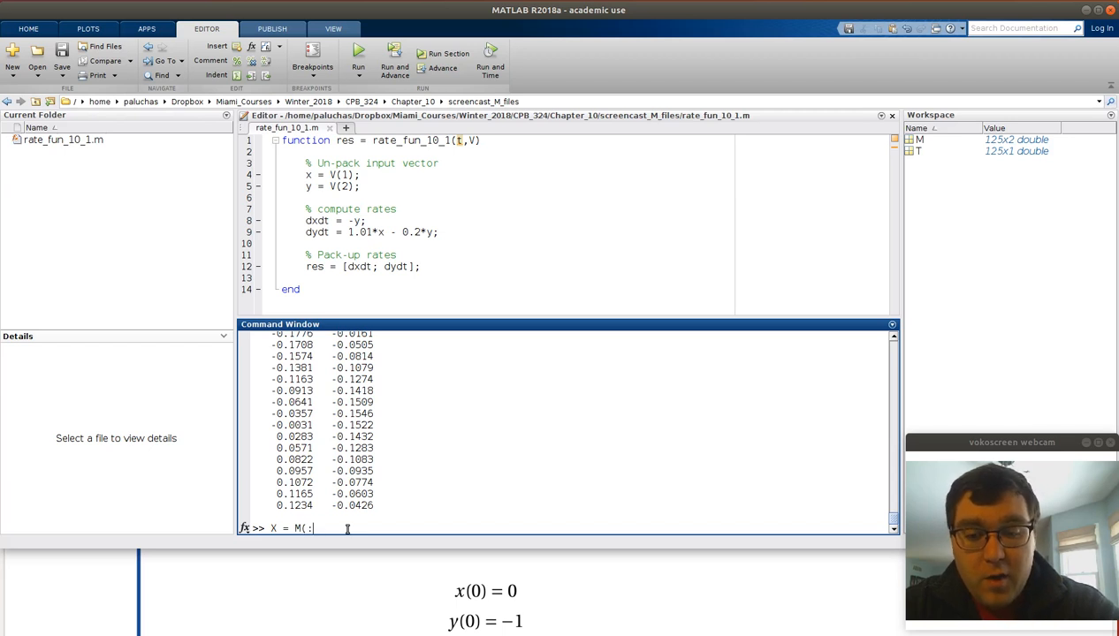
type(",1);")
type("Y")
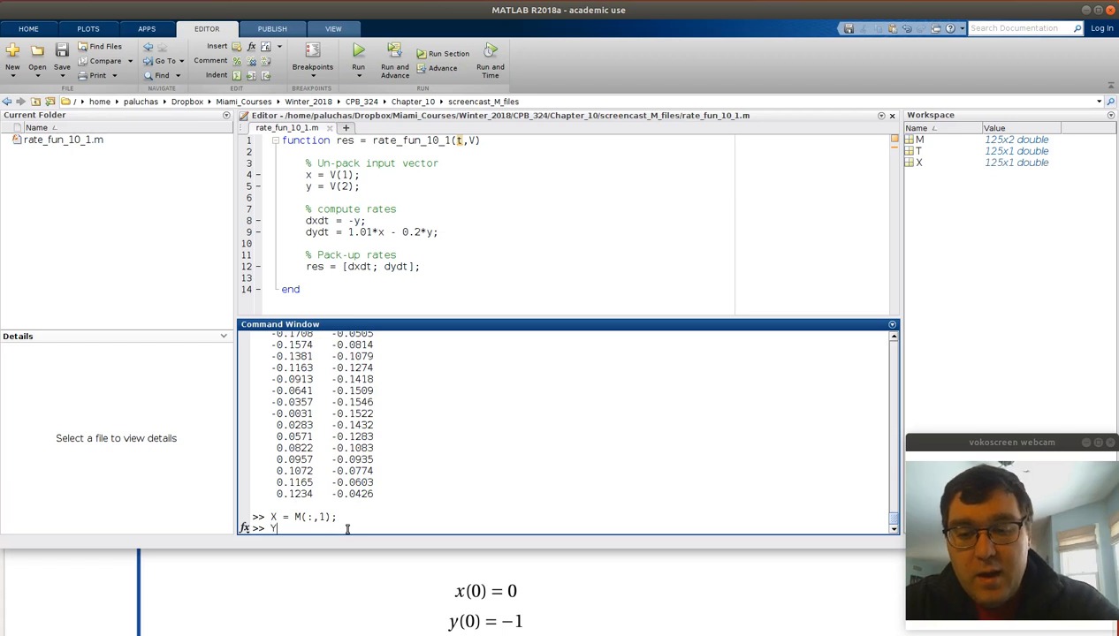
type("= M(")
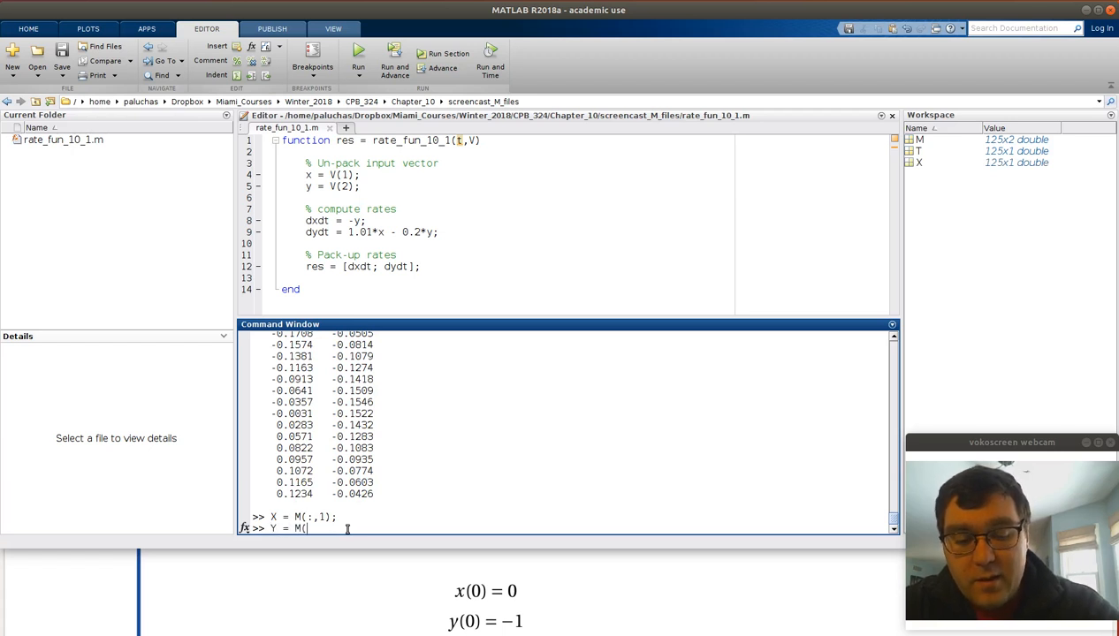
type(":,2);")
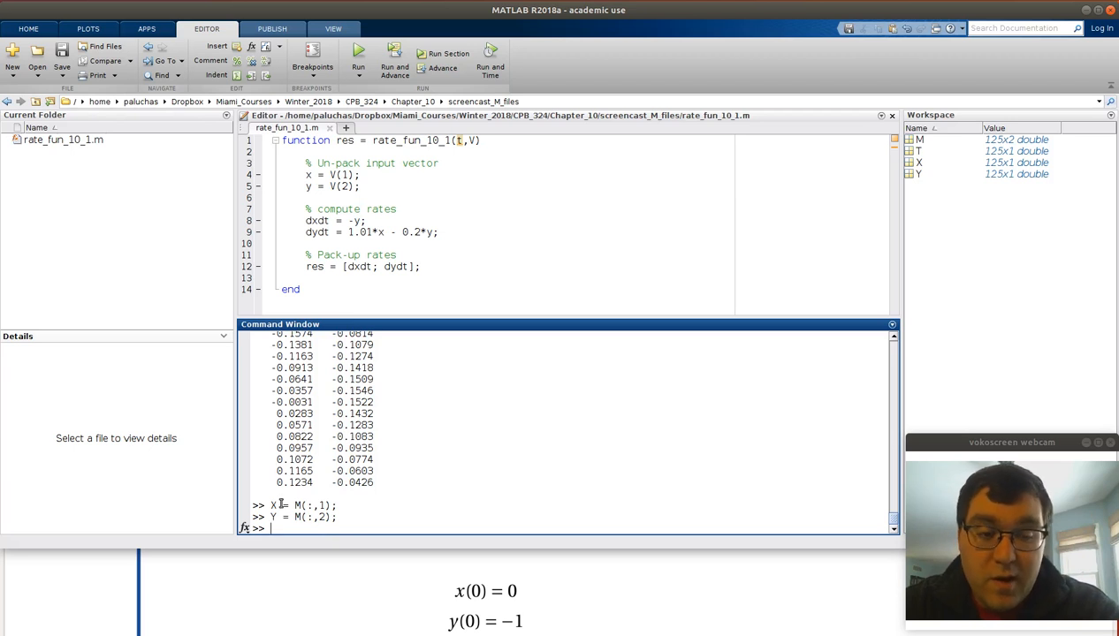
type("plot(T,X")
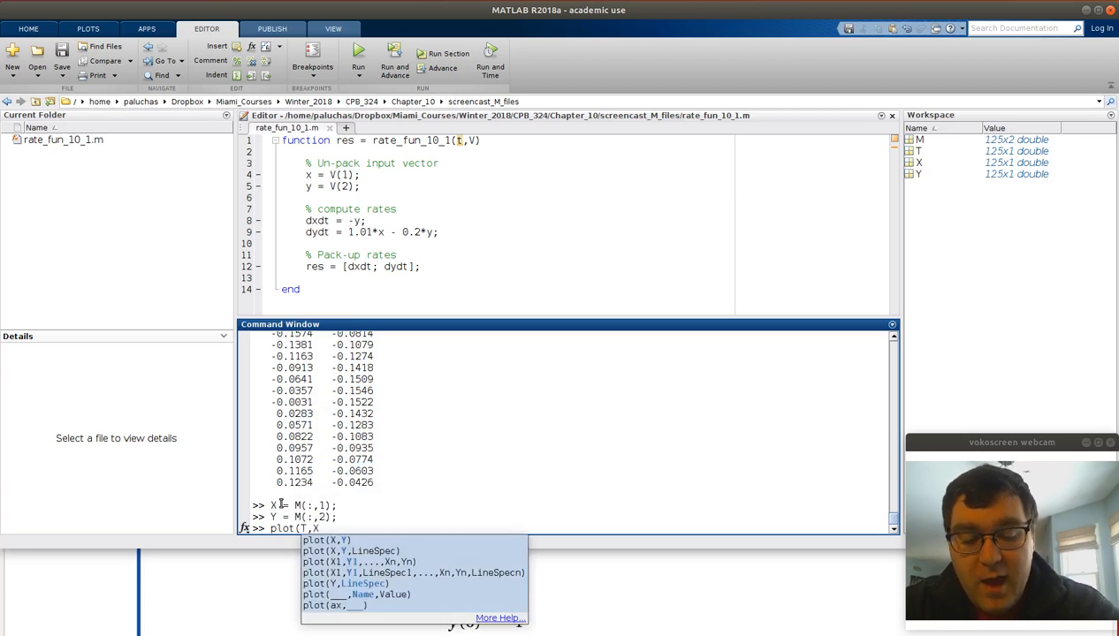
- Plot X in black and Y in red against T with plot(T,X,'-k',T,Y,'-r')
type(",'")
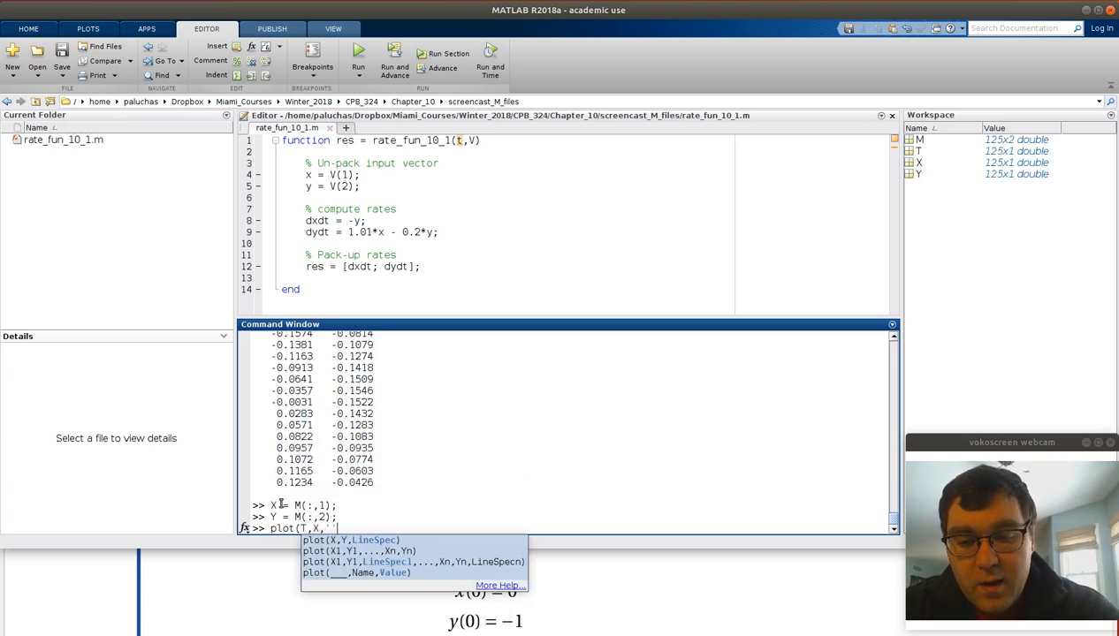
type("-k")
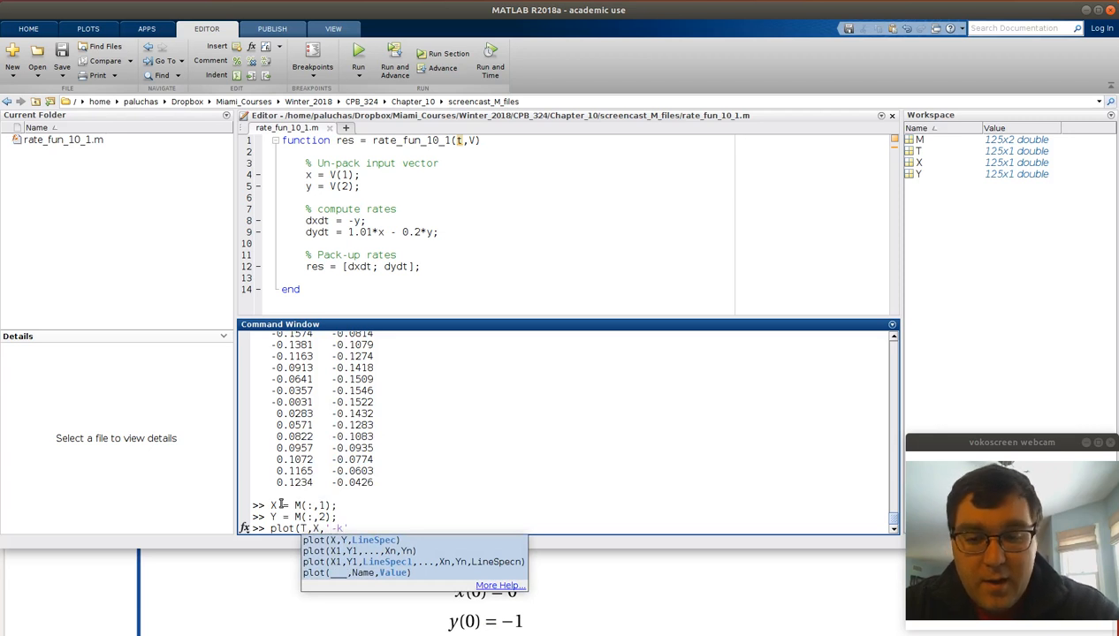
type(",T")
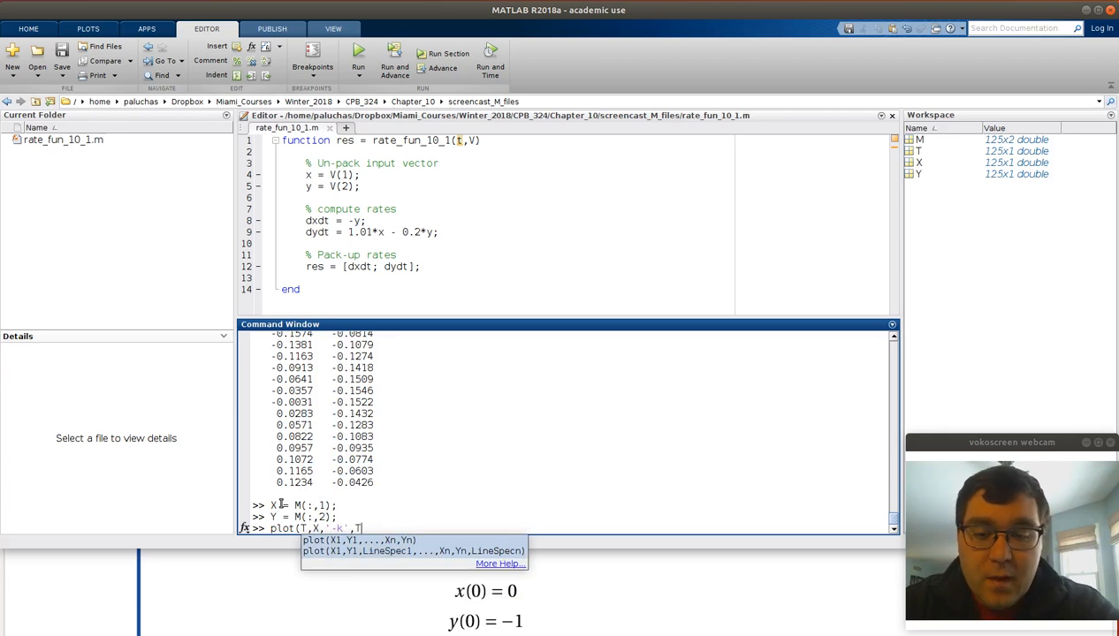
type(",Y,")
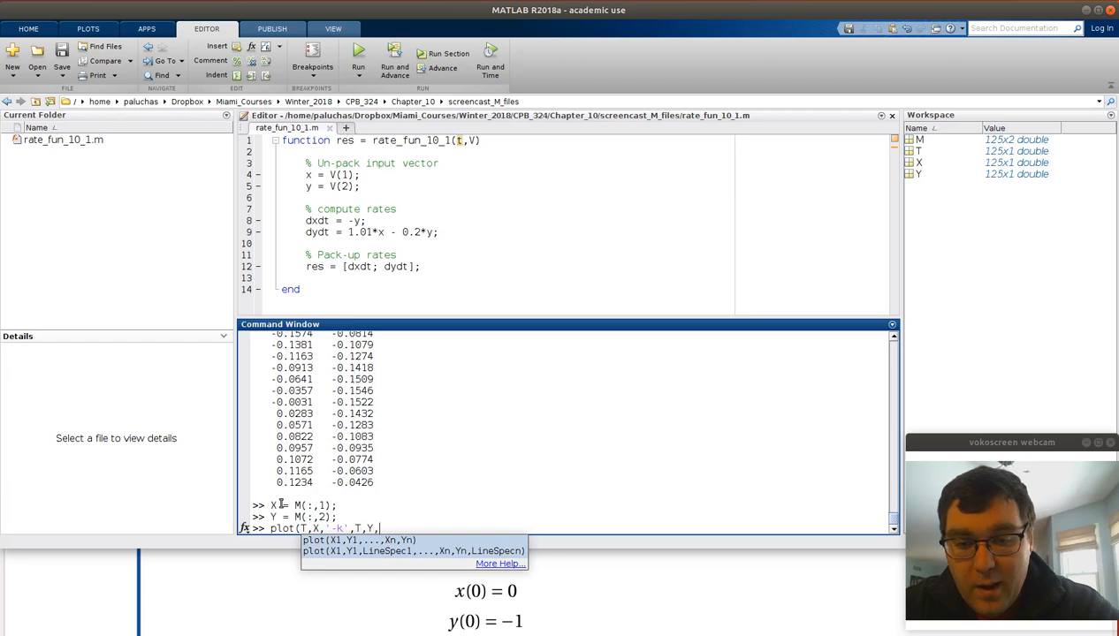
type("'-'")
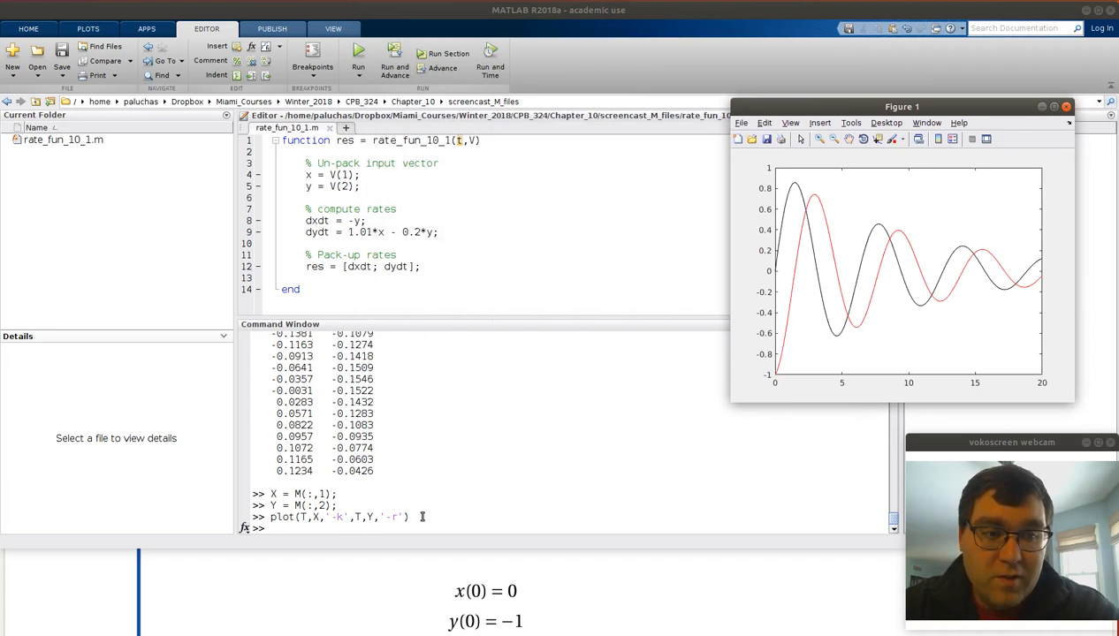
mouse_move(799, 314)
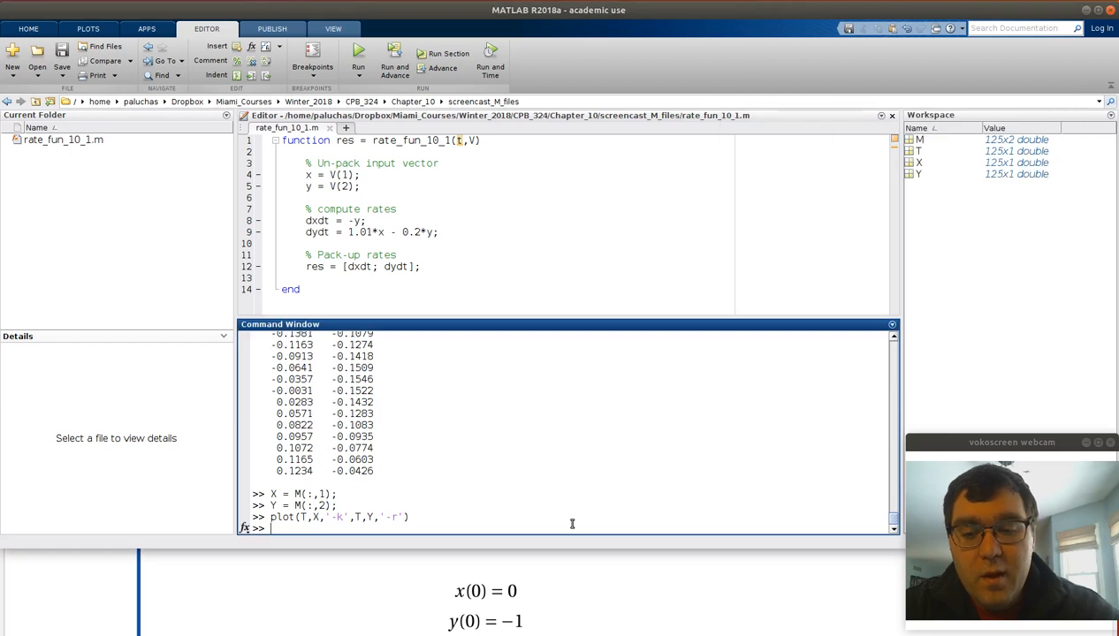
- Add legend('x','y') to Figure 1 labelling the black and red curves
type("label(")
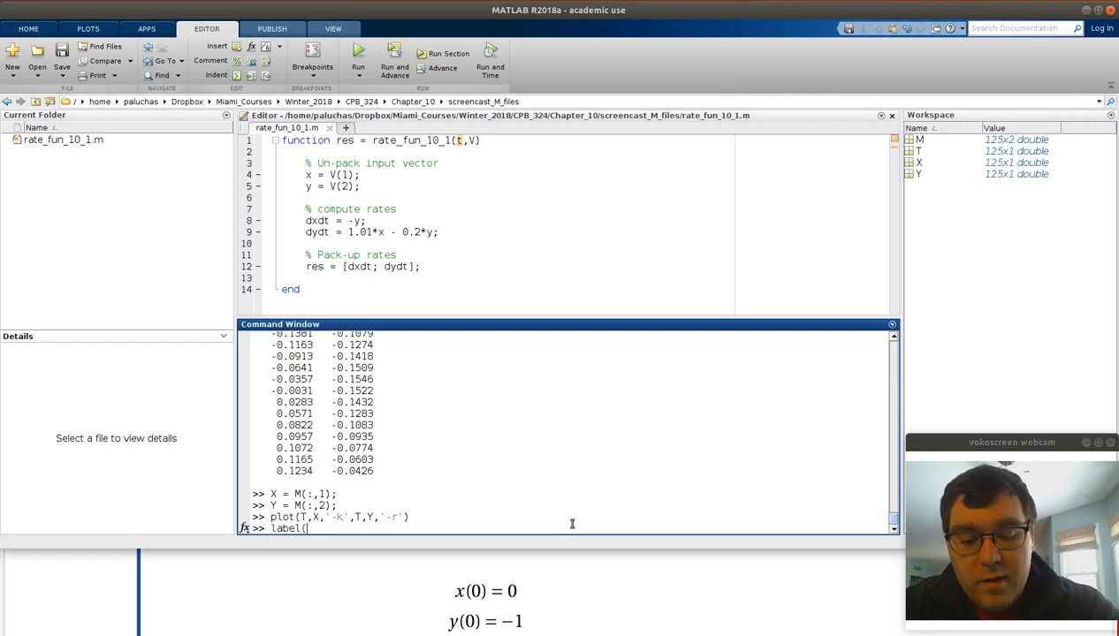
type("'x")
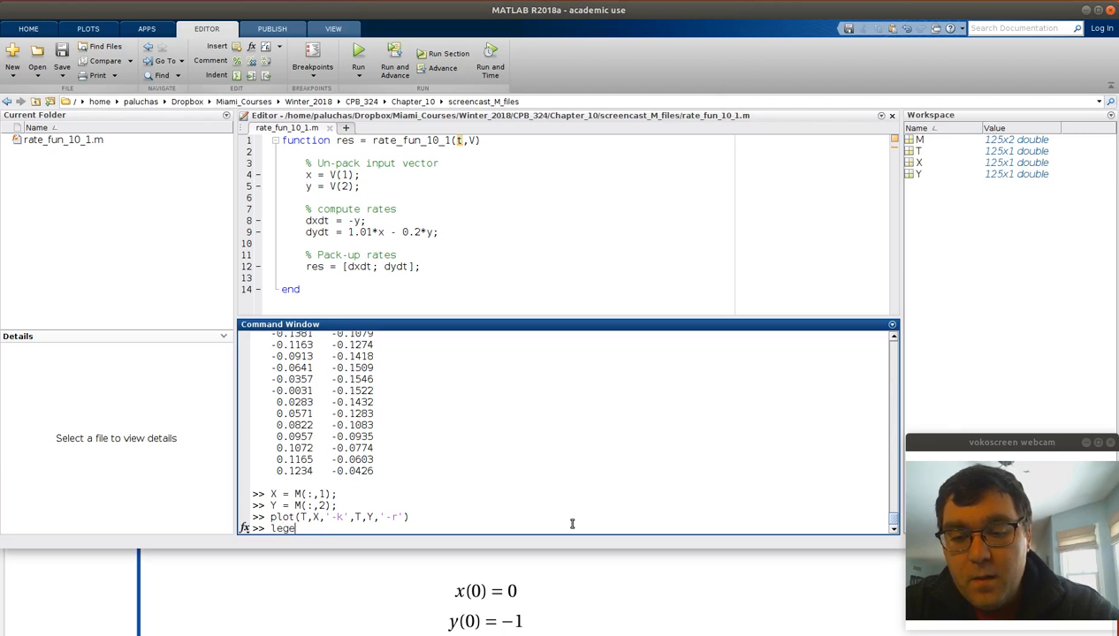
type("nd(")
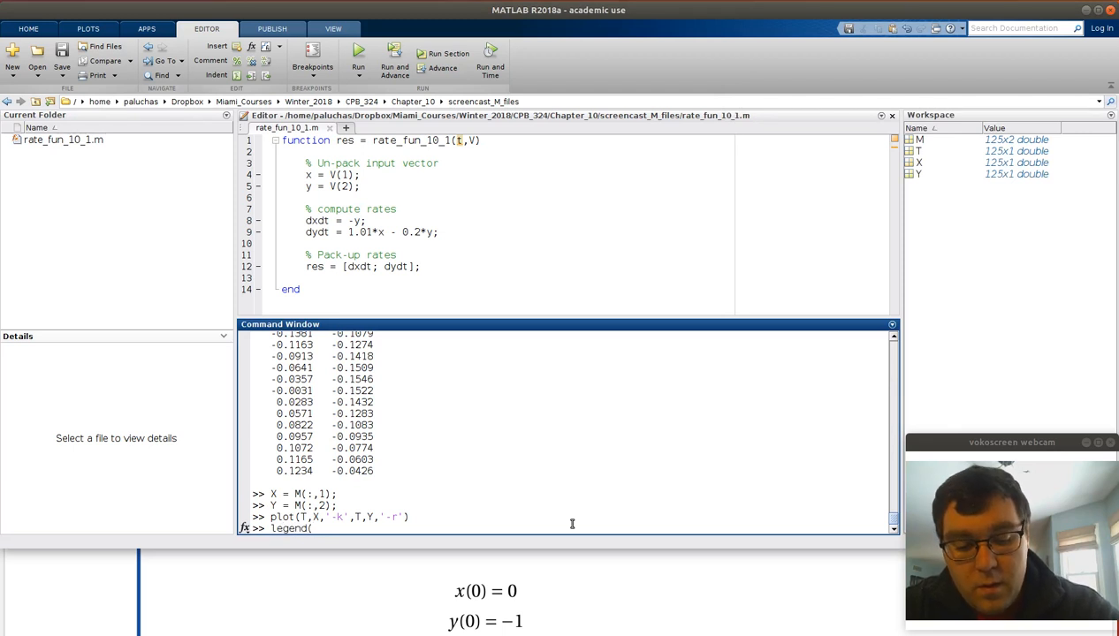
type("'x'")
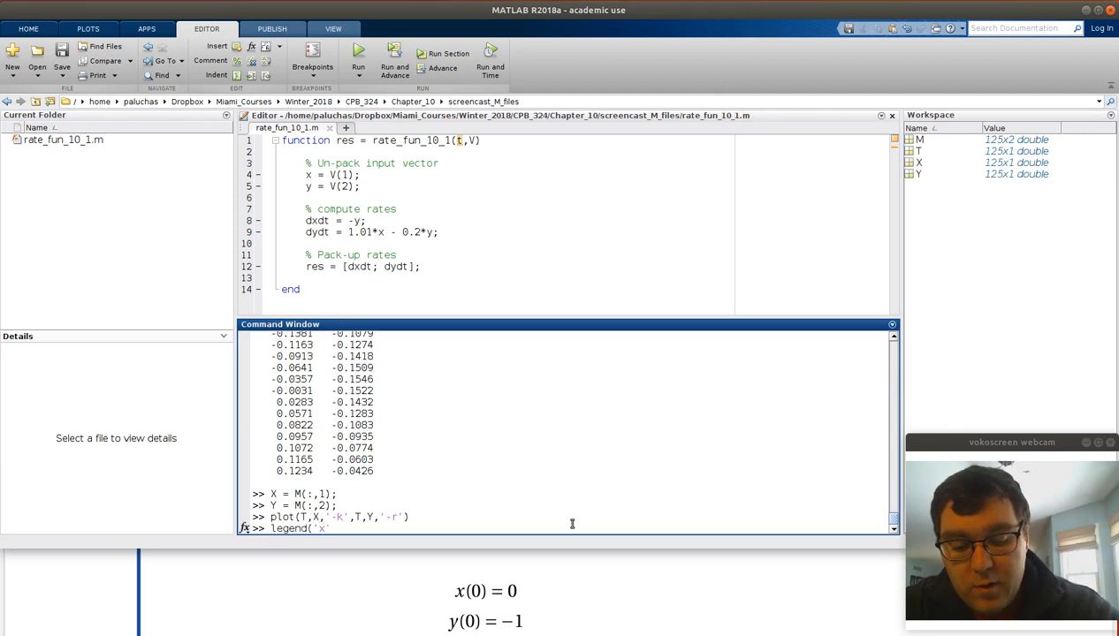
type(",'y")
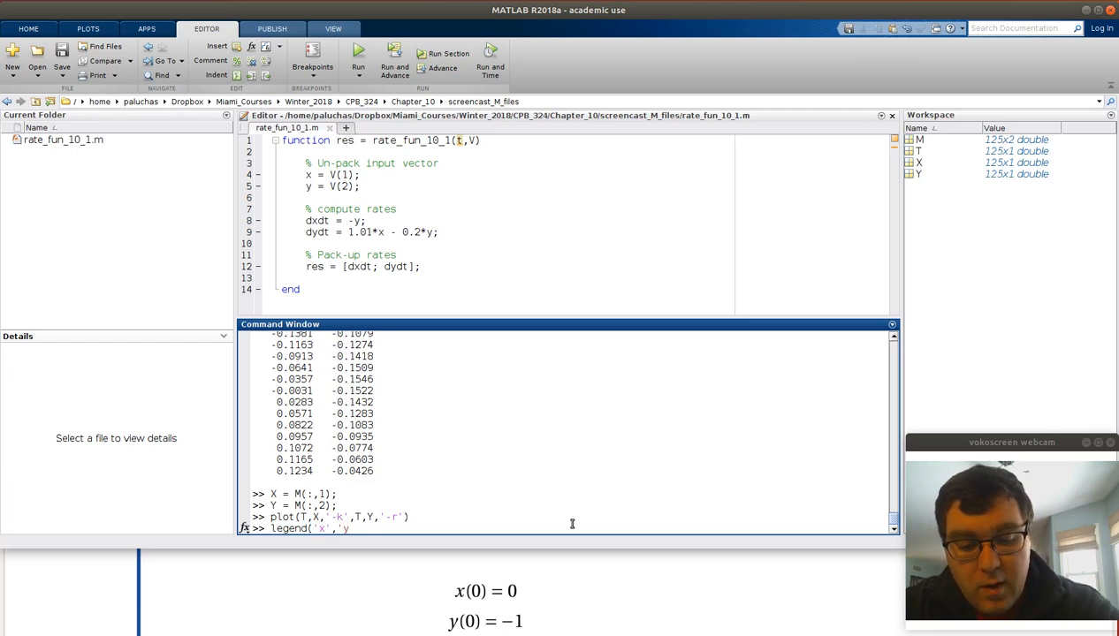
key("enter")
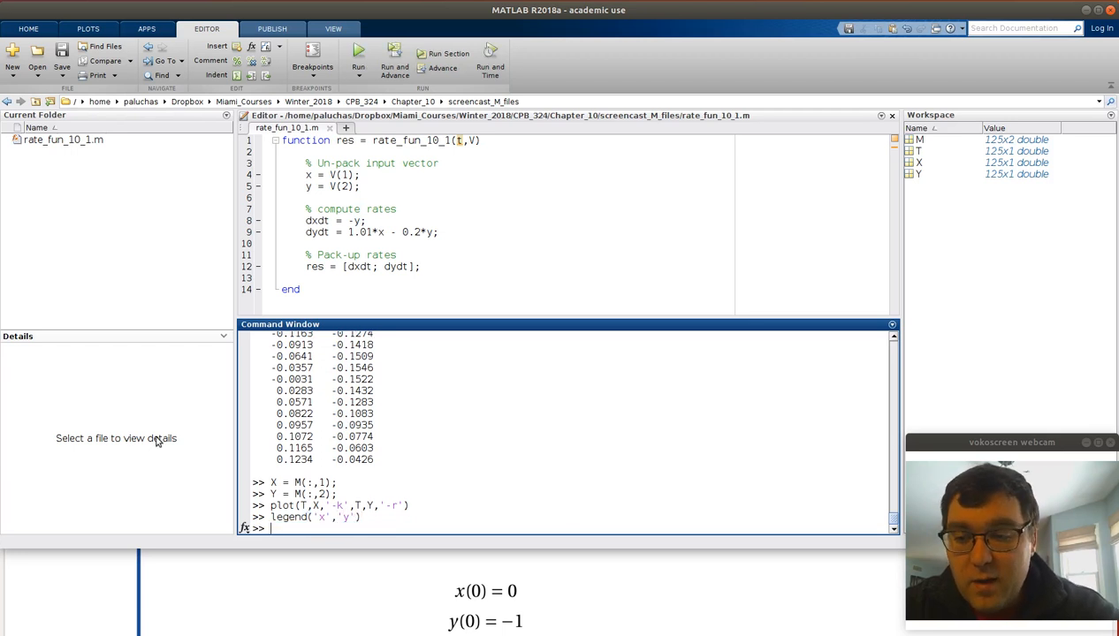
key("Return")
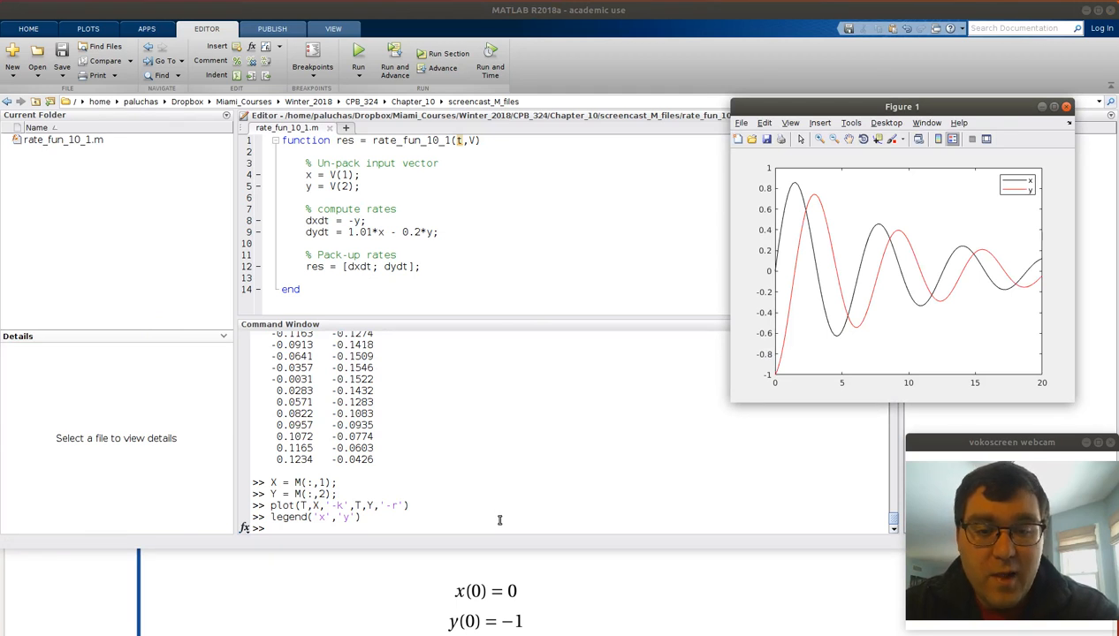
type("figure(2")
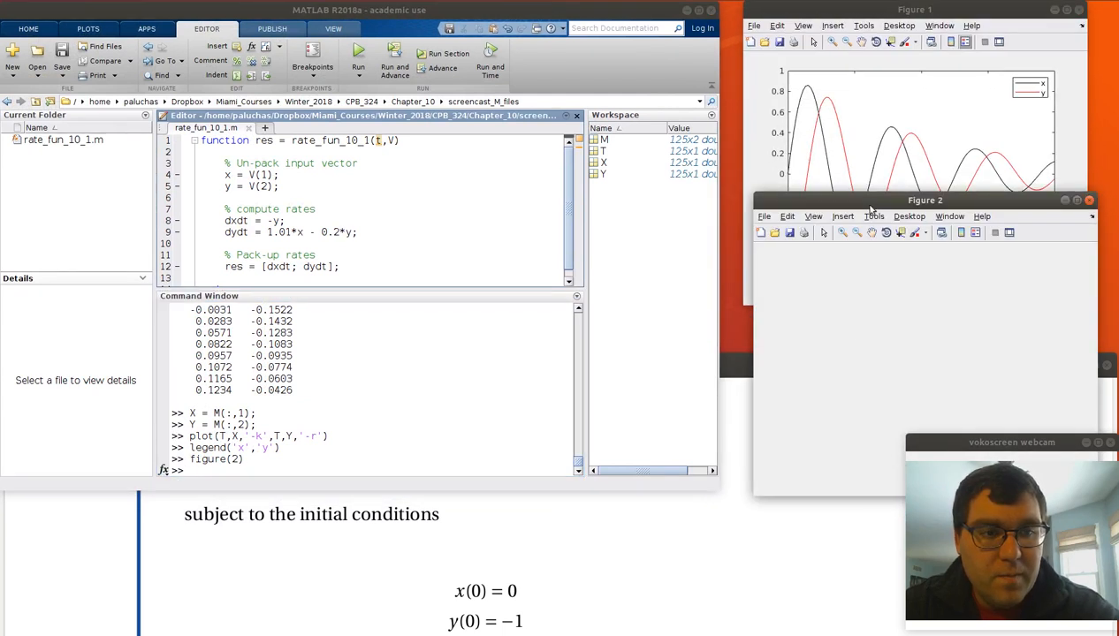
- Draw the black phase plot of Y against X in Figure 2 with plot(X,Y,'-k')
left_click_drag(926, 199, 707, 327)
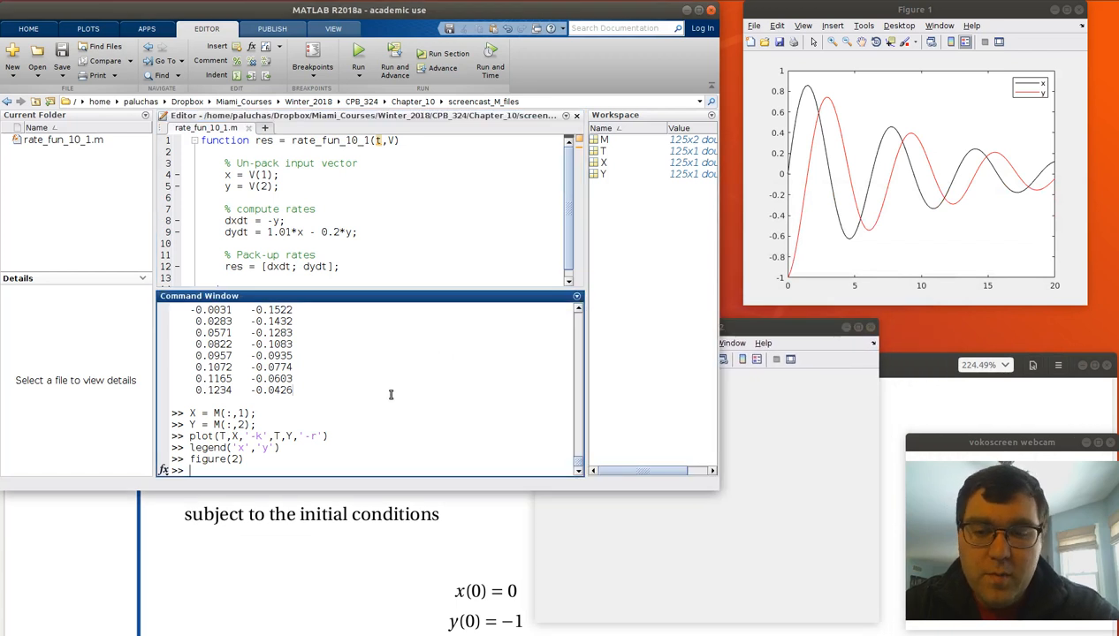
type("plot(")
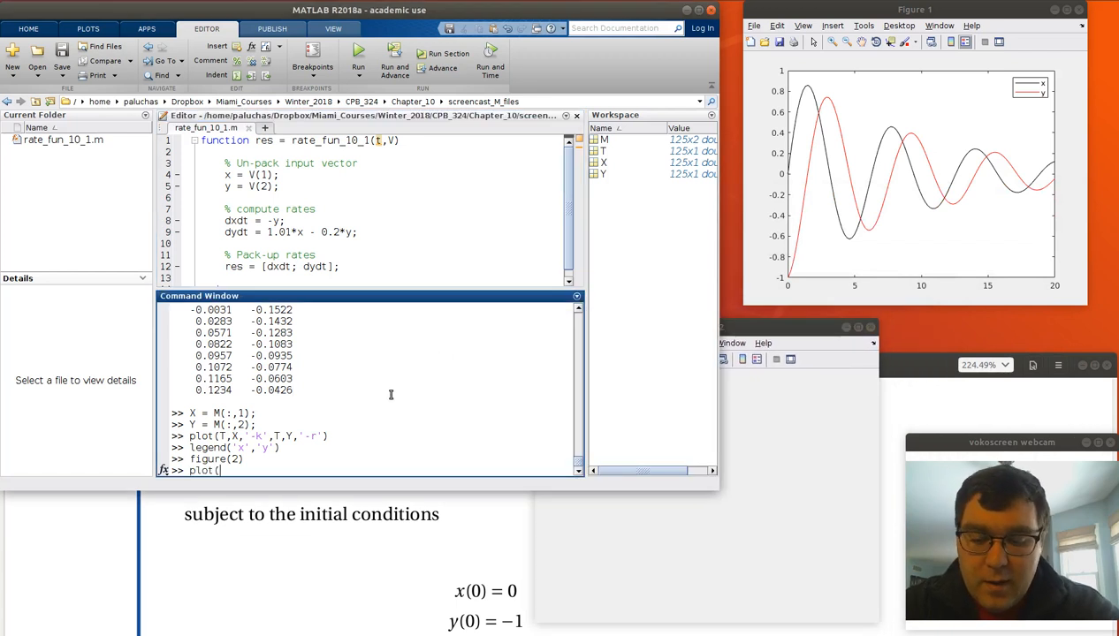
type("X,Y,")
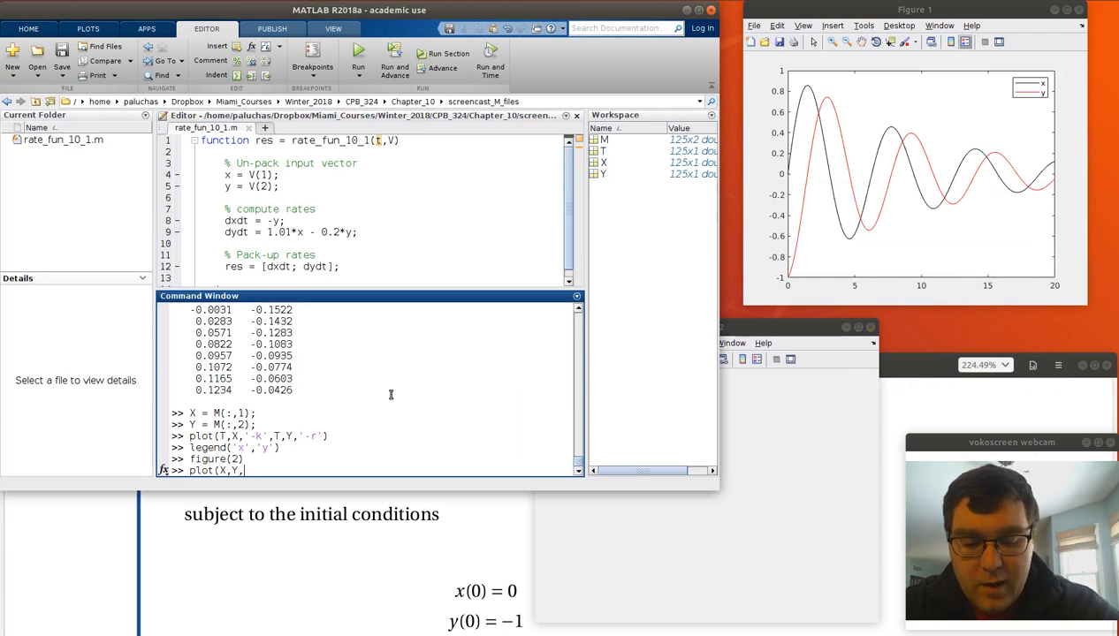
type("'-k")
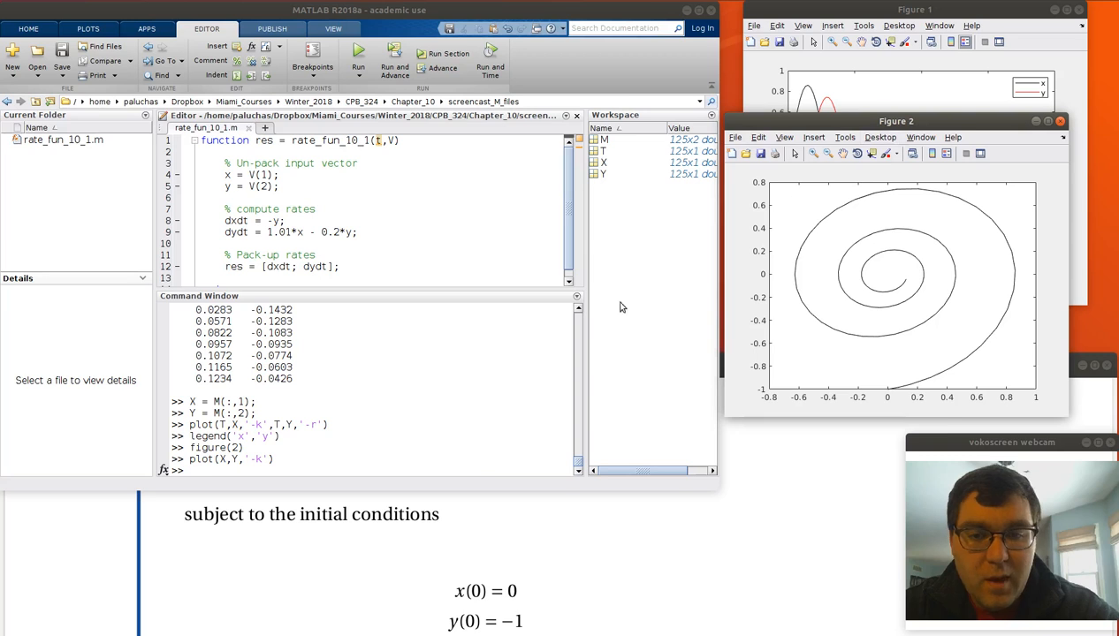
left_click(414, 438)
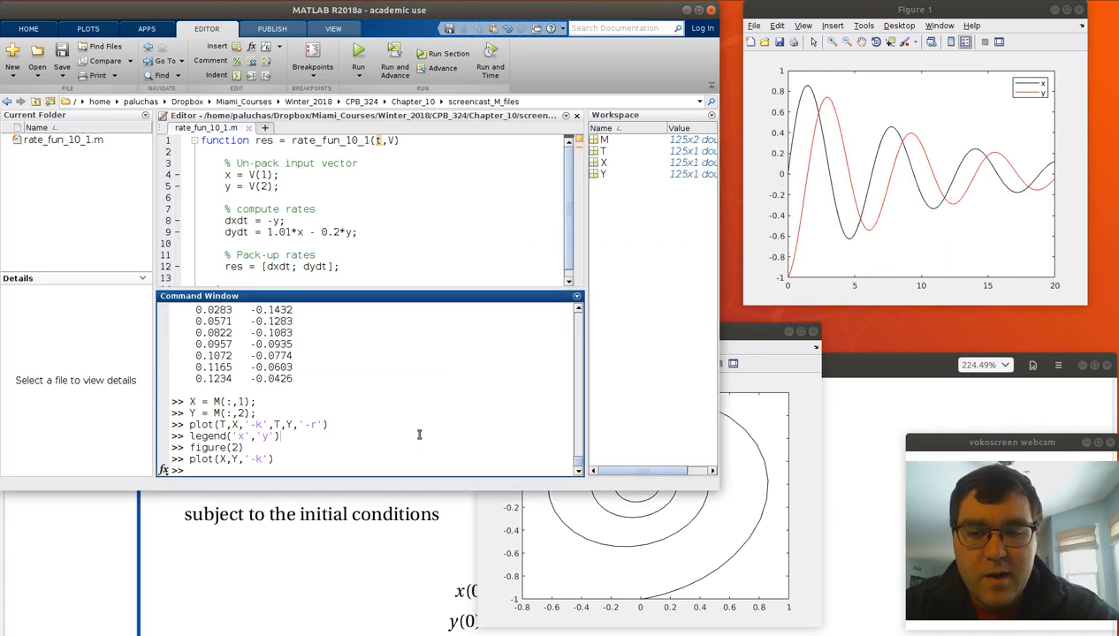
- Label Figure 1's horizontal axis 'time' with xlabel('time')
type("figure(1")
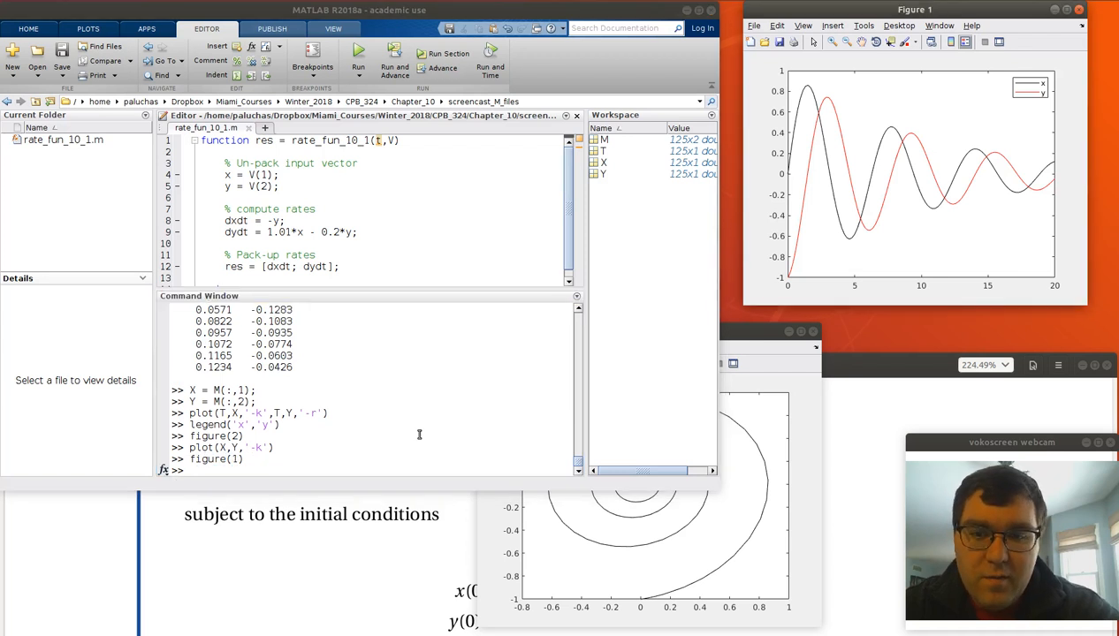
mouse_move(397, 446)
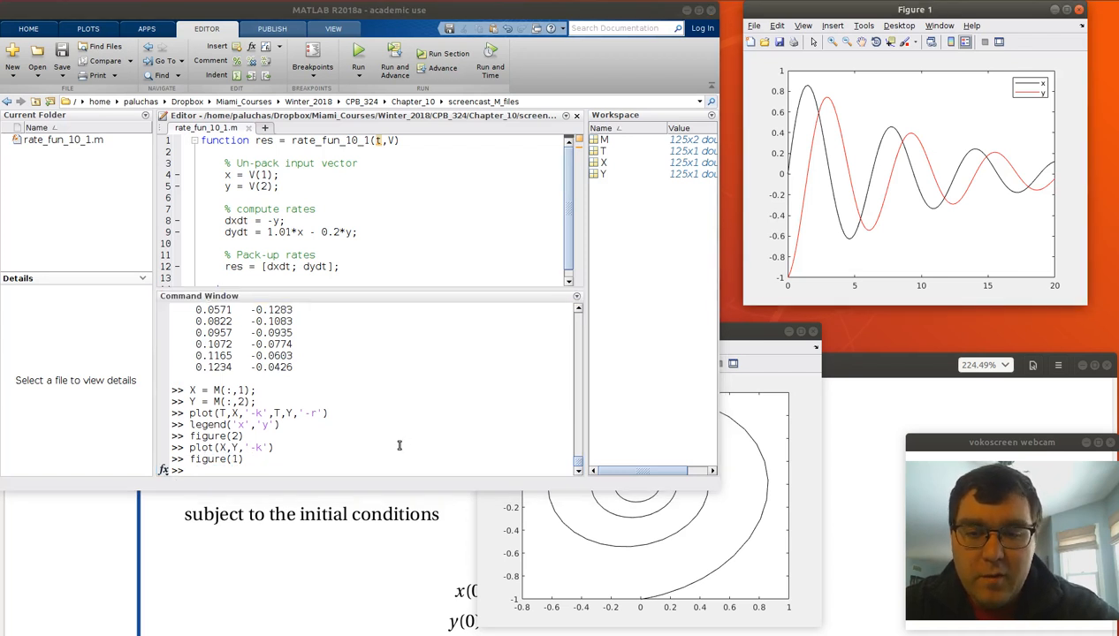
type("xlabel")
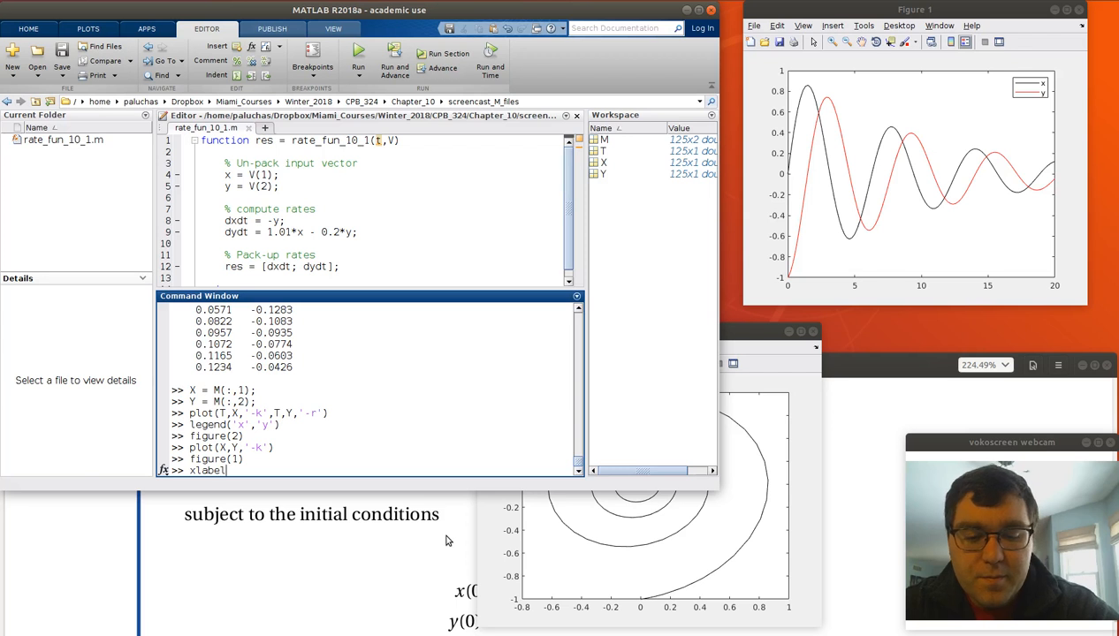
type("('time")
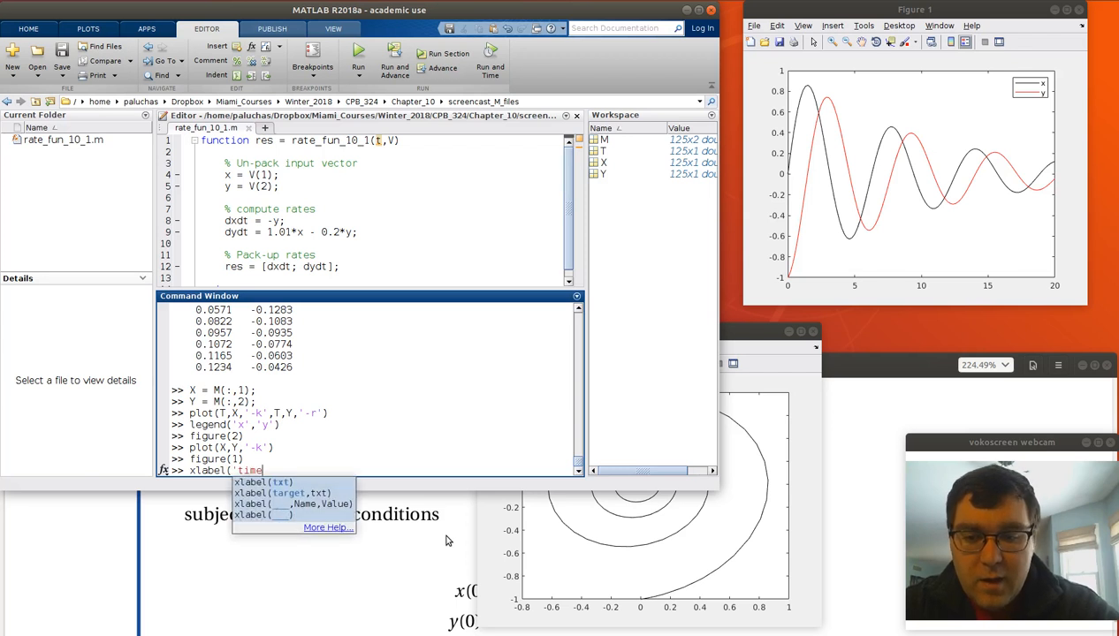
type("')")
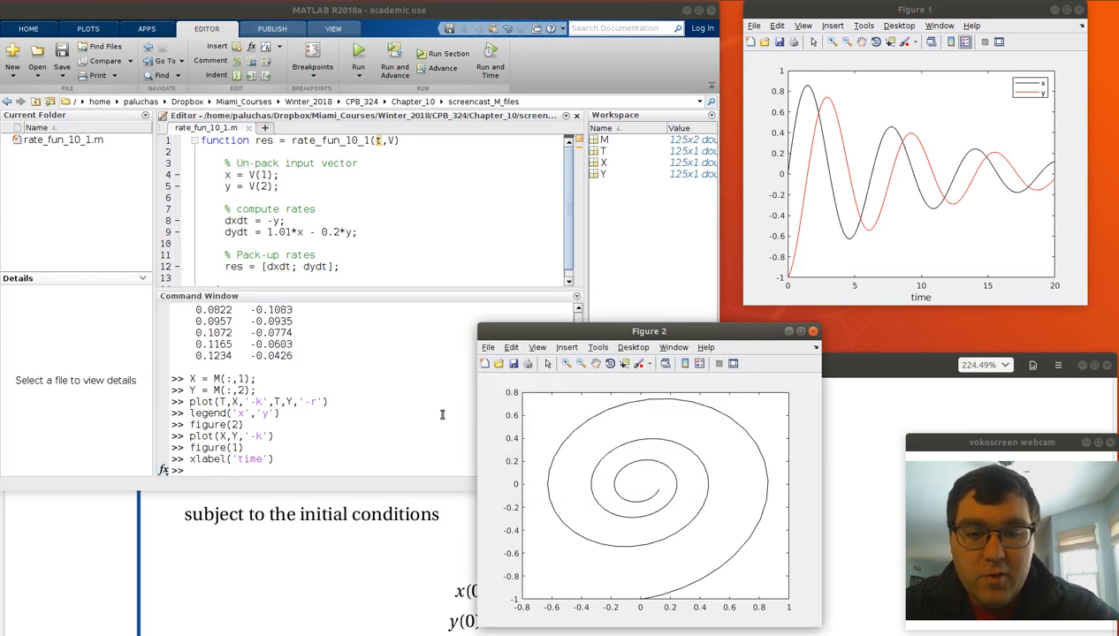
- Switch to Figure 2 and label its horizontal axis 'x', fixing the xlabel typo
type("figure(2")
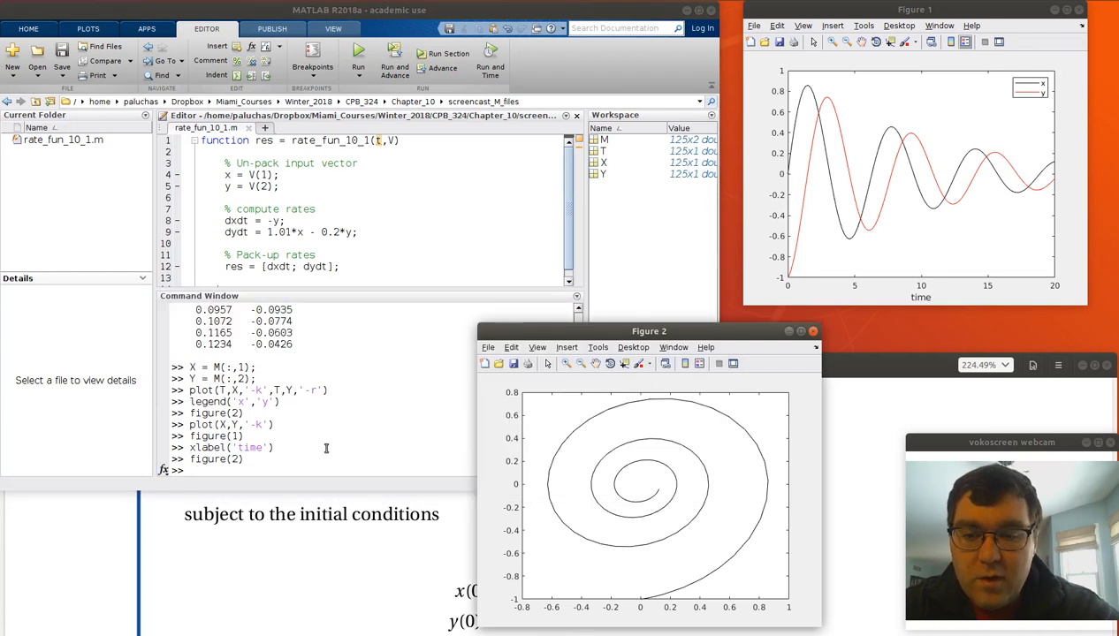
left_click(325, 449)
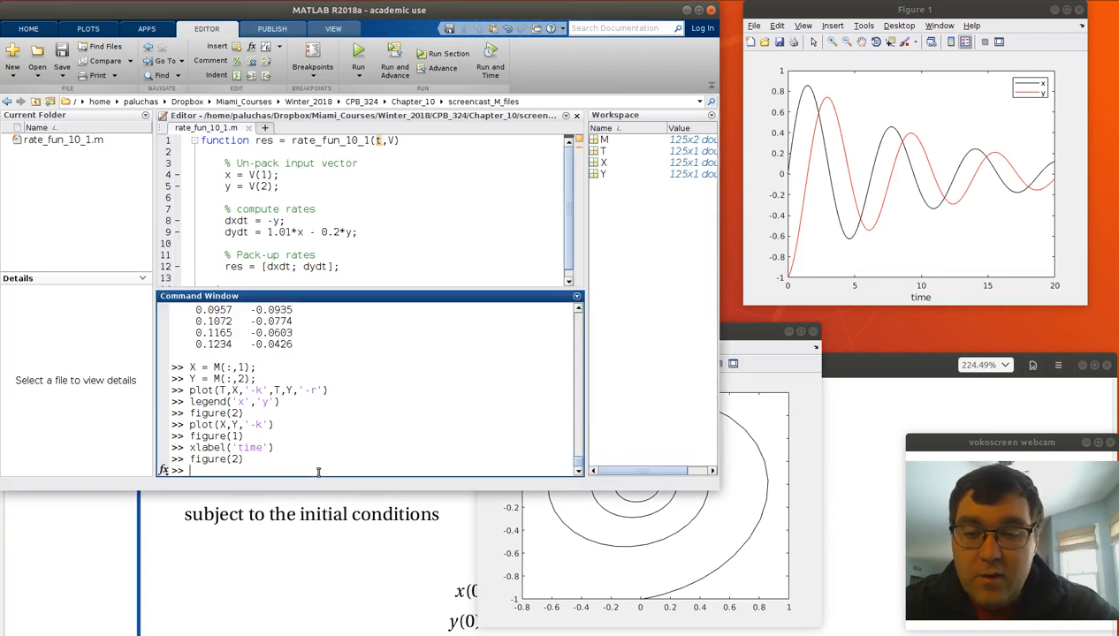
type("xlable")
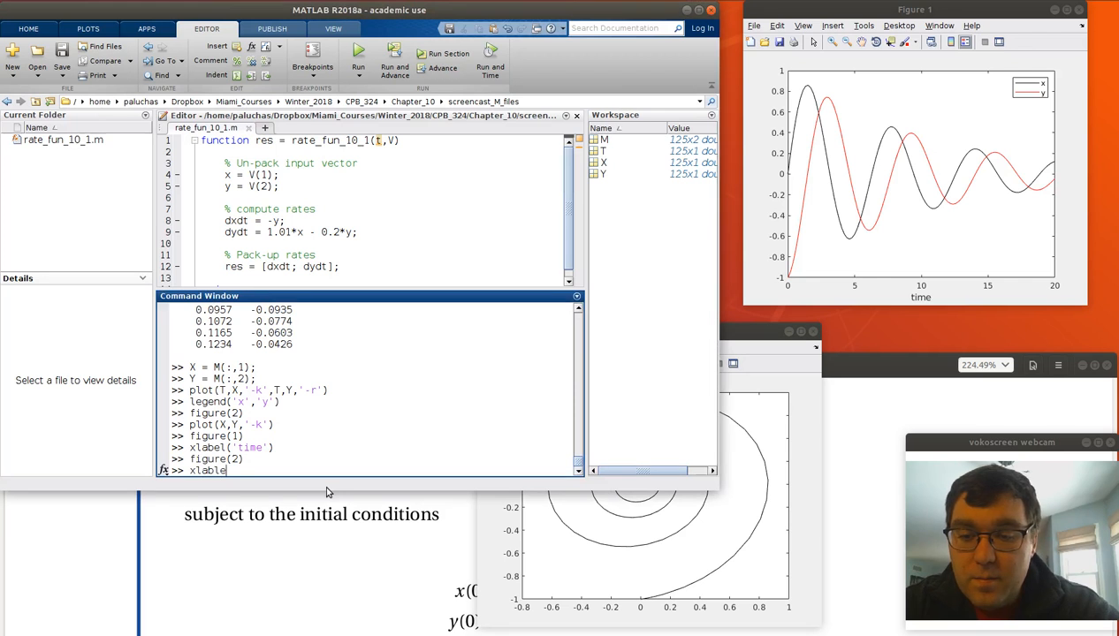
key("BackSpace")
type("el('x')")
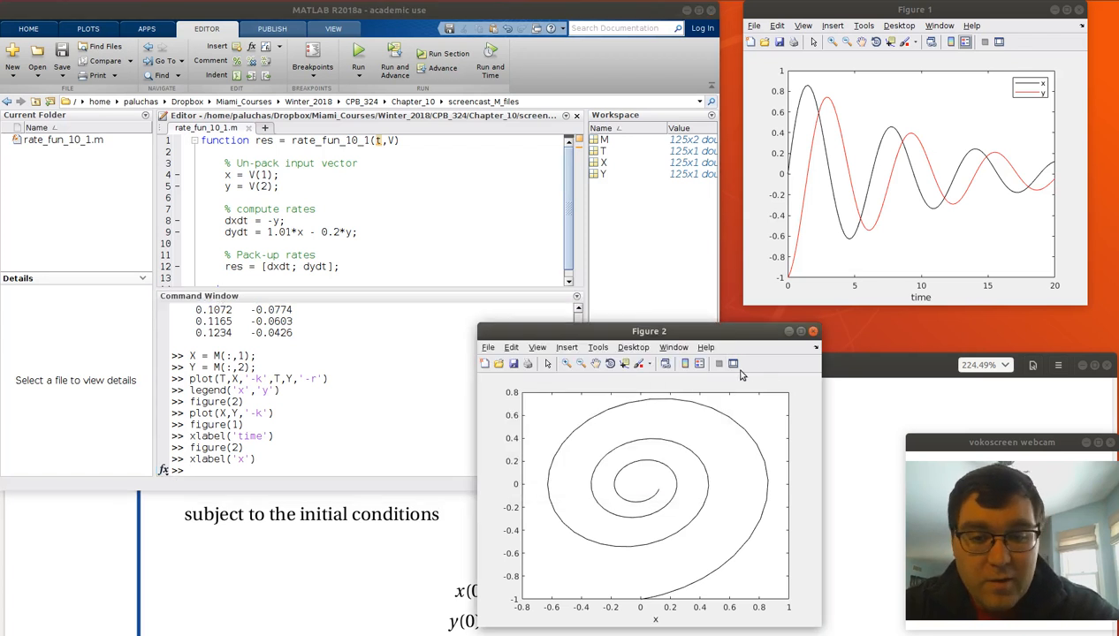
mouse_move(450, 516)
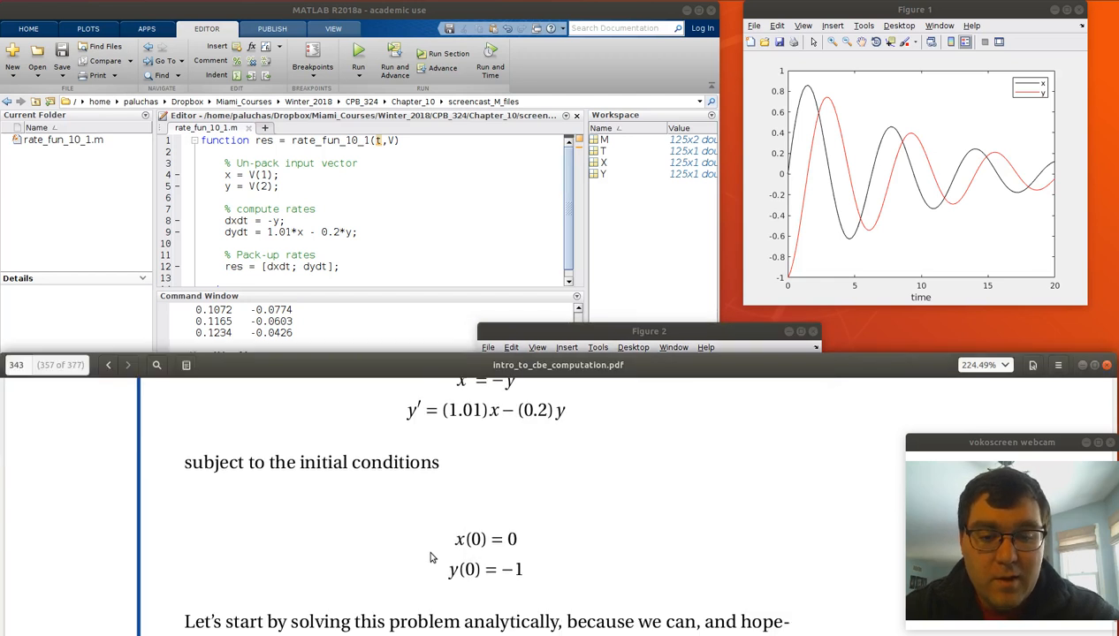
- Scroll the PDF to the analytic solution for x(t) and y(t) and the MATLAB section
scroll("down", 3)
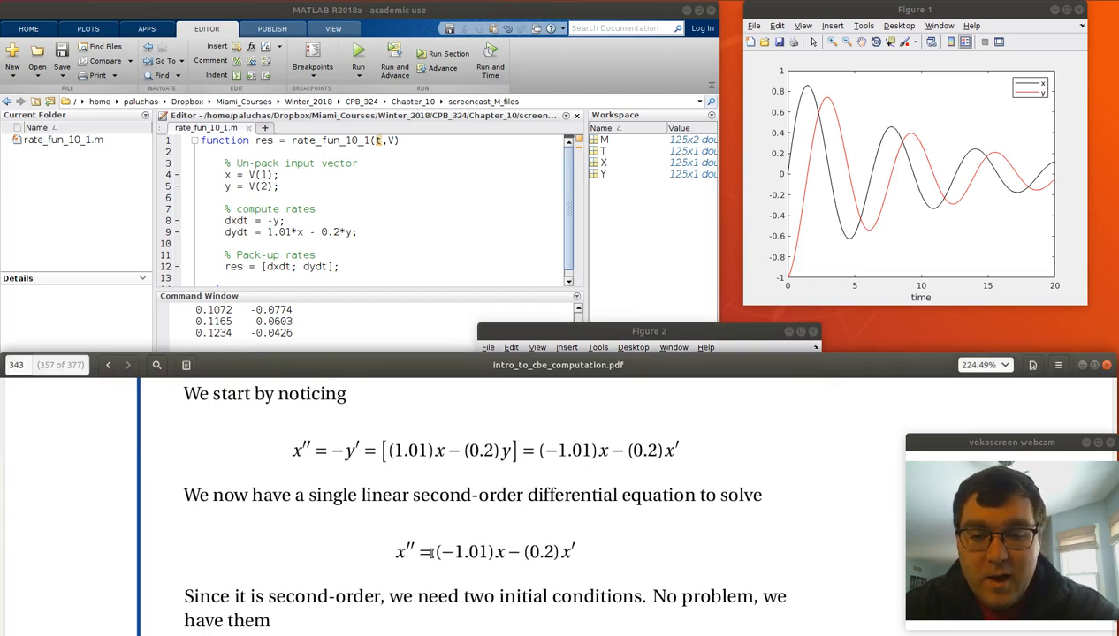
scroll("down", 3)
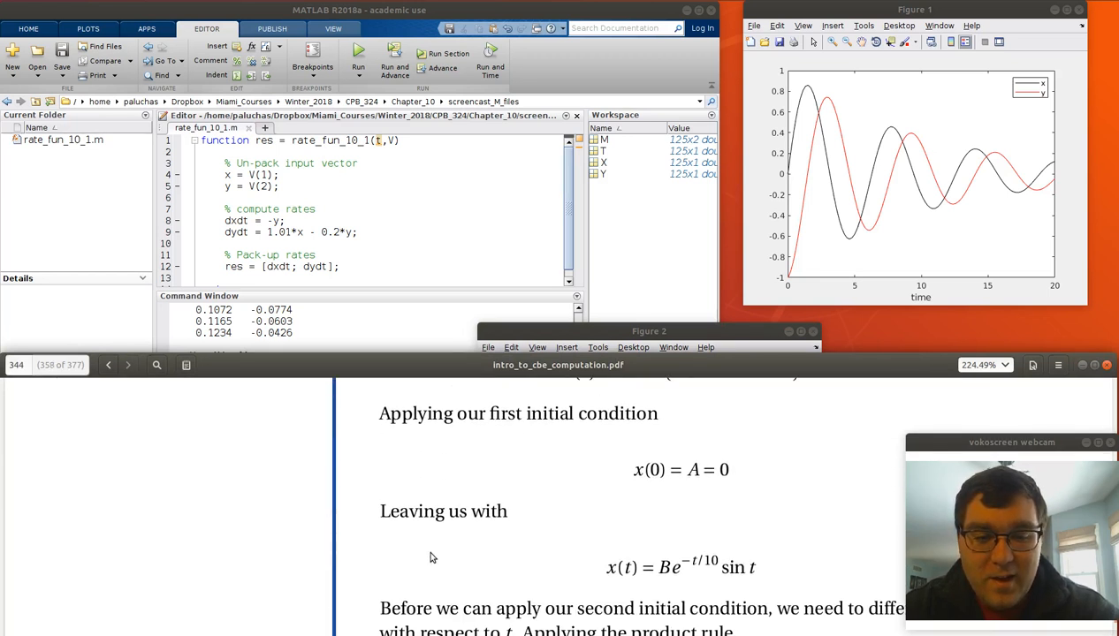
scroll("down", 3)
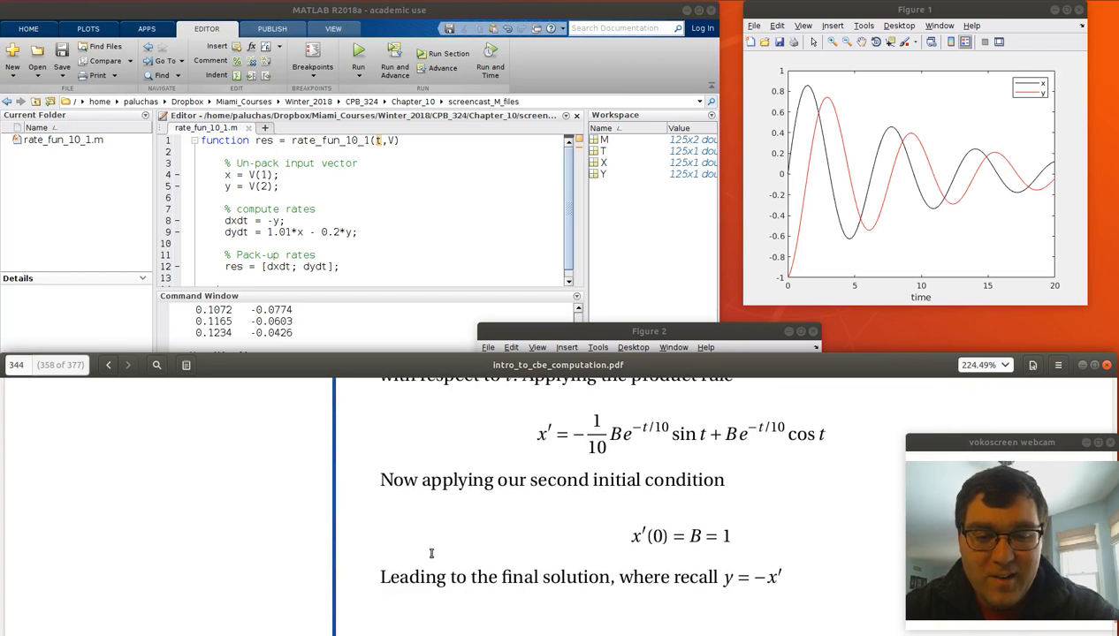
scroll("down", 3)
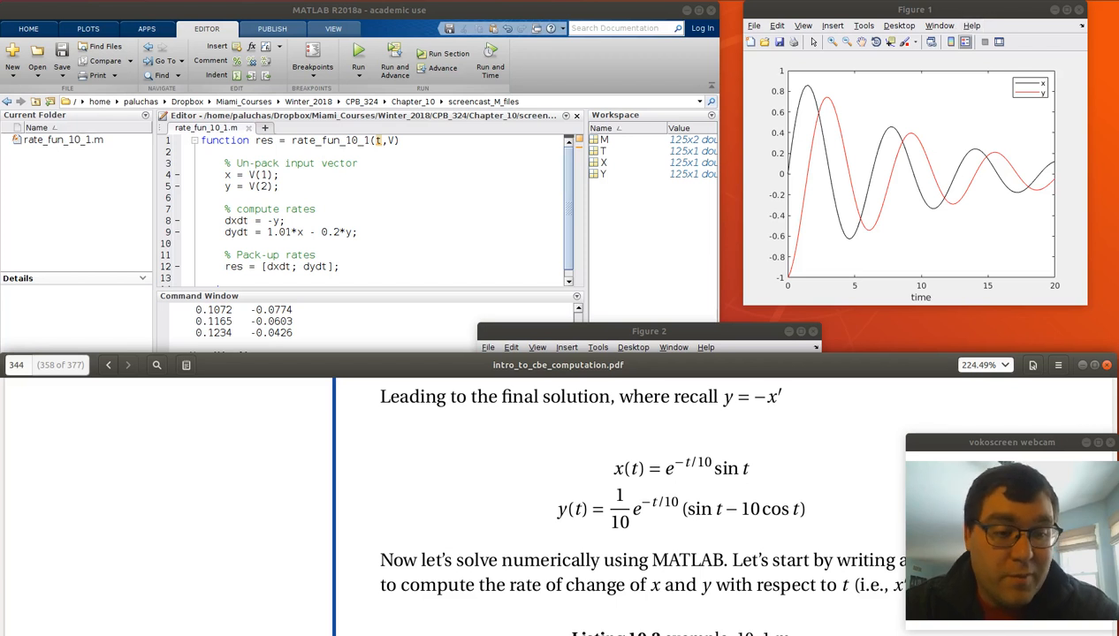
left_click(1091, 27)
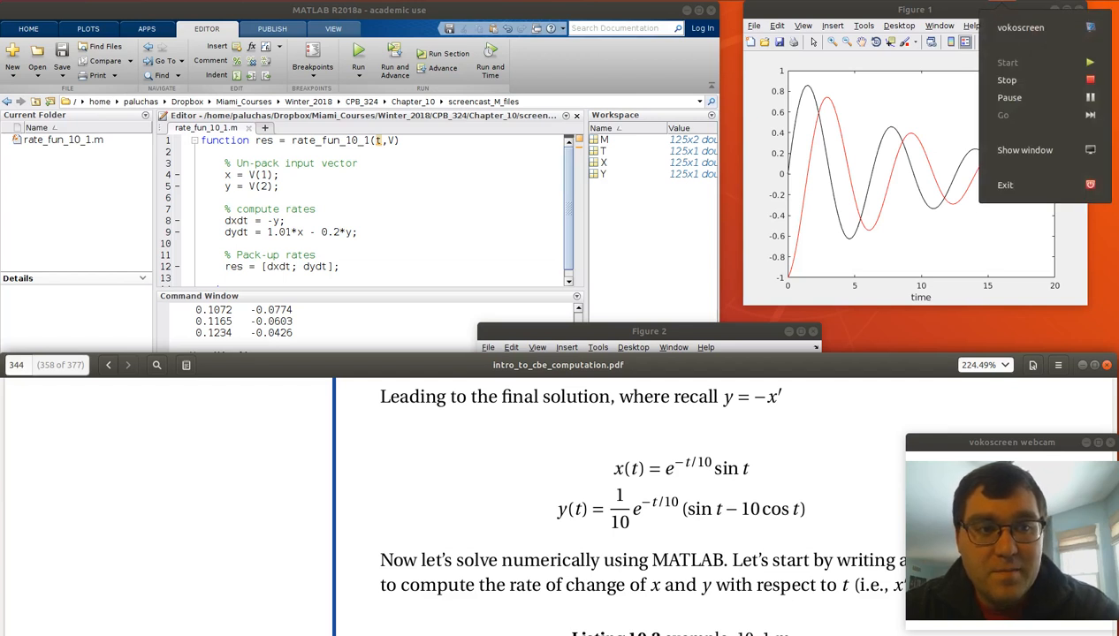